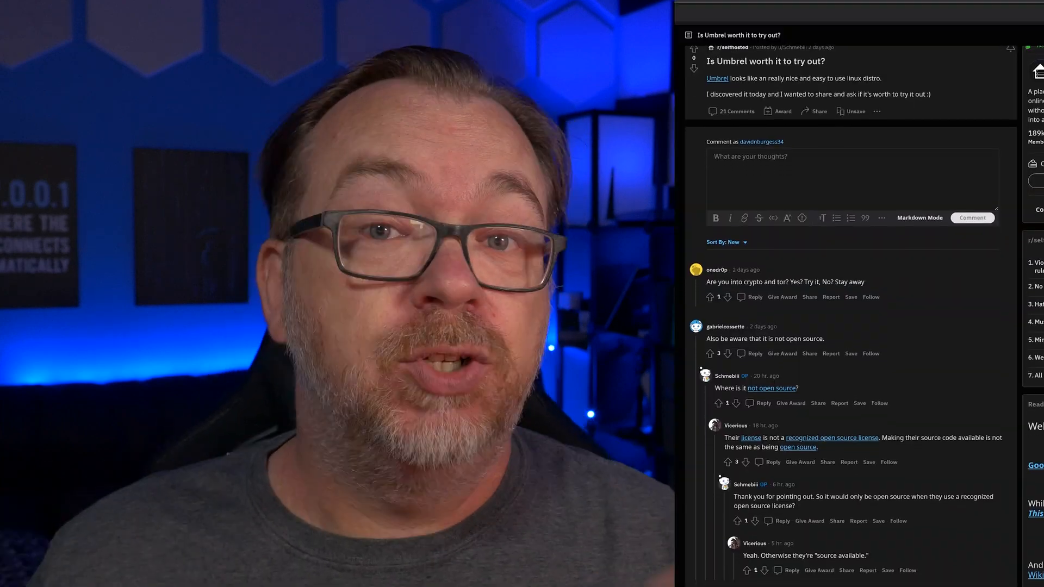
pyautogui.scroll(-3)
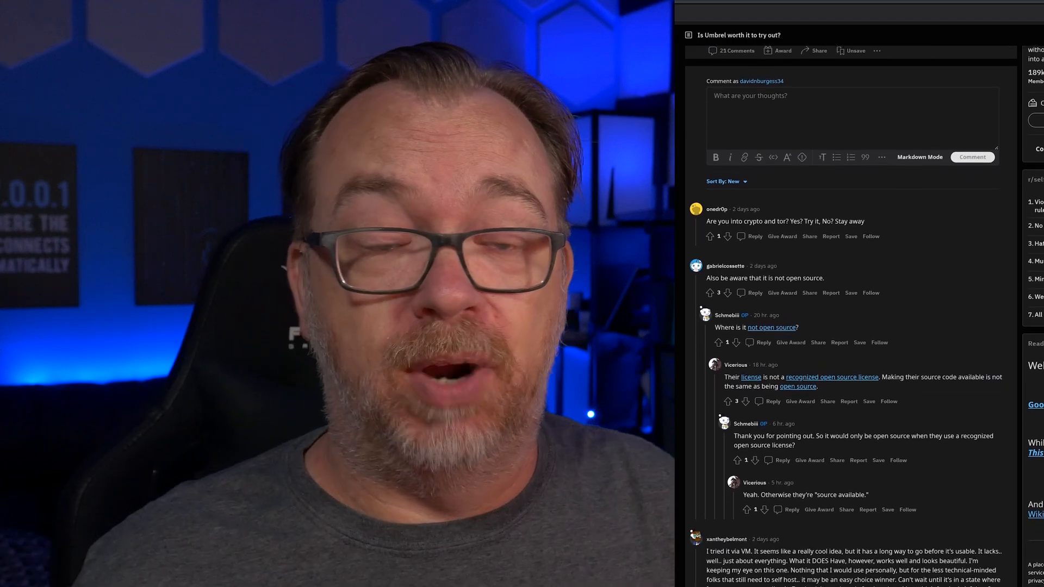
pyautogui.scroll(-3)
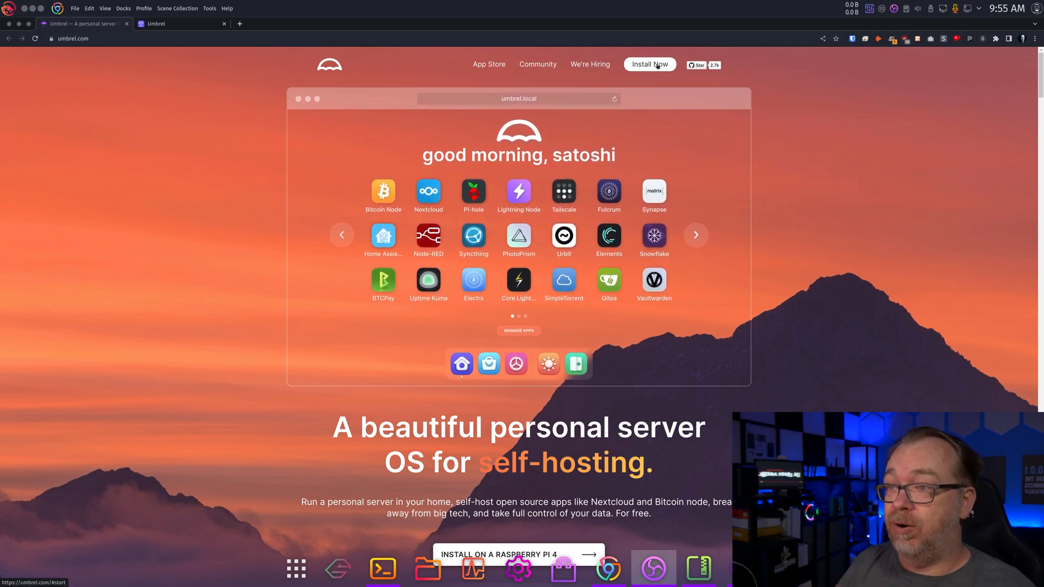
pyautogui.scroll(-3)
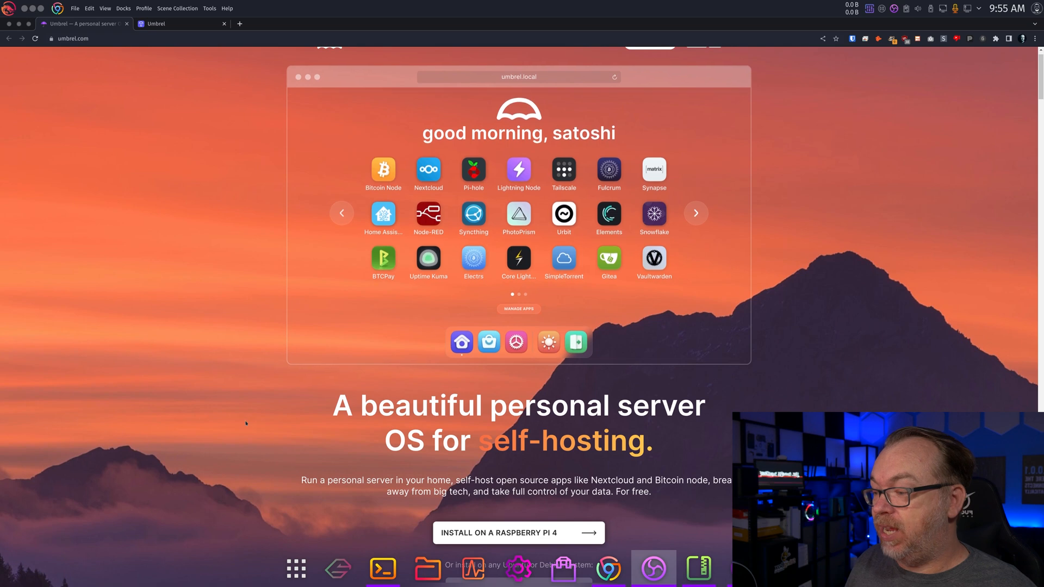
pyautogui.scroll(-3)
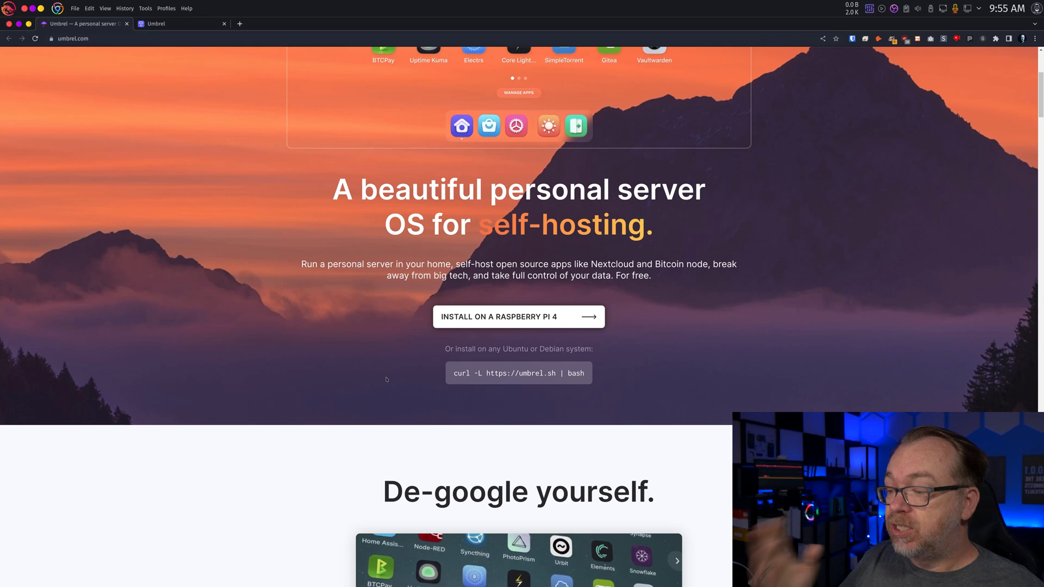
pyautogui.scroll(-3)
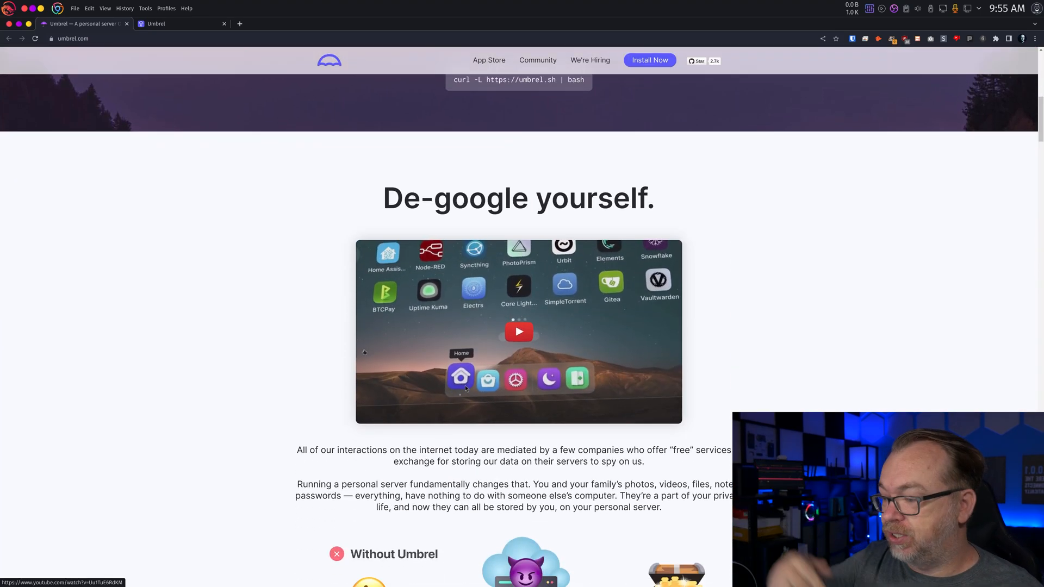
pyautogui.scroll(-3)
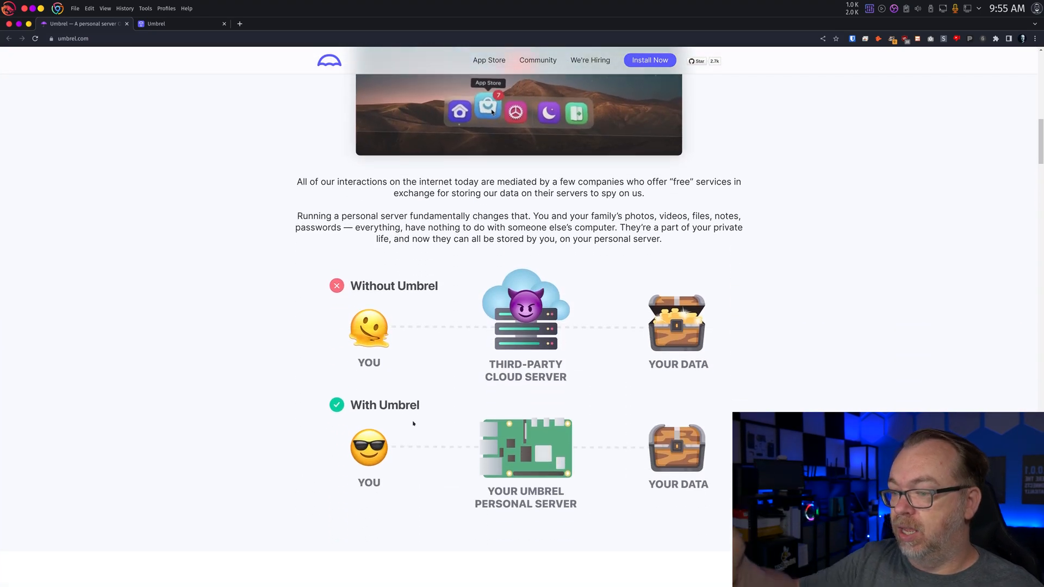
pyautogui.scroll(-3)
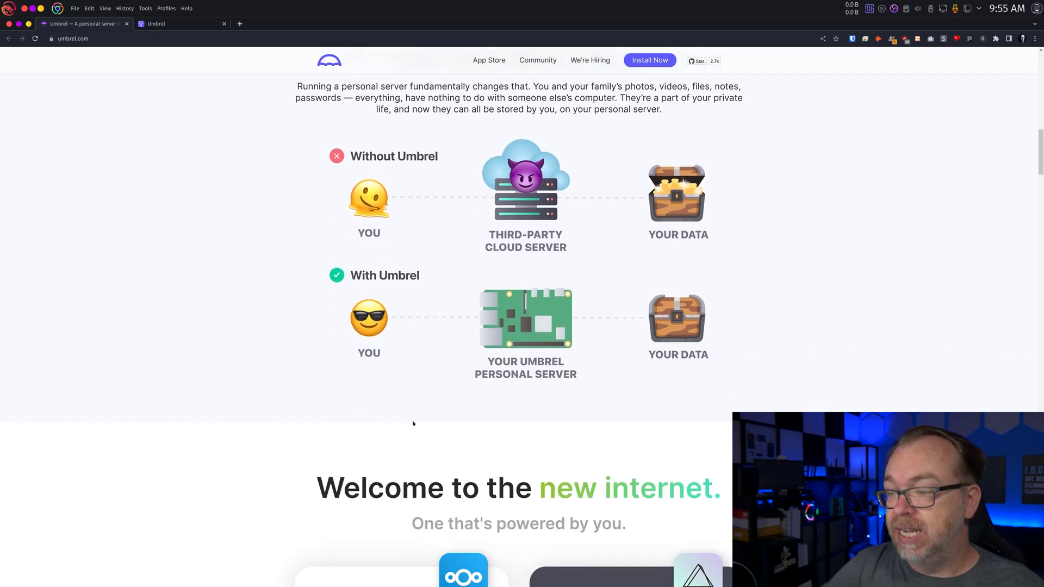
pyautogui.scroll(-3)
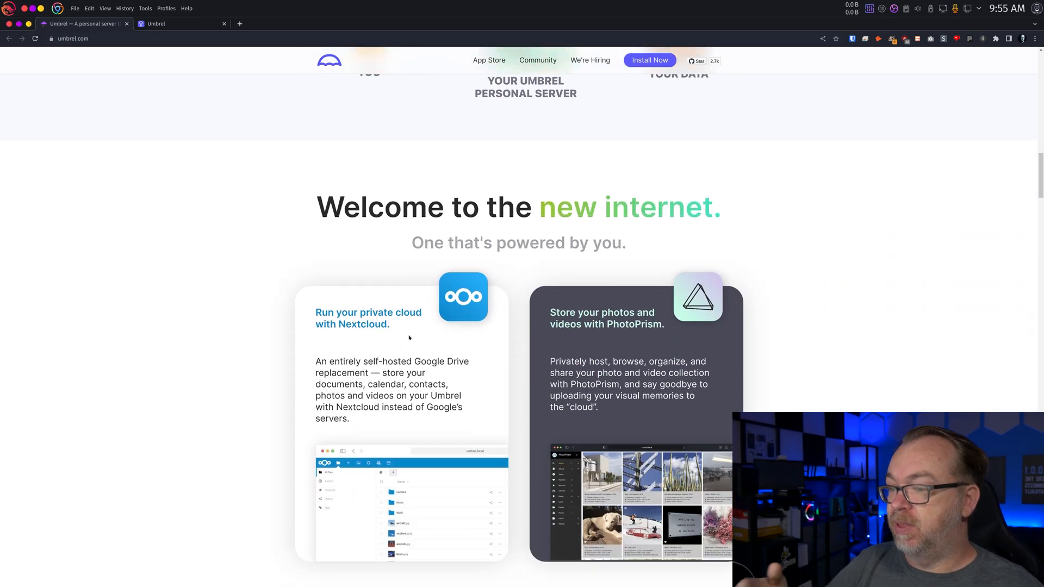
pyautogui.scroll(-3)
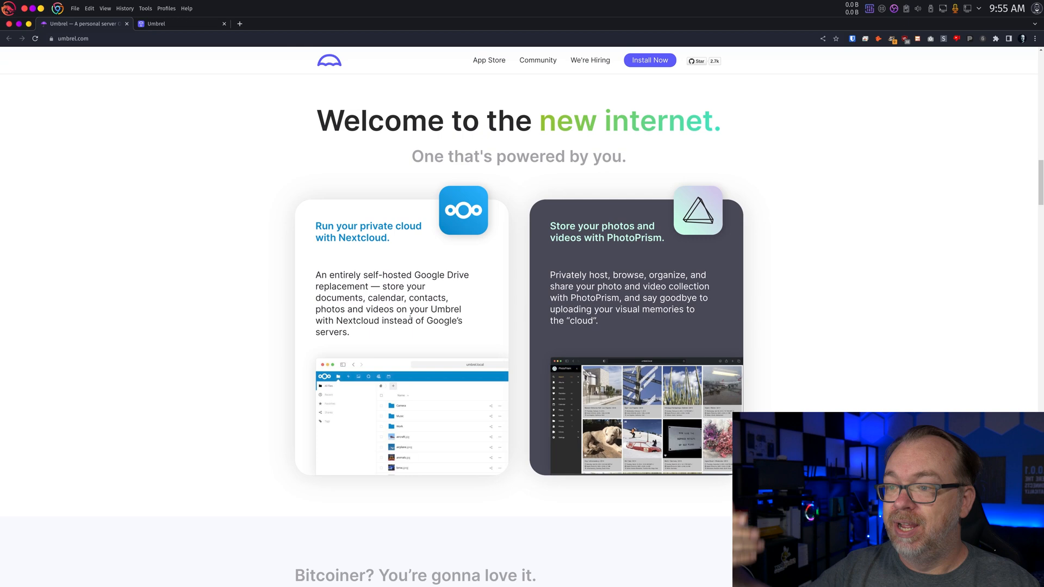
pyautogui.scroll(-3)
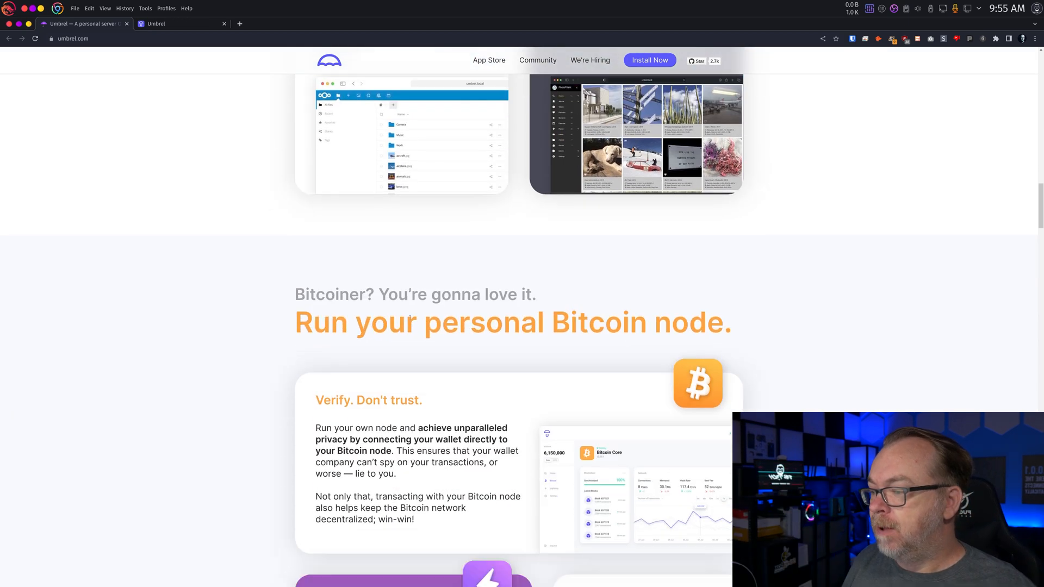
pyautogui.scroll(-3)
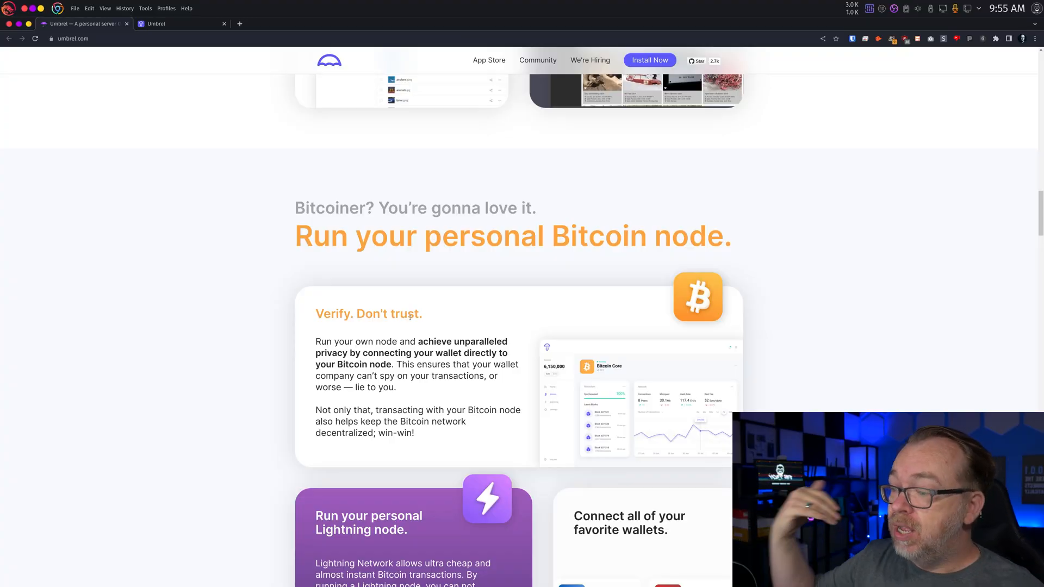
pyautogui.scroll(-3)
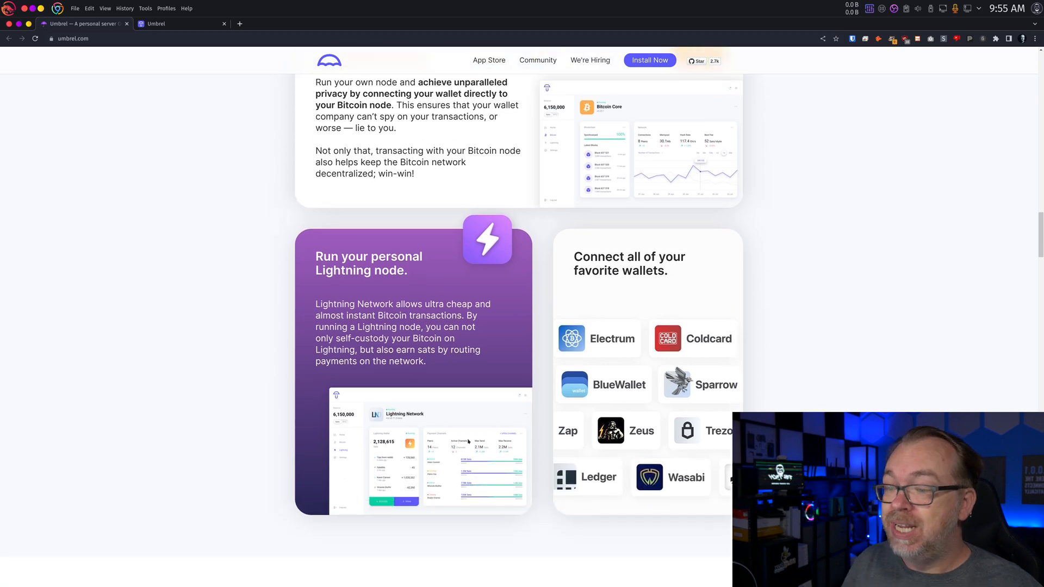
pyautogui.scroll(-3)
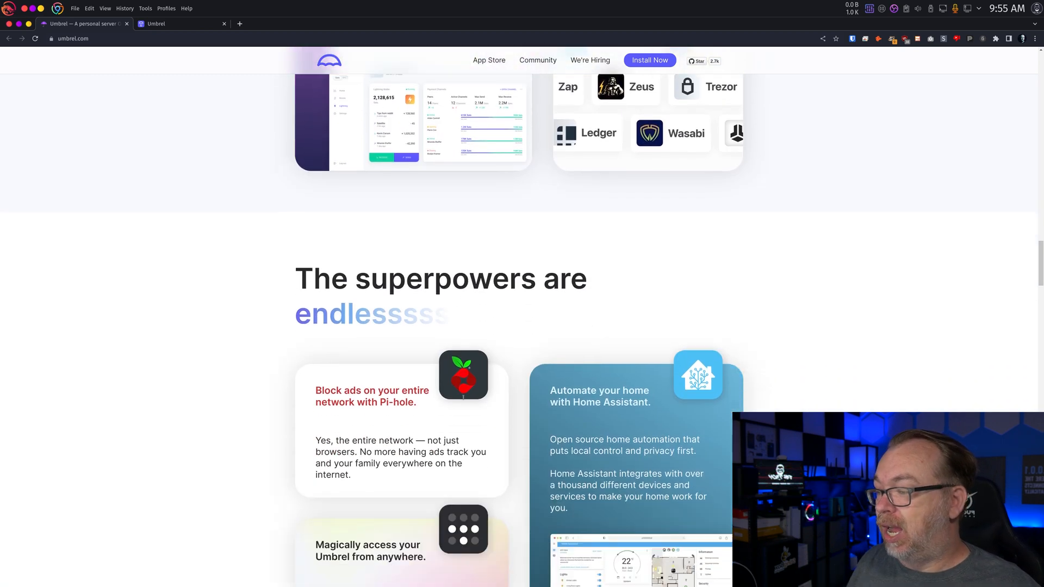
pyautogui.scroll(-3)
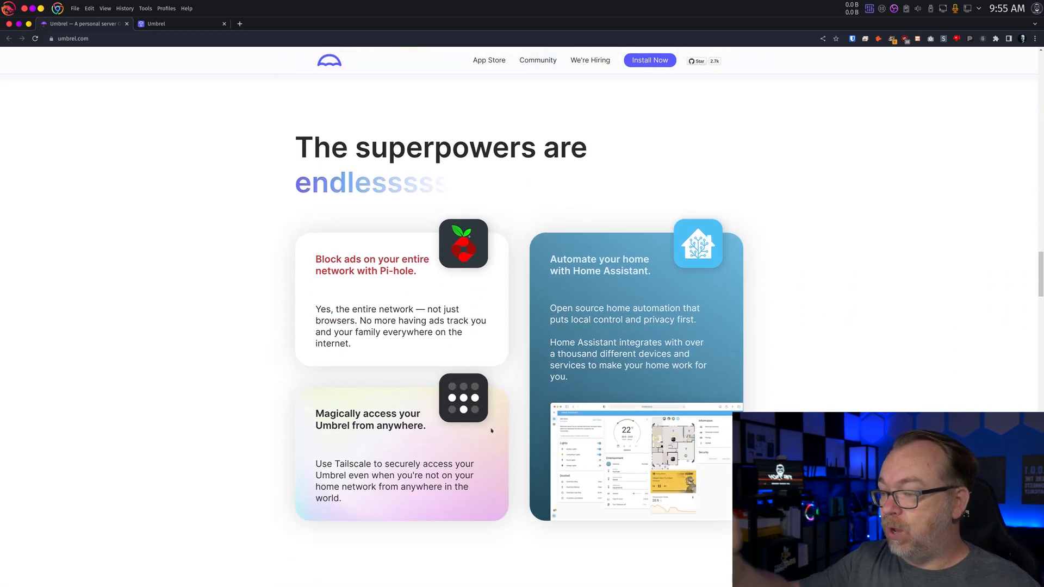
pyautogui.scroll(-3)
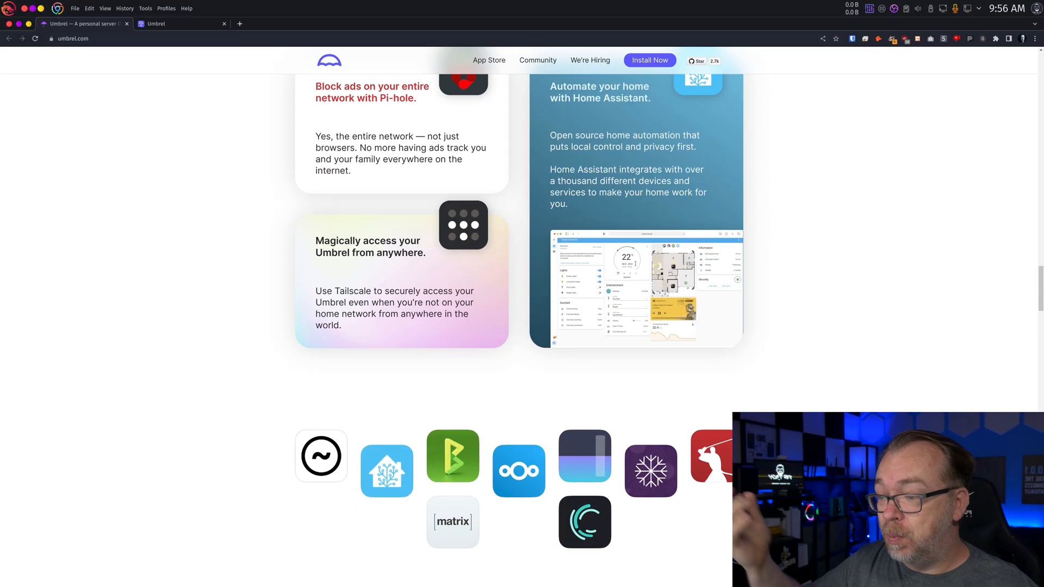
pyautogui.scroll(-3)
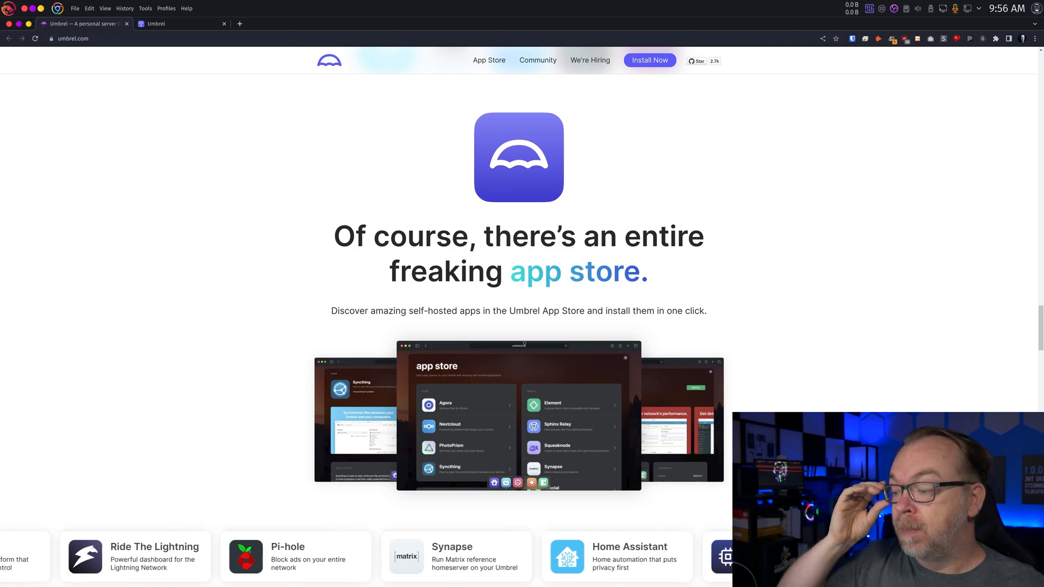
pyautogui.scroll(-3)
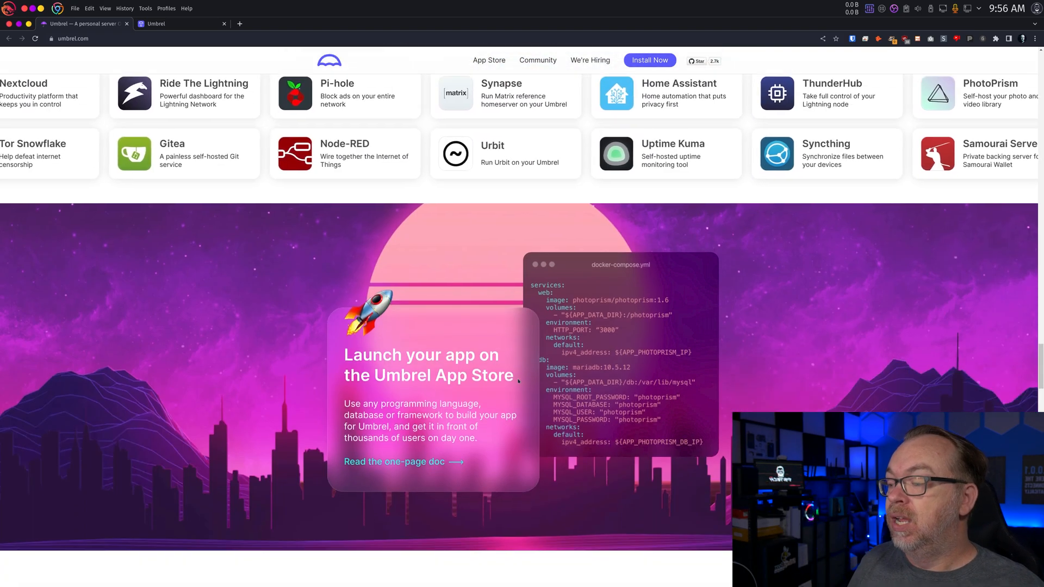
pyautogui.scroll(-3)
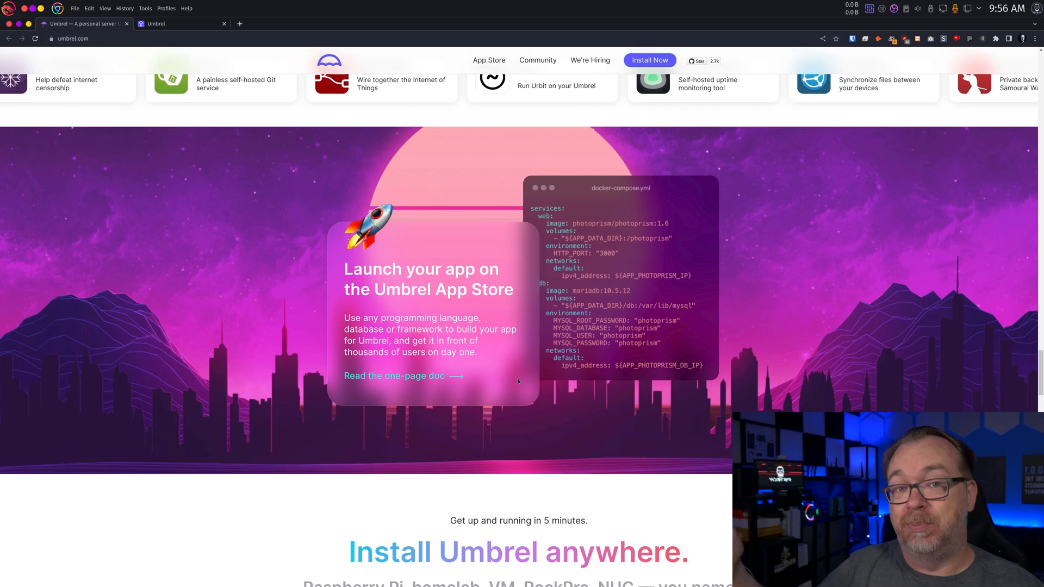
pyautogui.scroll(-3)
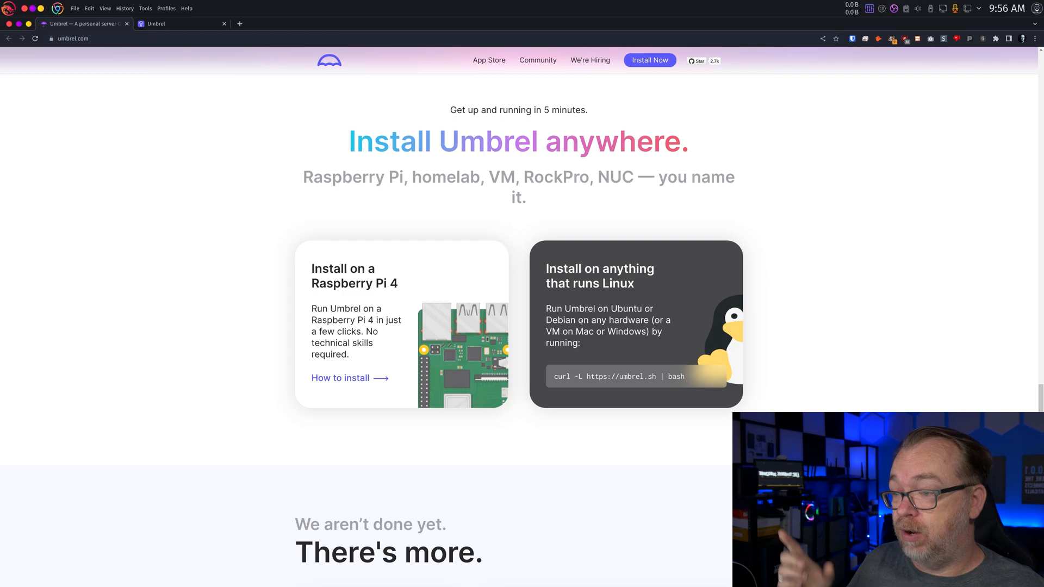
pyautogui.scroll(-3)
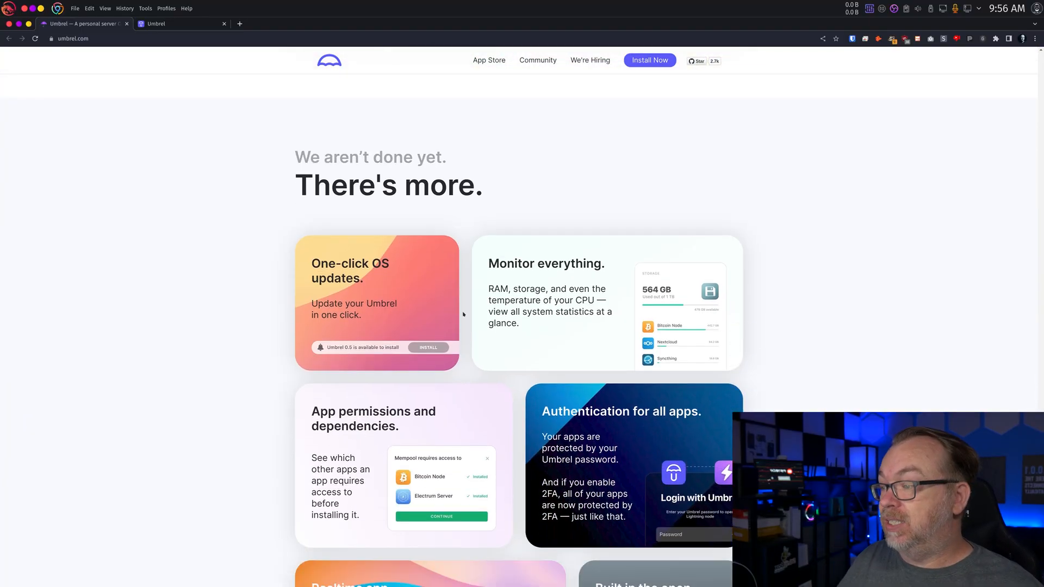
pyautogui.scroll(-3)
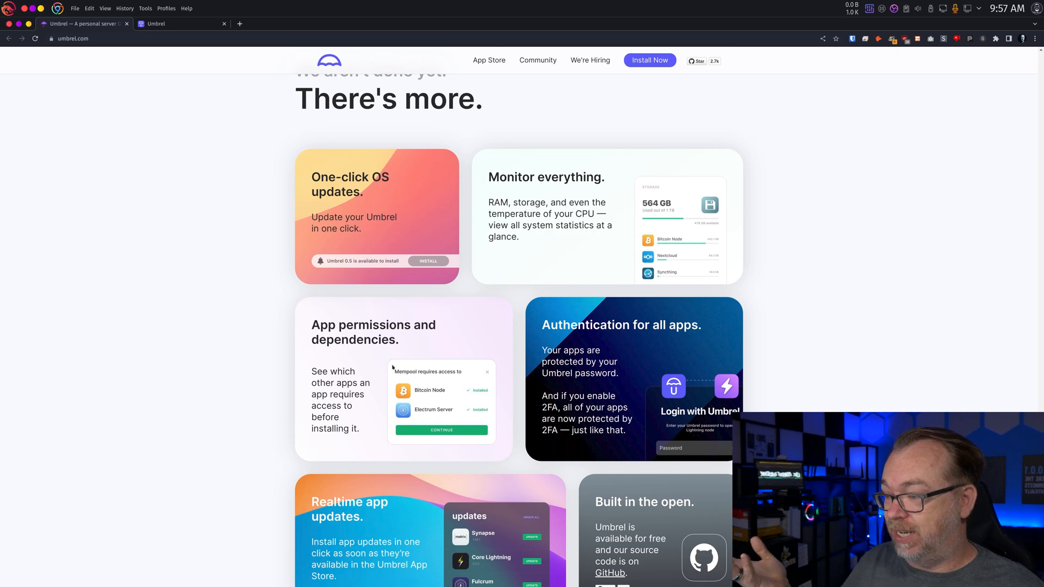
pyautogui.moveTo(713, 345)
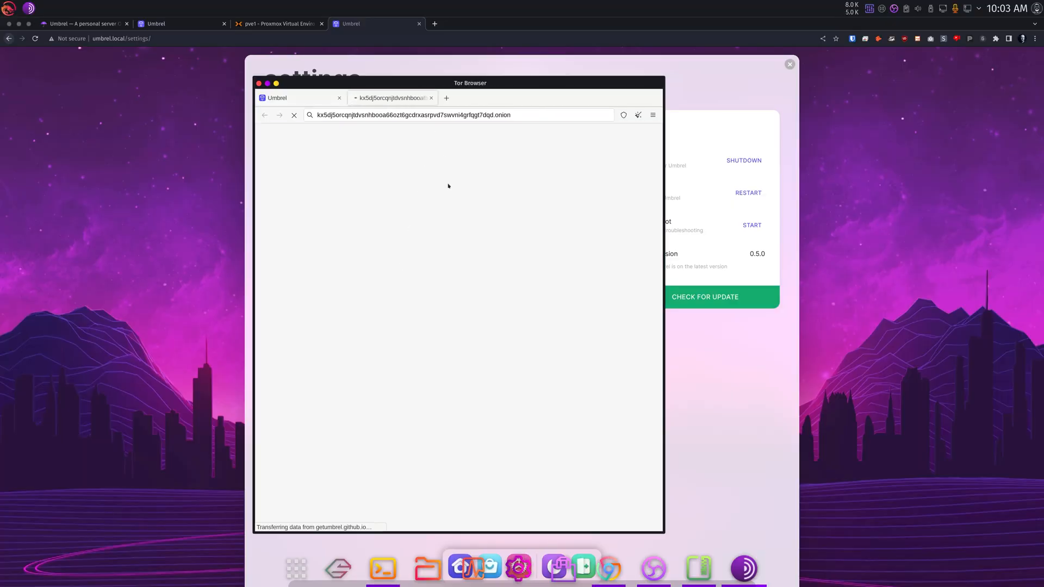
pyautogui.moveTo(480, 131)
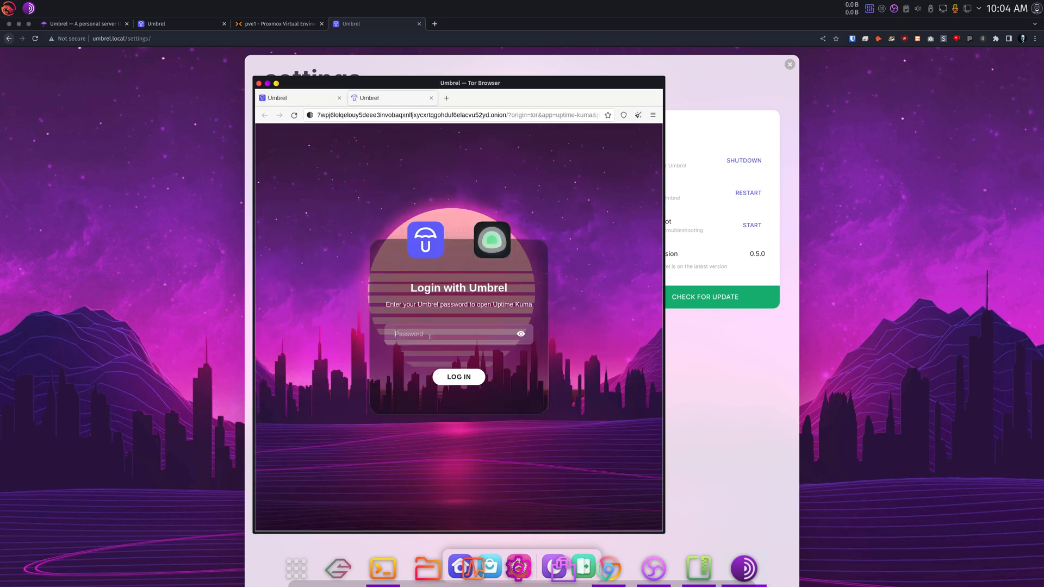
# Step: Enter the Umbrel password and log in to Uptime Kuma over its onion address
pyautogui.write('password')
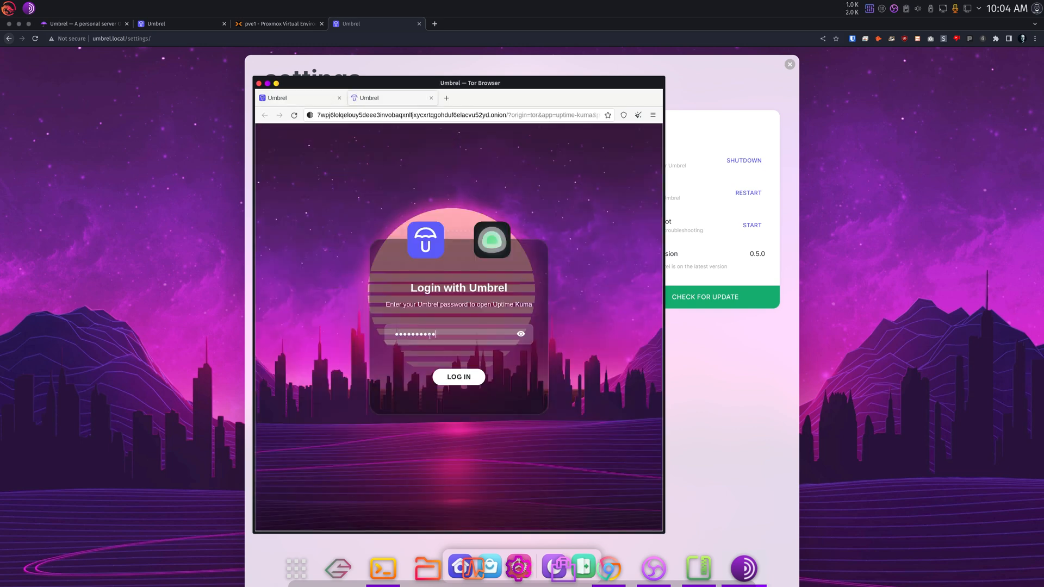
pyautogui.click(458, 376)
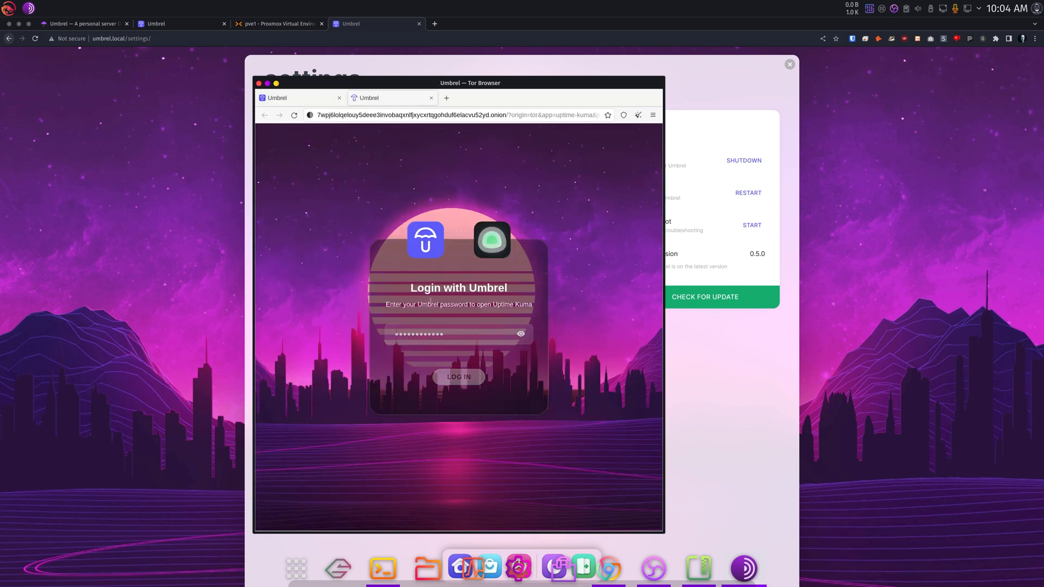
pyautogui.click(458, 377)
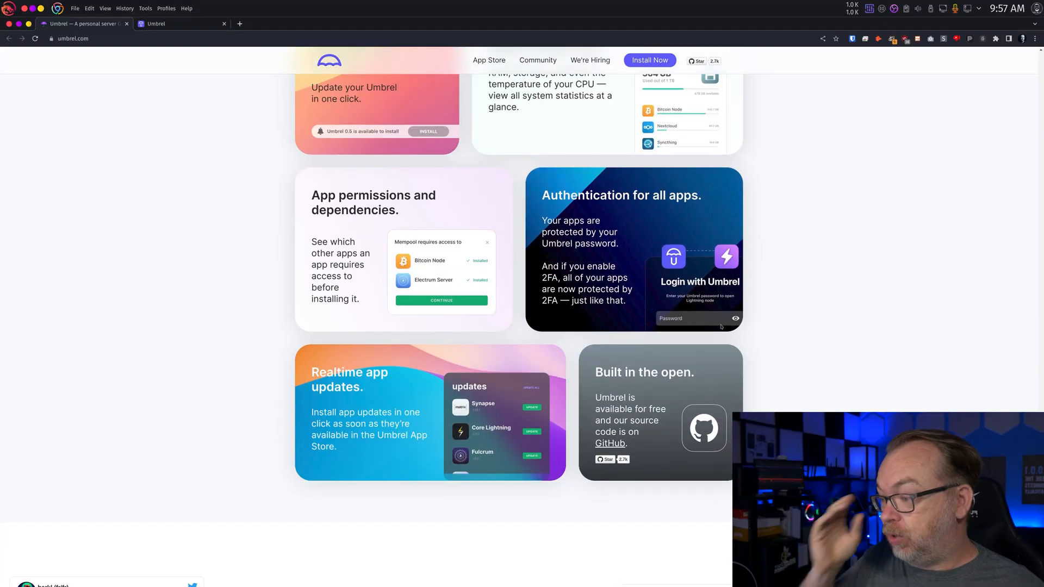
pyautogui.scroll(-3)
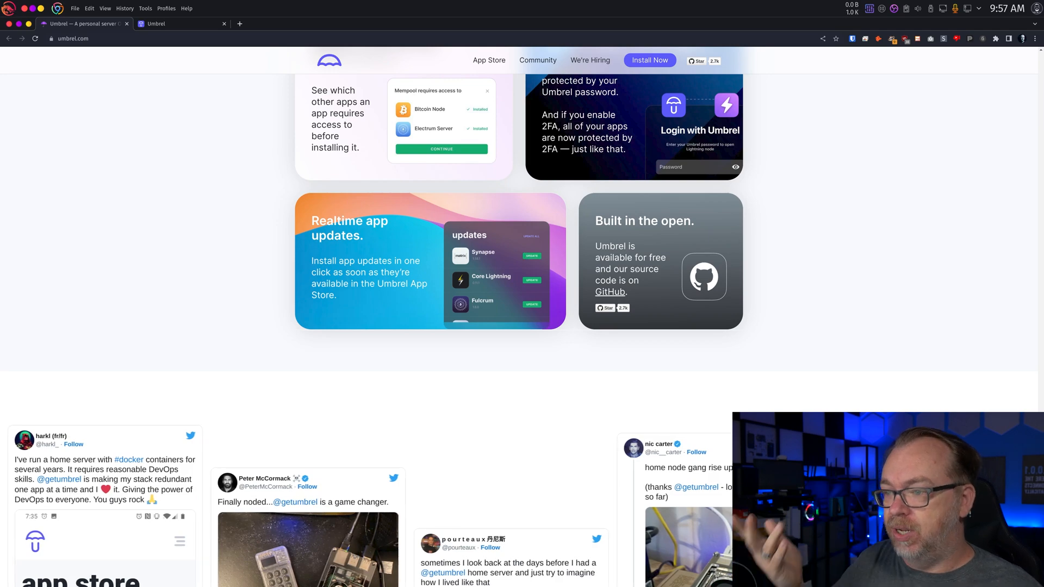
pyautogui.scroll(-3)
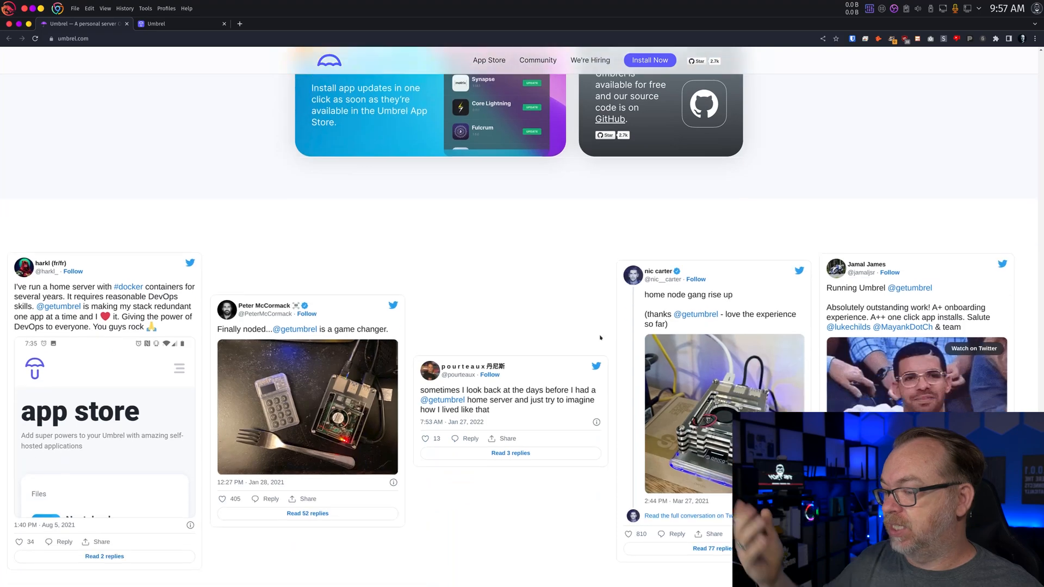
pyautogui.scroll(-3)
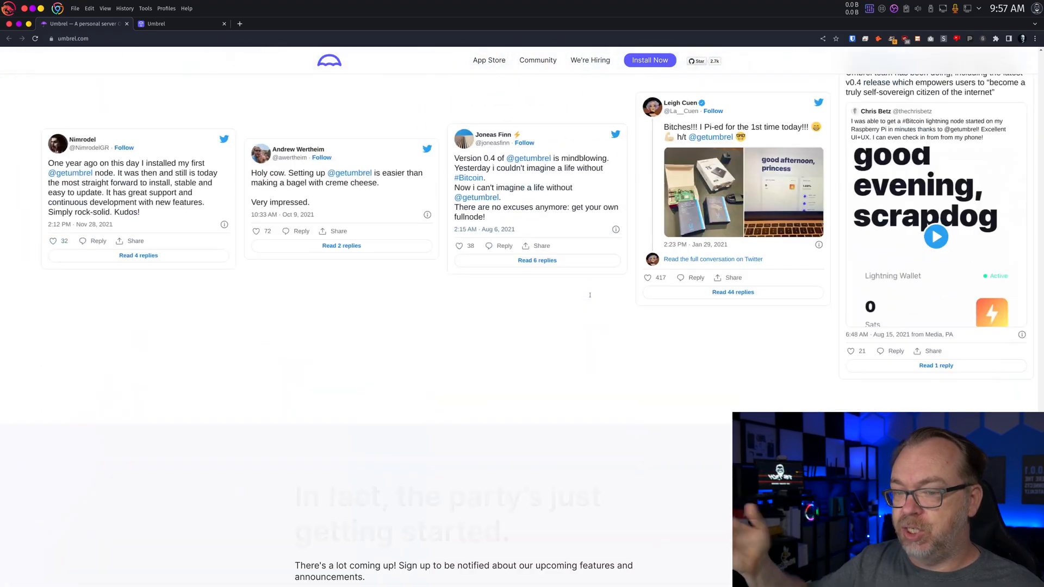
pyautogui.scroll(-3)
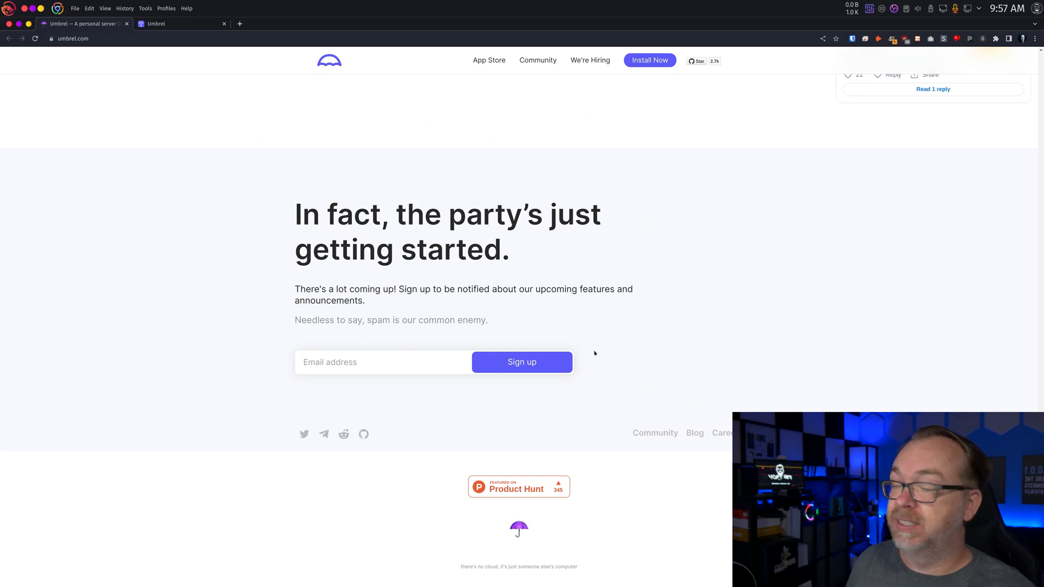
pyautogui.scroll(3)
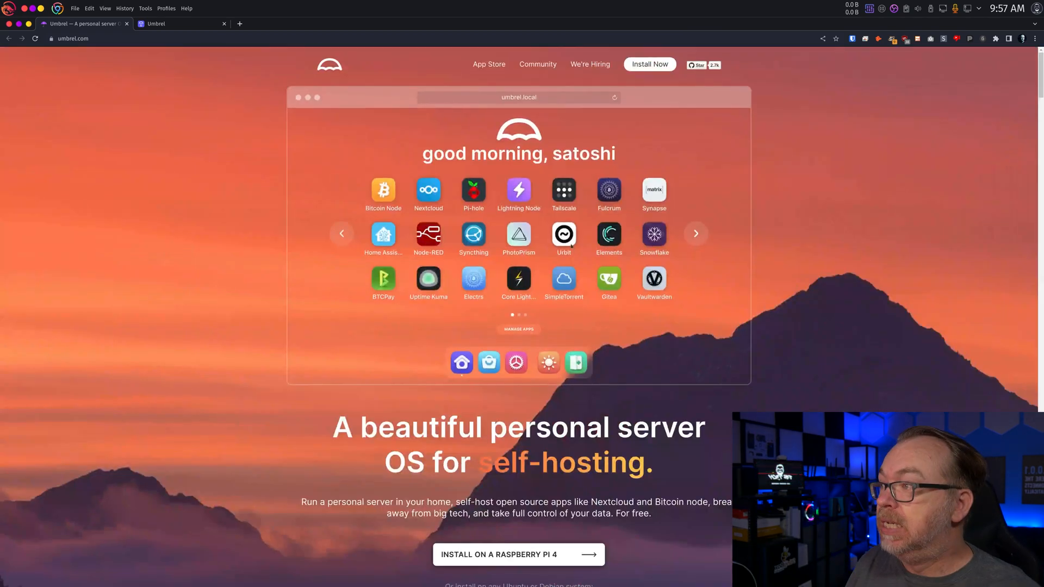
# Step: Log in to the umbrel.local dashboard with the account password, landing on dbtech's home
pyautogui.click(163, 24)
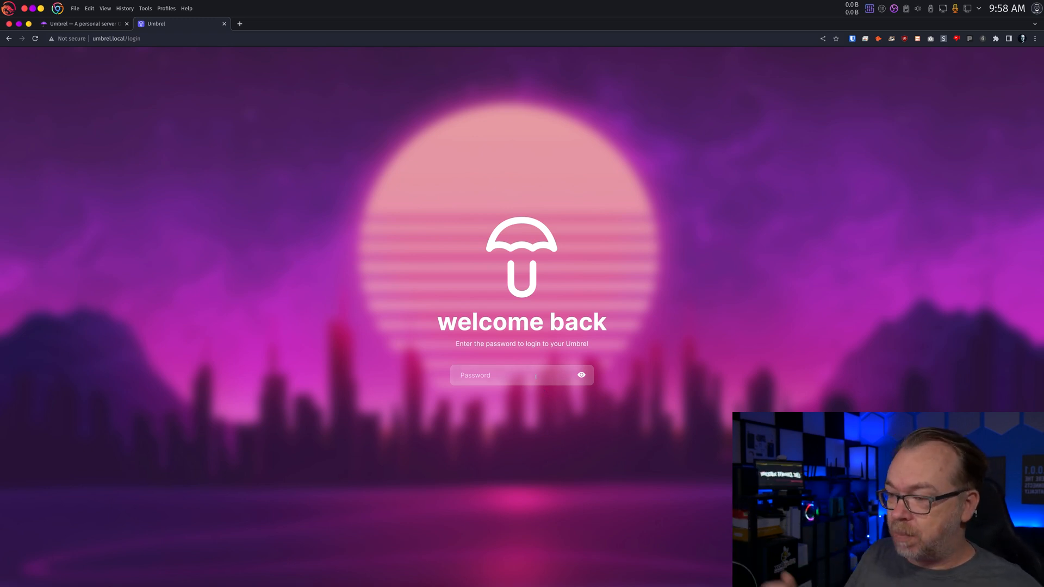
pyautogui.write('••••')
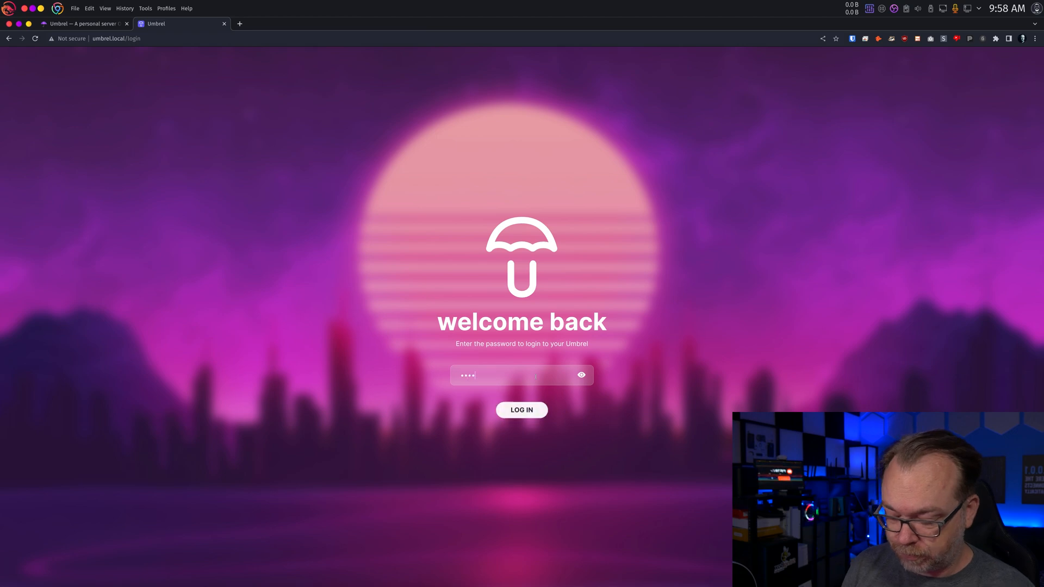
pyautogui.click(522, 410)
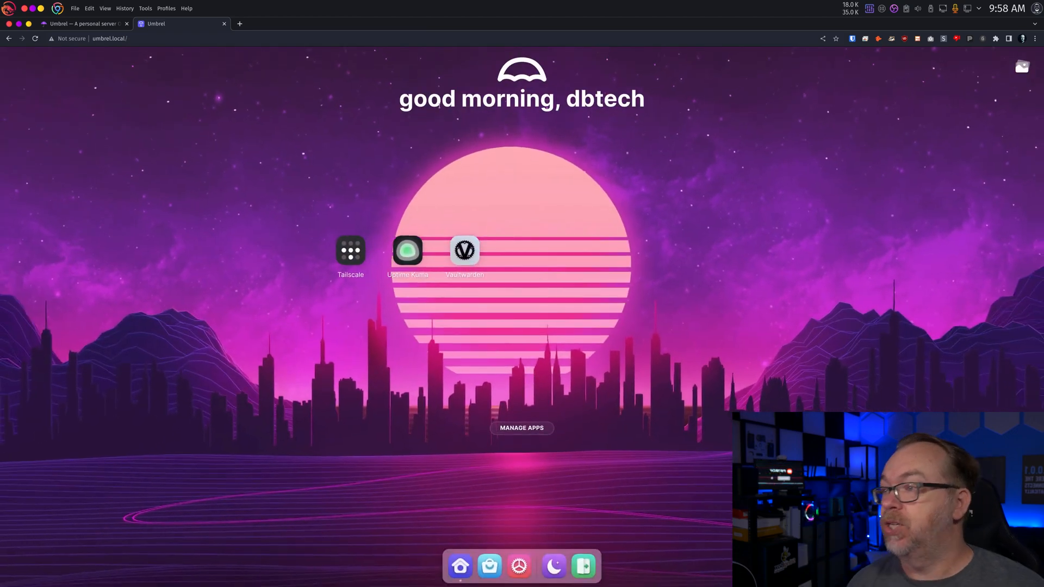
pyautogui.moveTo(455, 204)
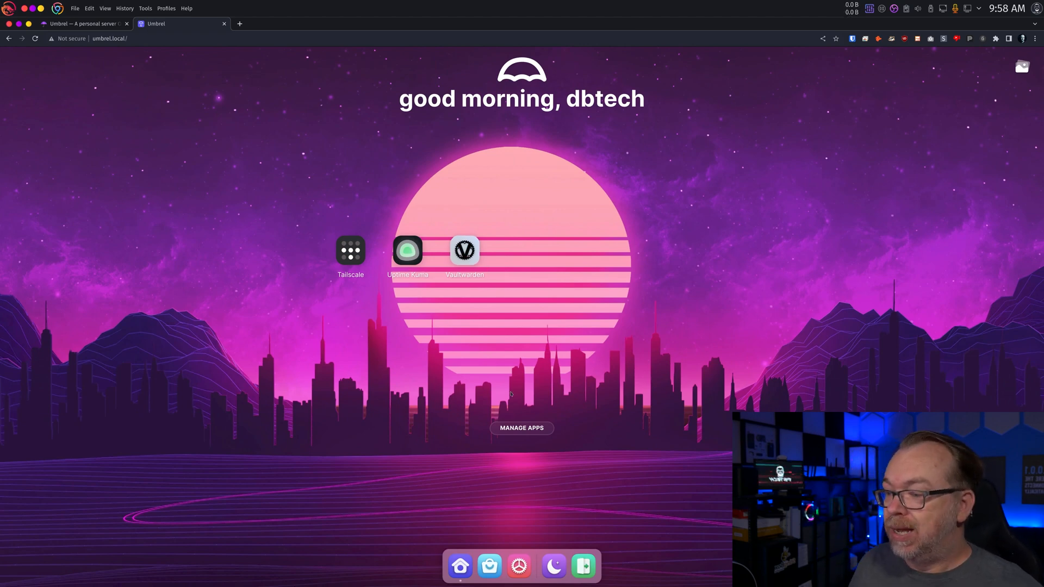
pyautogui.click(522, 429)
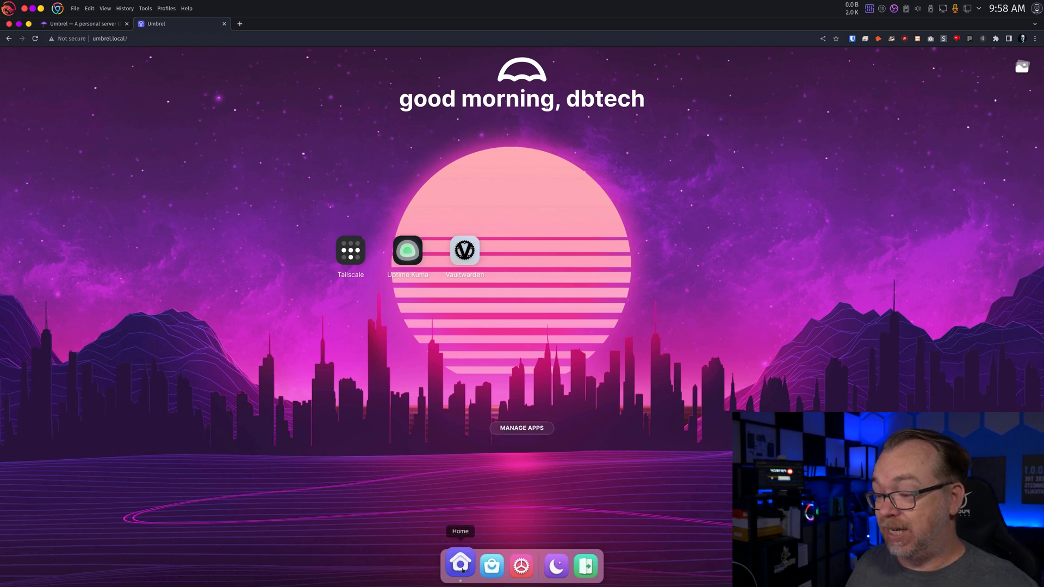
# Step: Browse the App Store through finance, social, automation and networking down to Vaultwarden
pyautogui.click(489, 571)
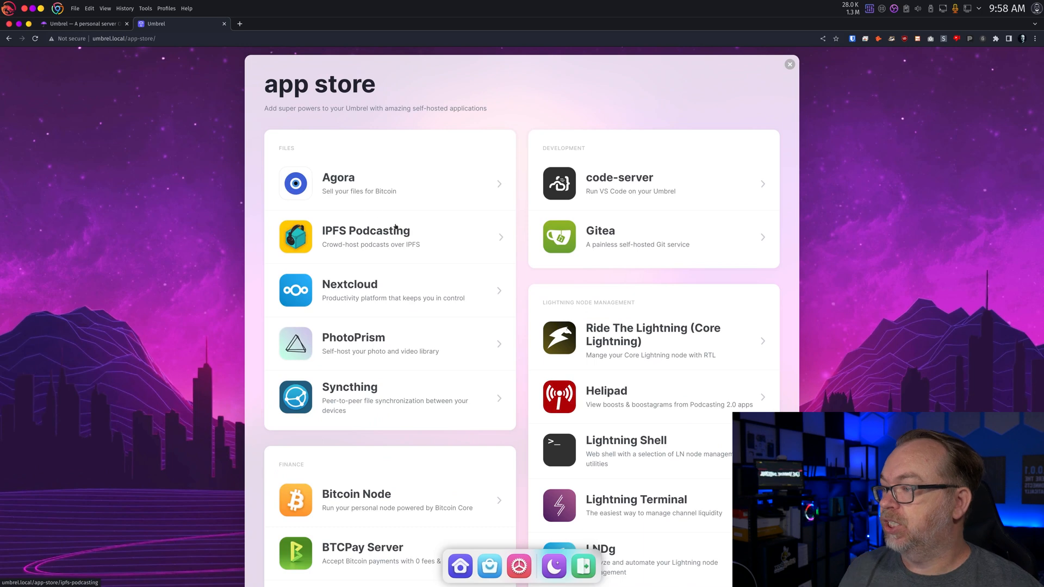
pyautogui.moveTo(361, 187)
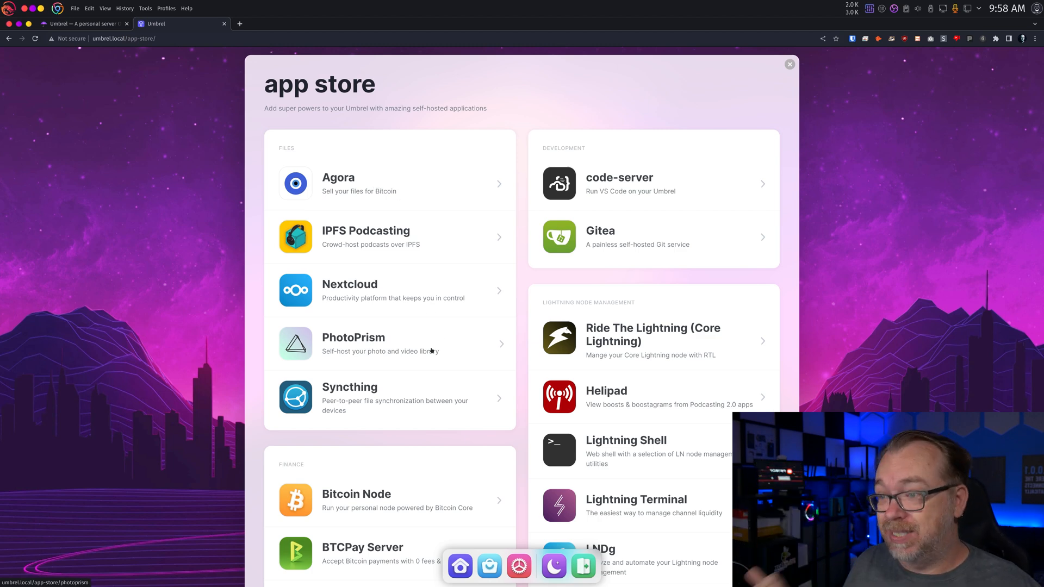
pyautogui.scroll(-3)
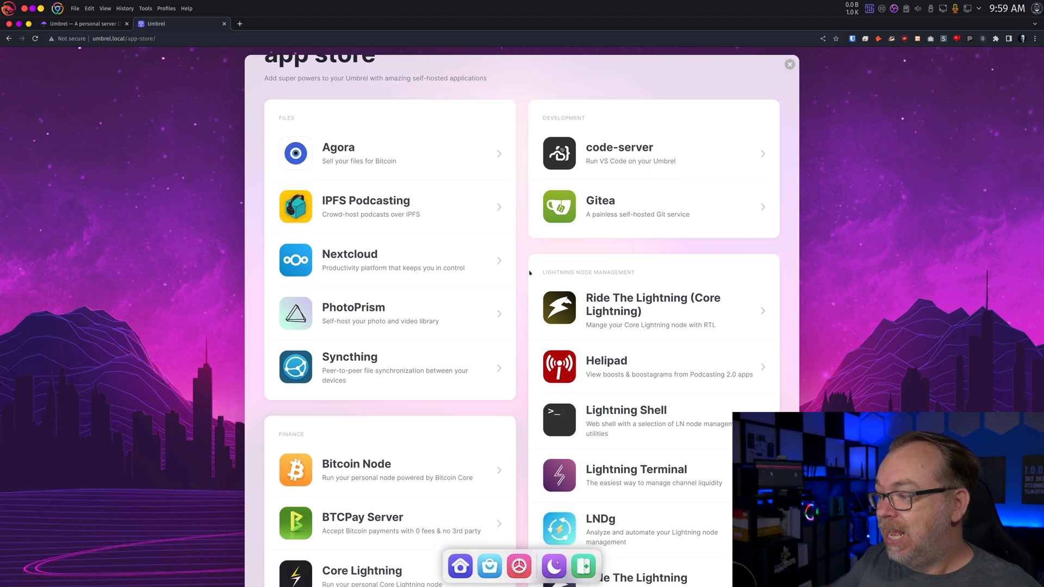
pyautogui.scroll(-3)
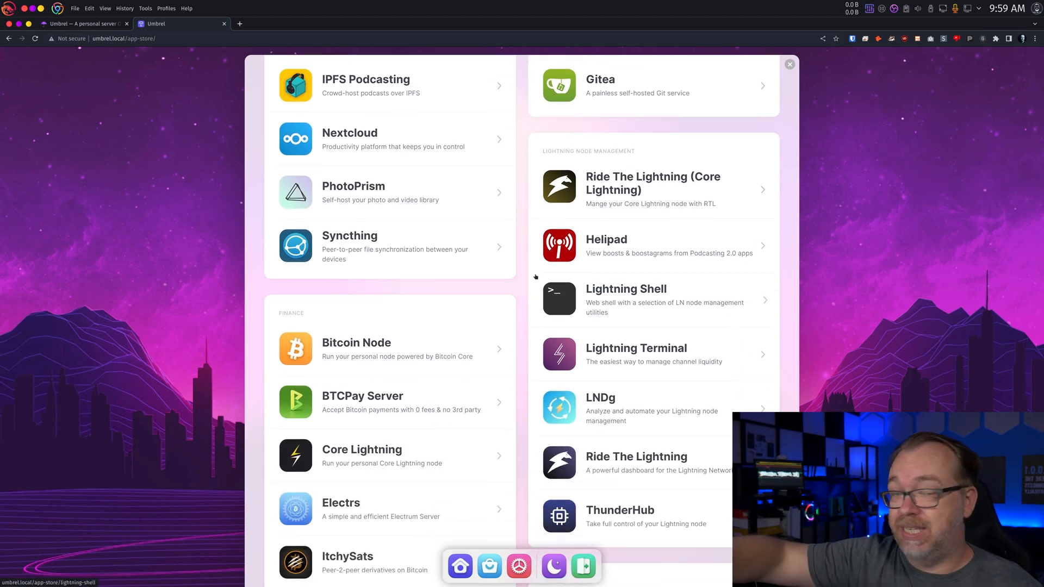
pyautogui.scroll(-3)
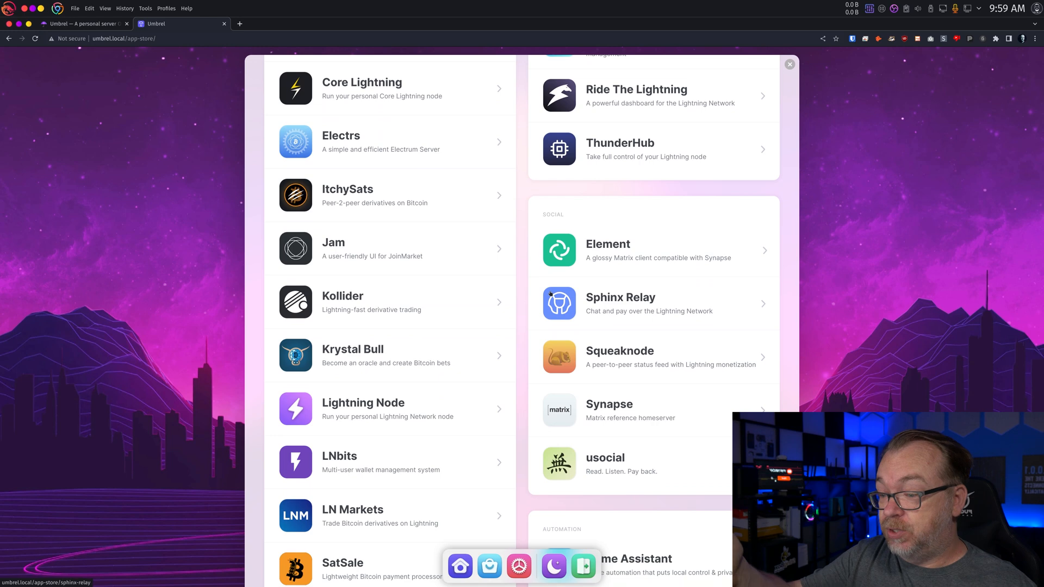
pyautogui.scroll(-3)
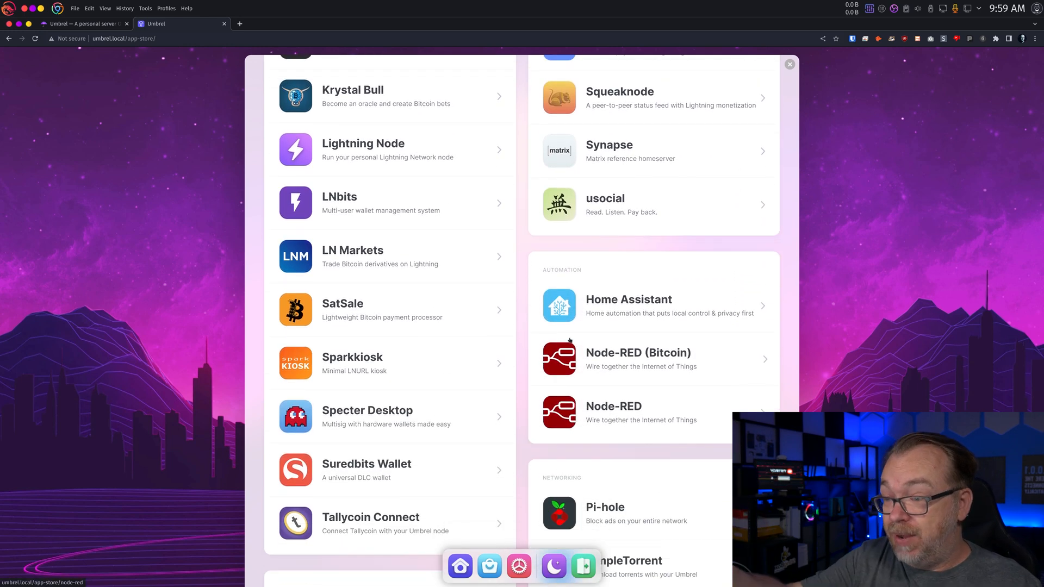
pyautogui.scroll(-3)
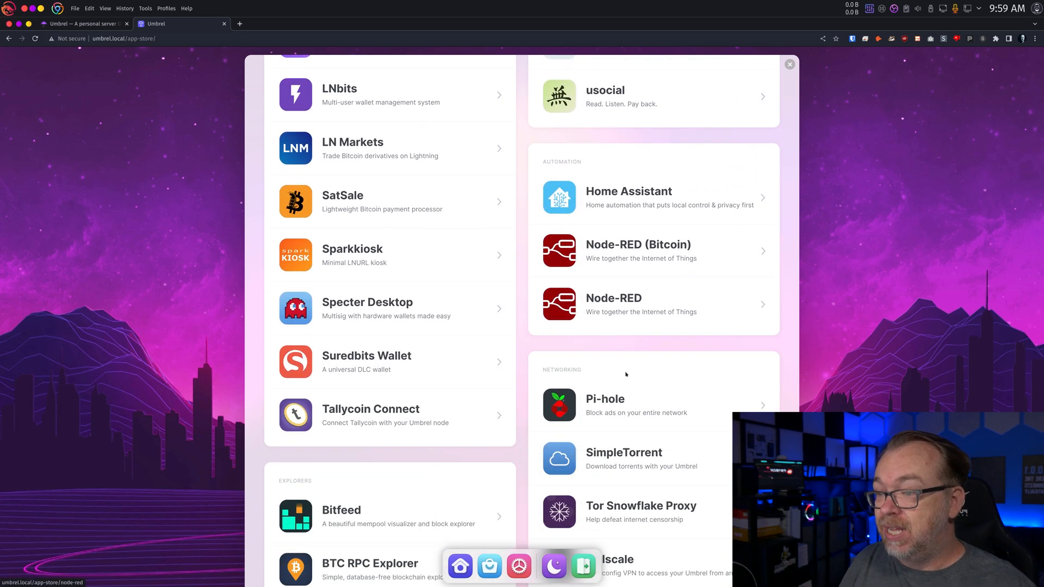
pyautogui.scroll(-3)
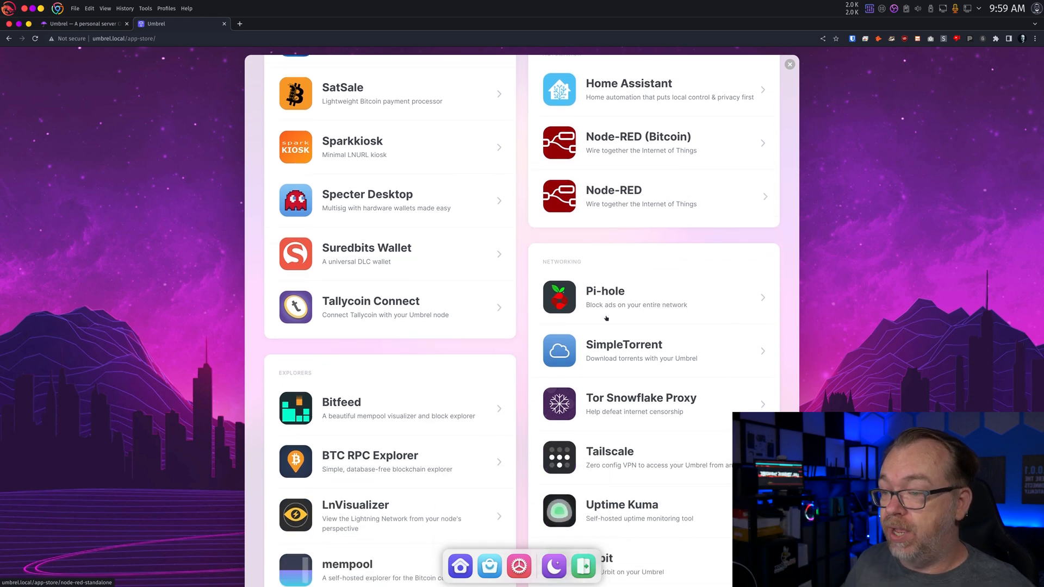
pyautogui.scroll(-3)
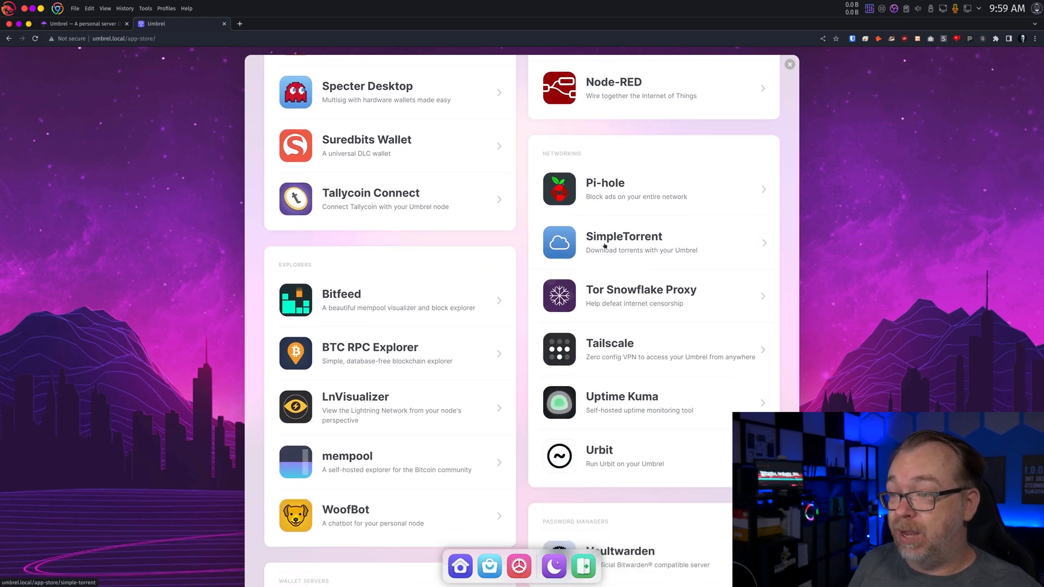
pyautogui.moveTo(611, 309)
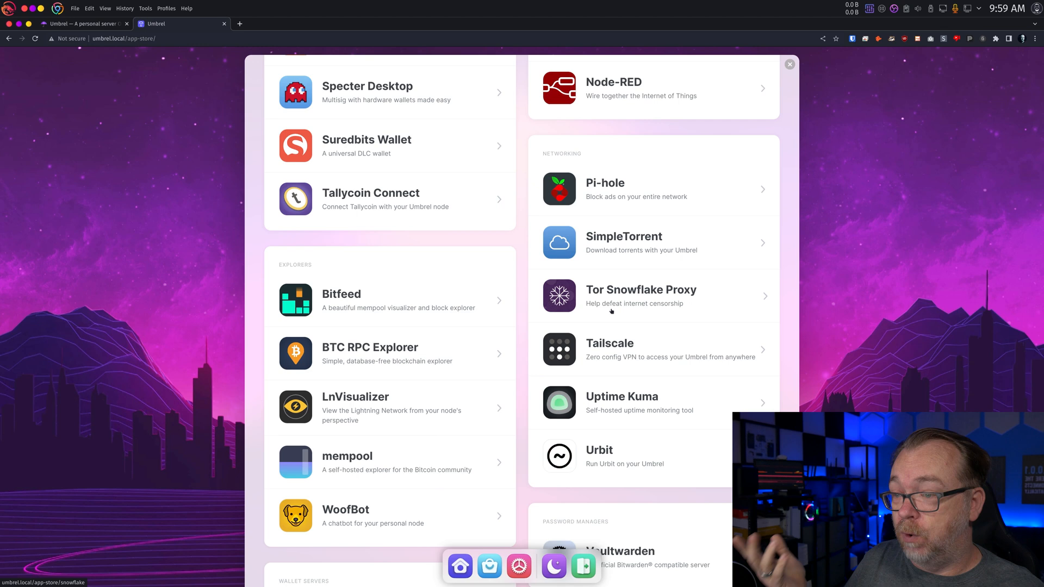
pyautogui.scroll(-3)
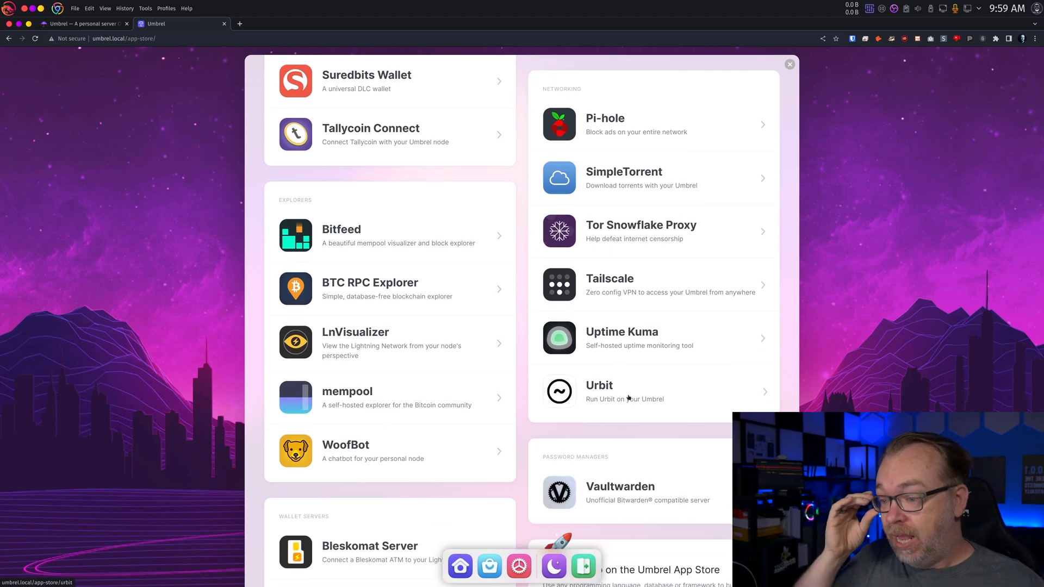
pyautogui.moveTo(620, 398)
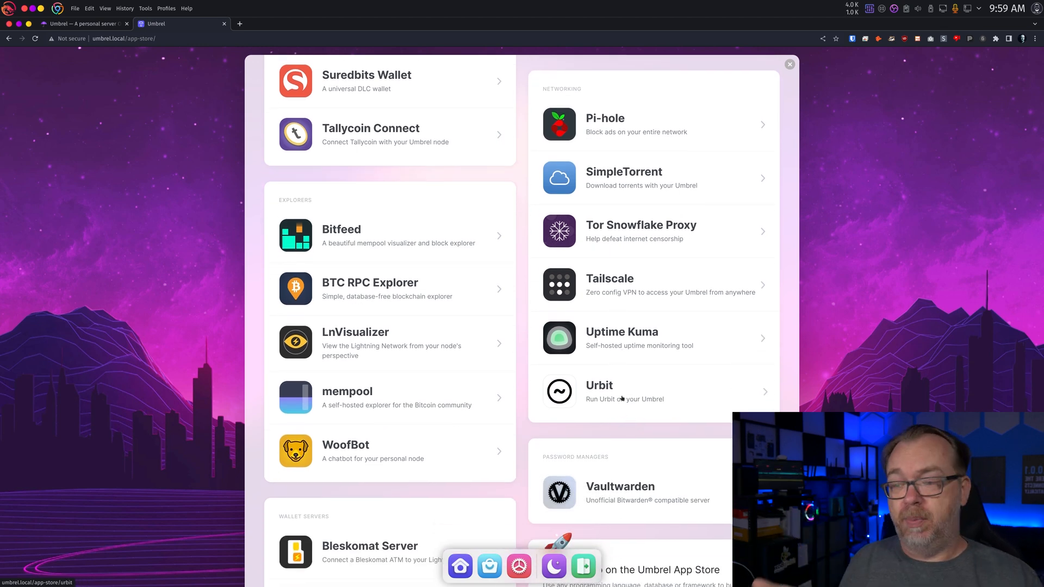
# Step: View Urbit's app details, then close the app store back to the dbtech dashboard
pyautogui.click(624, 391)
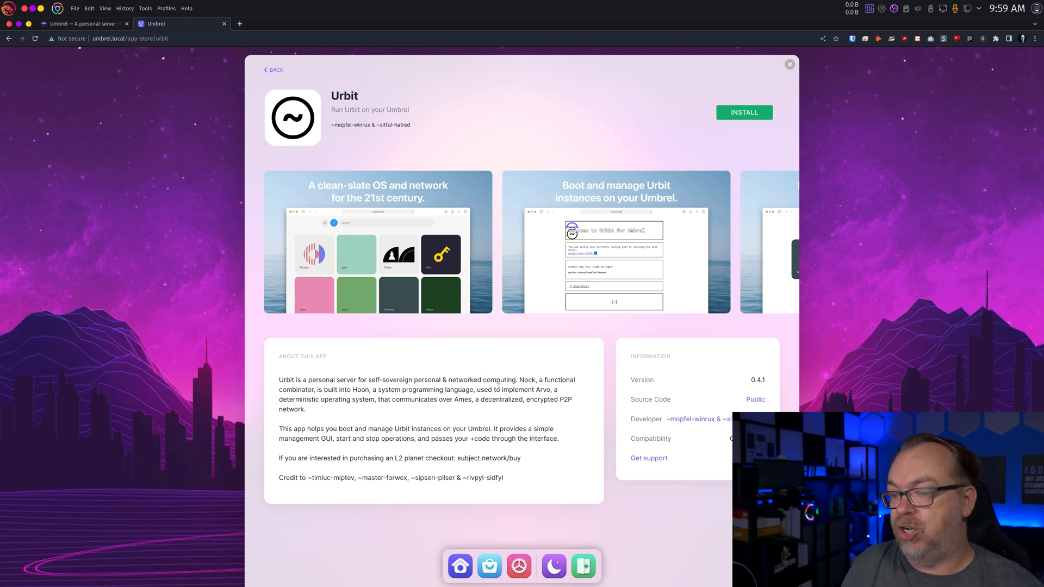
pyautogui.moveTo(812, 70)
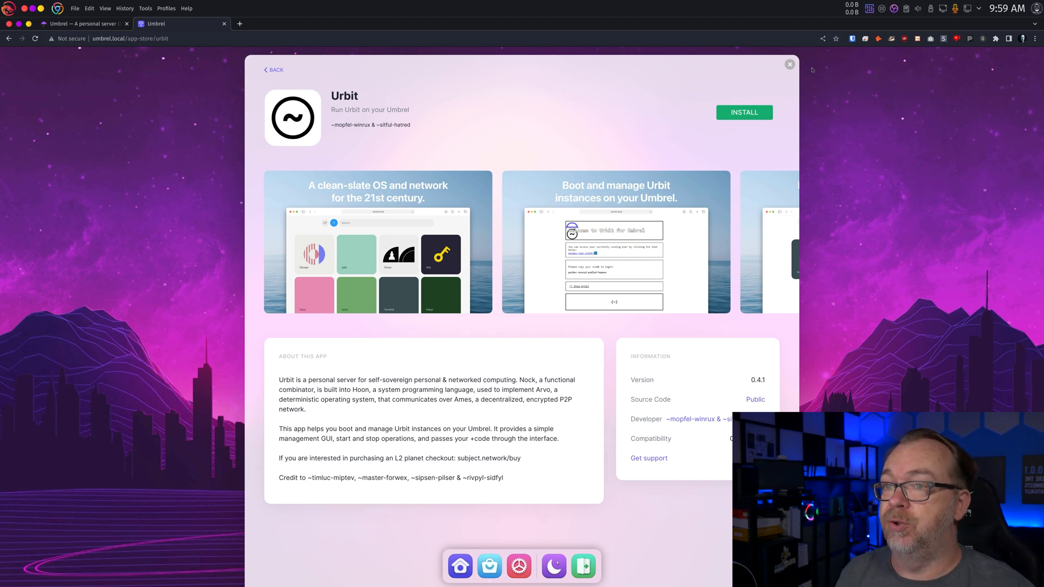
pyautogui.click(790, 64)
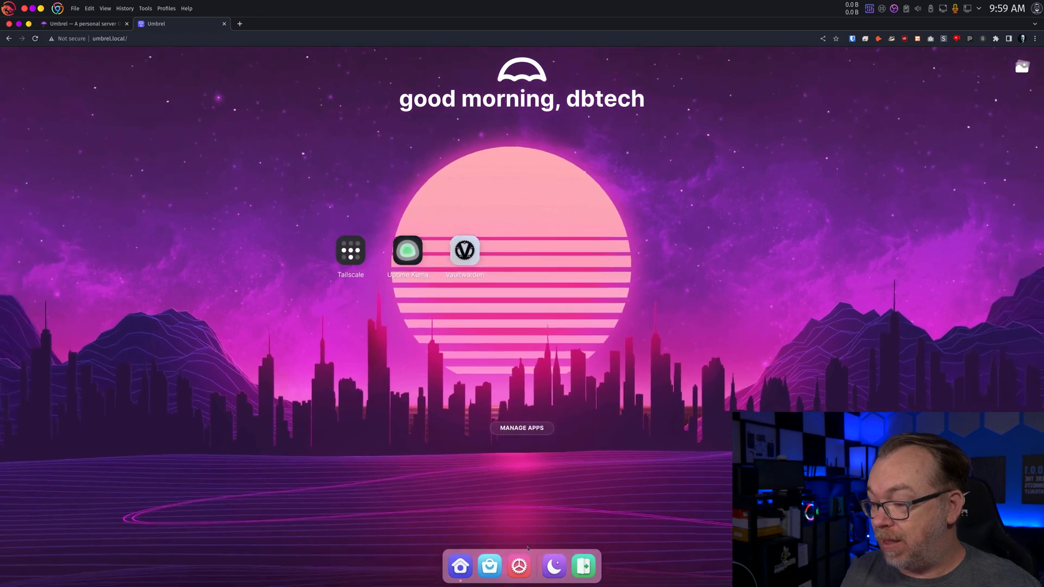
# Step: Reopen the App Store and scroll to the Gitea self-hosted Git service tile
pyautogui.click(522, 429)
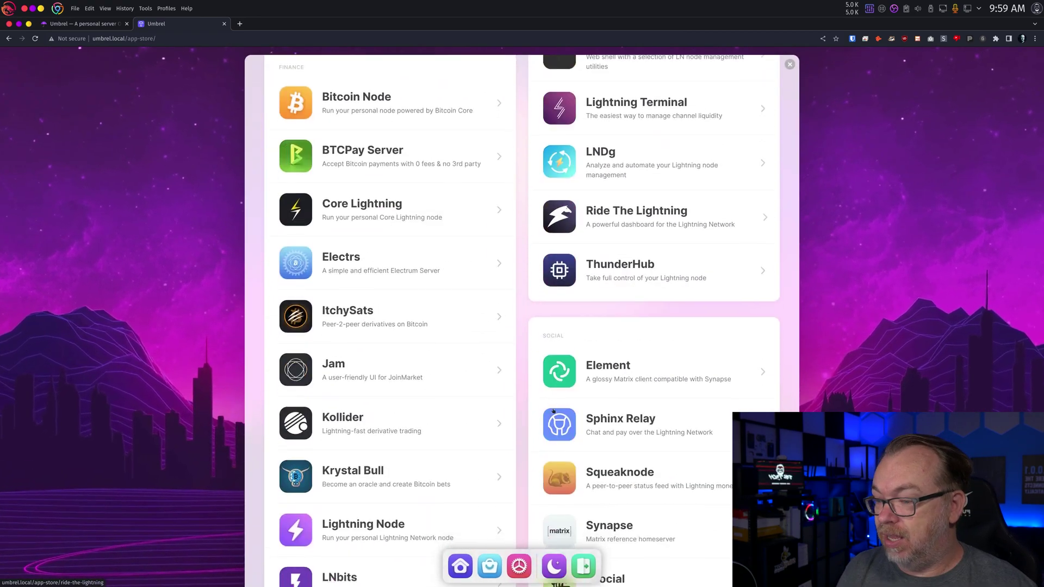
pyautogui.scroll(-3)
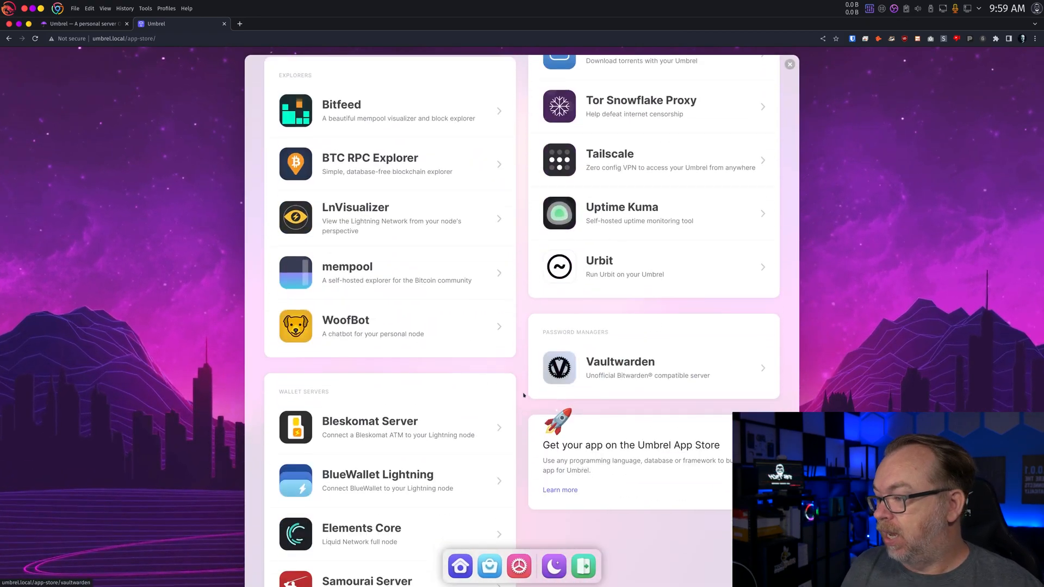
pyautogui.scroll(3)
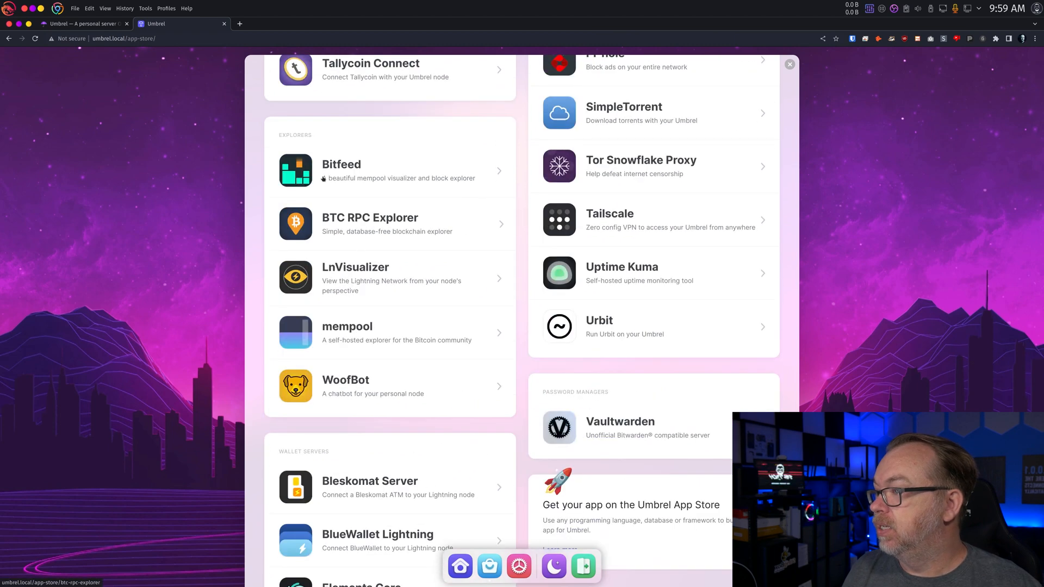
pyautogui.scroll(-3)
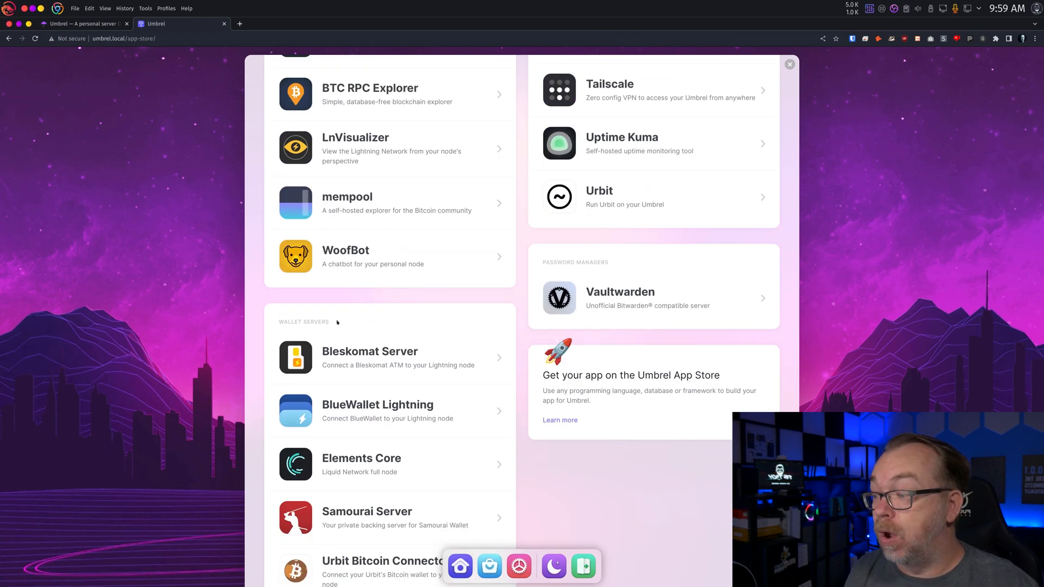
pyautogui.scroll(-3)
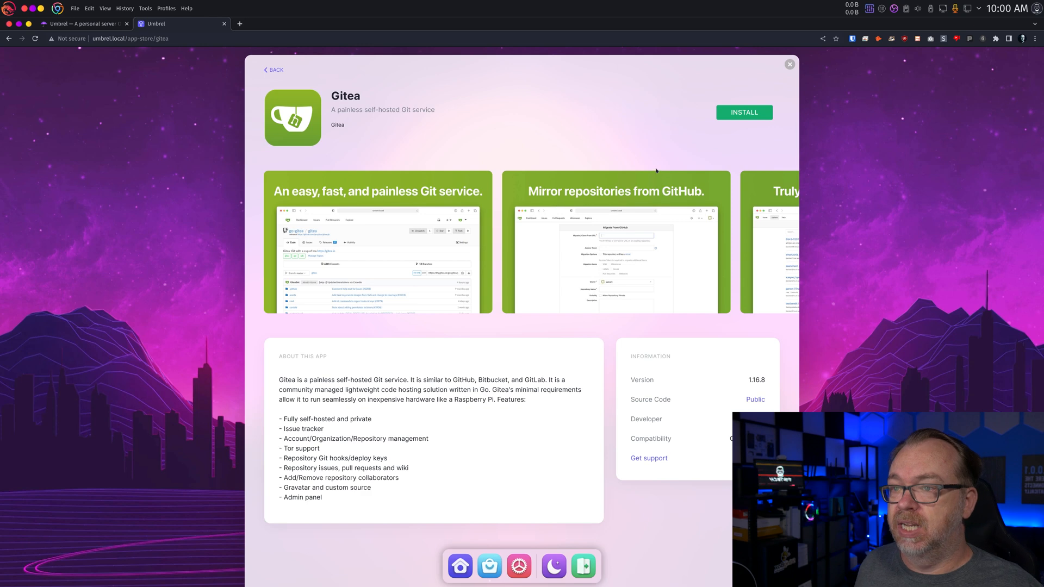
# Step: Start installing Gitea from its app store page
pyautogui.click(744, 112)
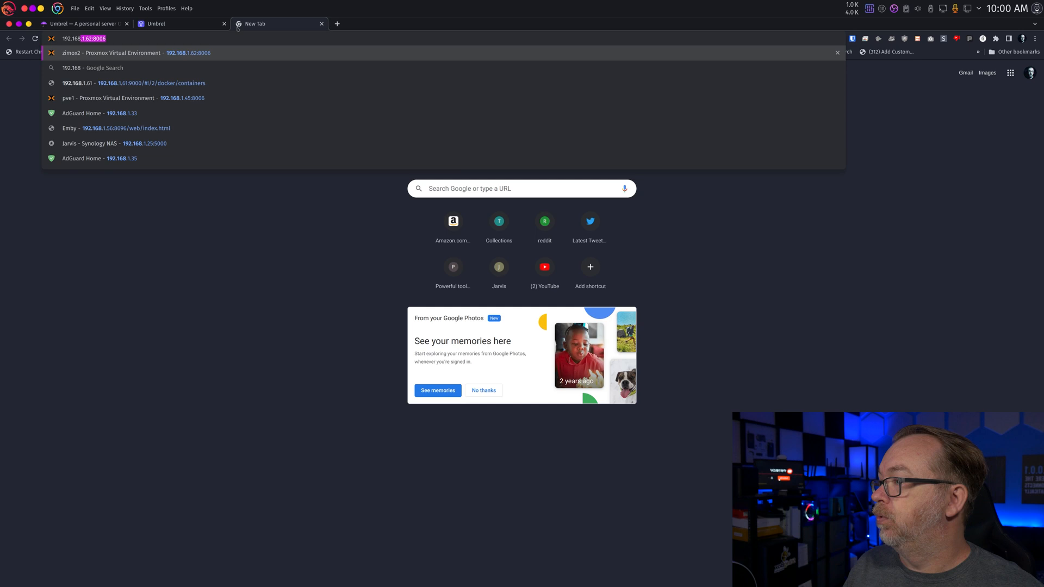
# Step: Reach the pve1 Proxmox interface at 192.168.1.45, proceeding past the certificate warning
pyautogui.click(109, 98)
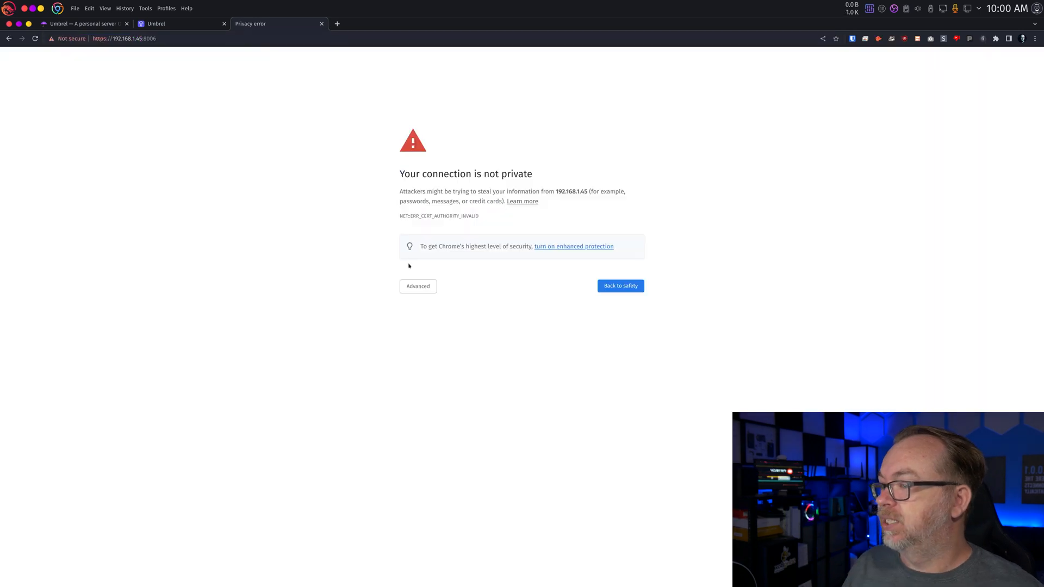
pyautogui.click(418, 287)
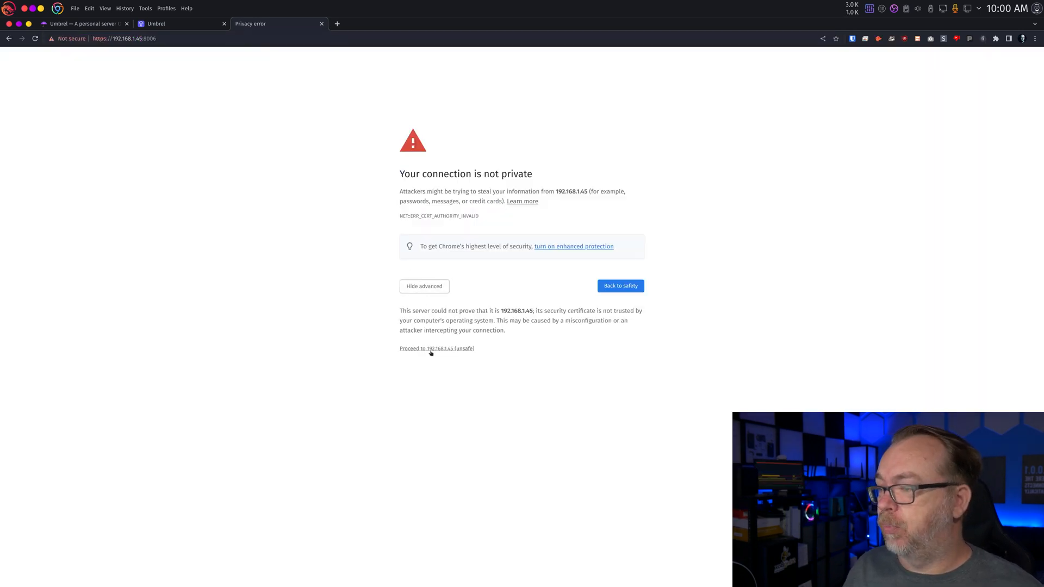
pyautogui.click(437, 348)
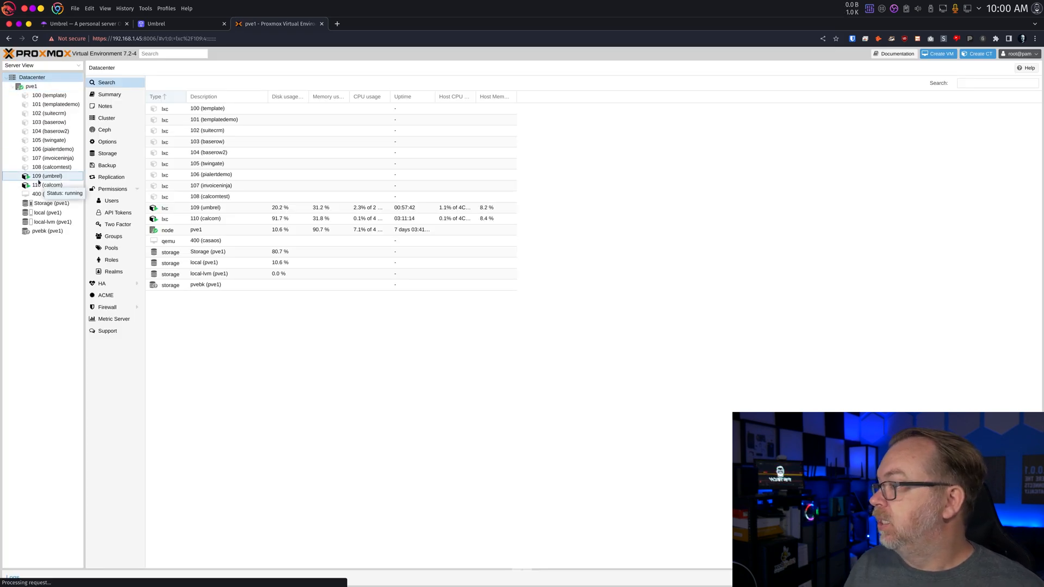
# Step: Run docker ps in the umbrel container 109 console to list its app containers
pyautogui.click(47, 176)
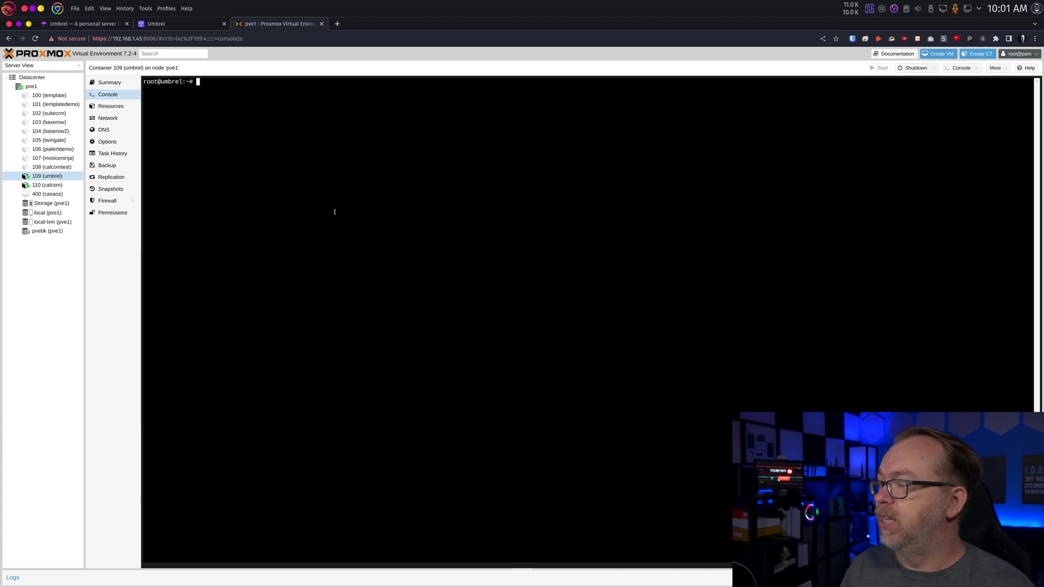
pyautogui.write('docker ps')
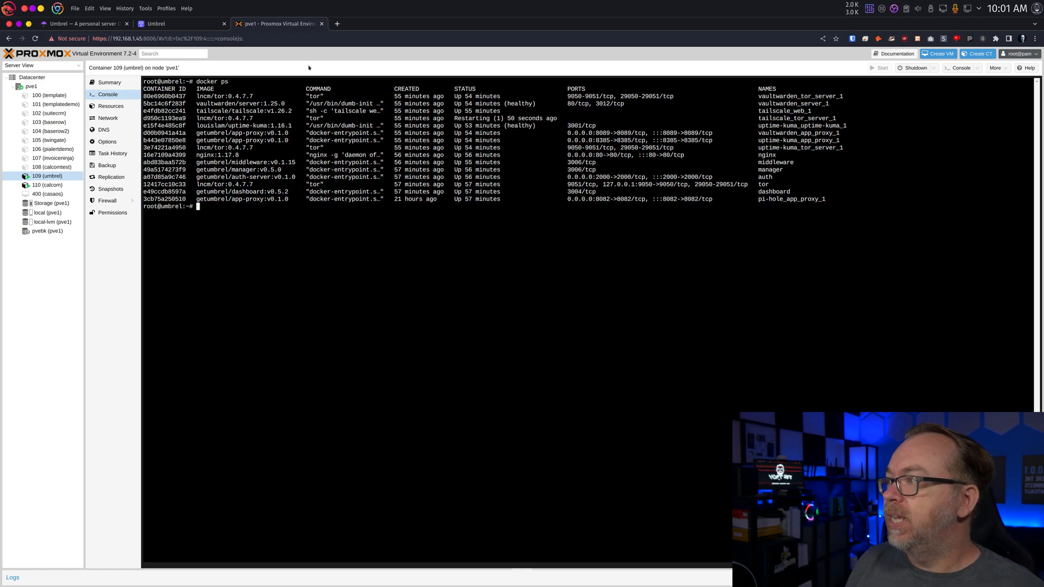
# Step: Load umbrel.local in a new tab and return to the Umbrel home screen
pyautogui.click(157, 24)
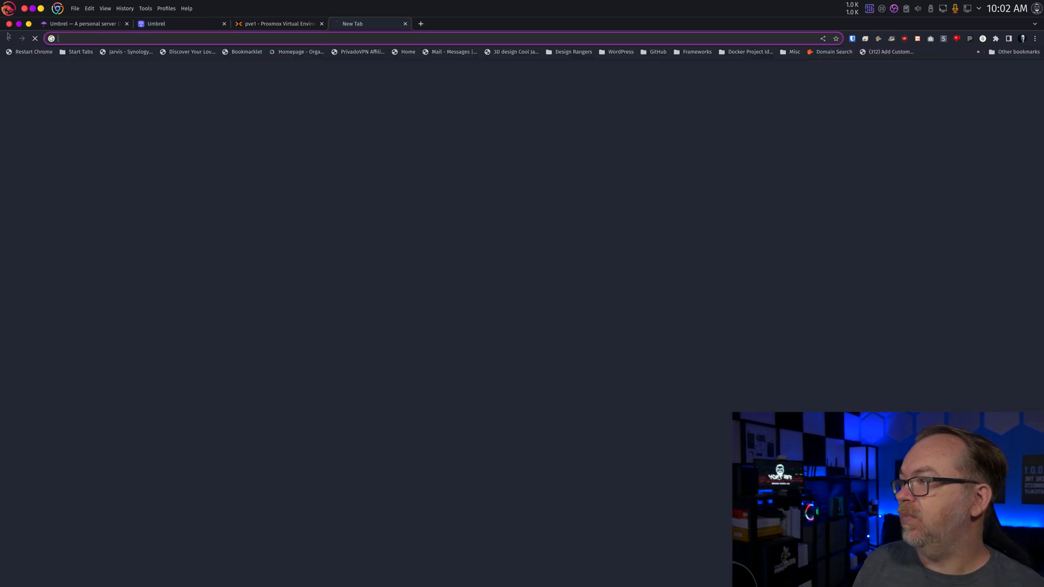
pyautogui.write('umbrel.local/app-store/gitea')
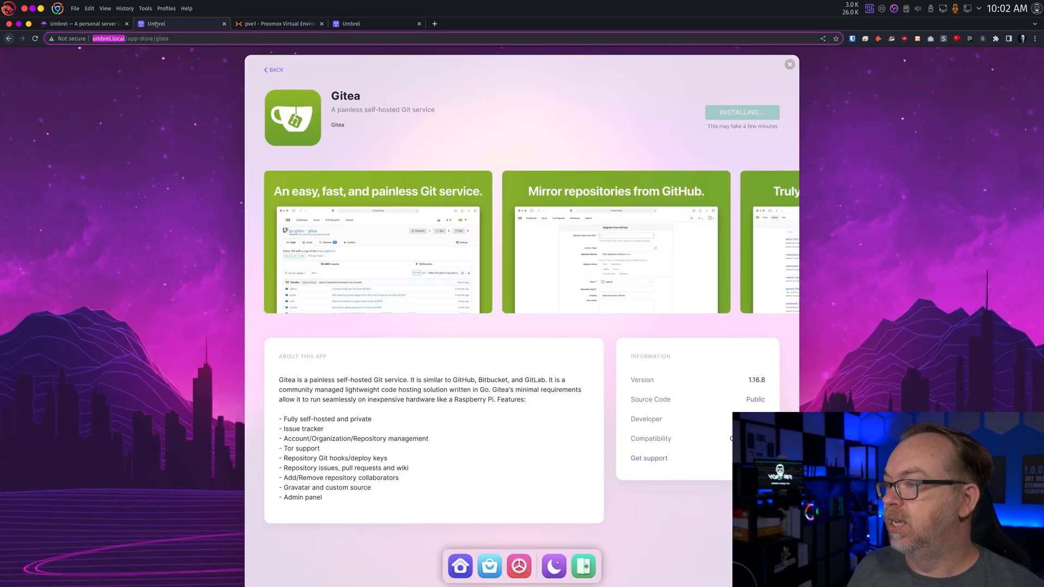
pyautogui.click(790, 64)
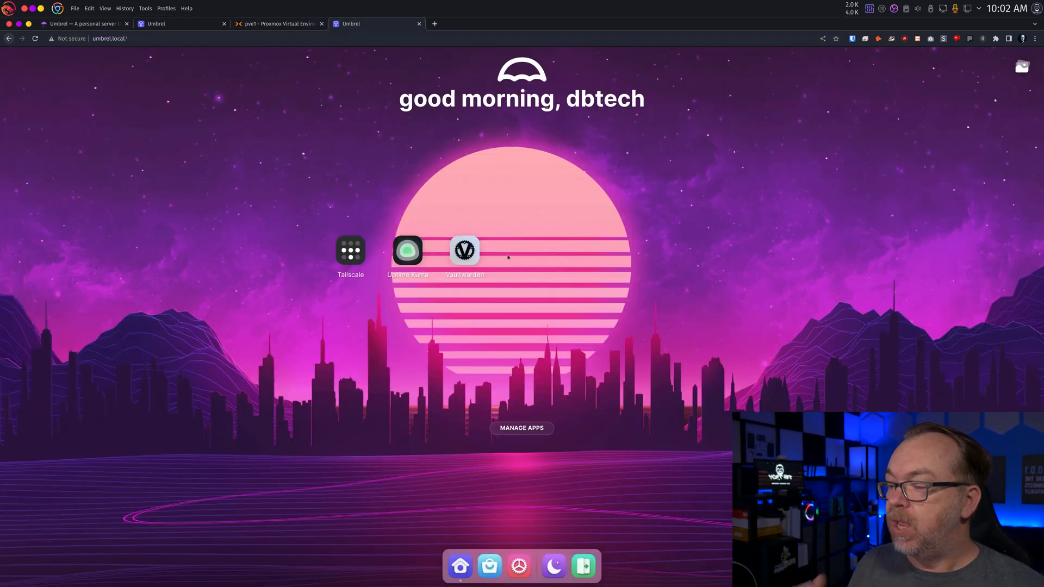
pyautogui.moveTo(612, 431)
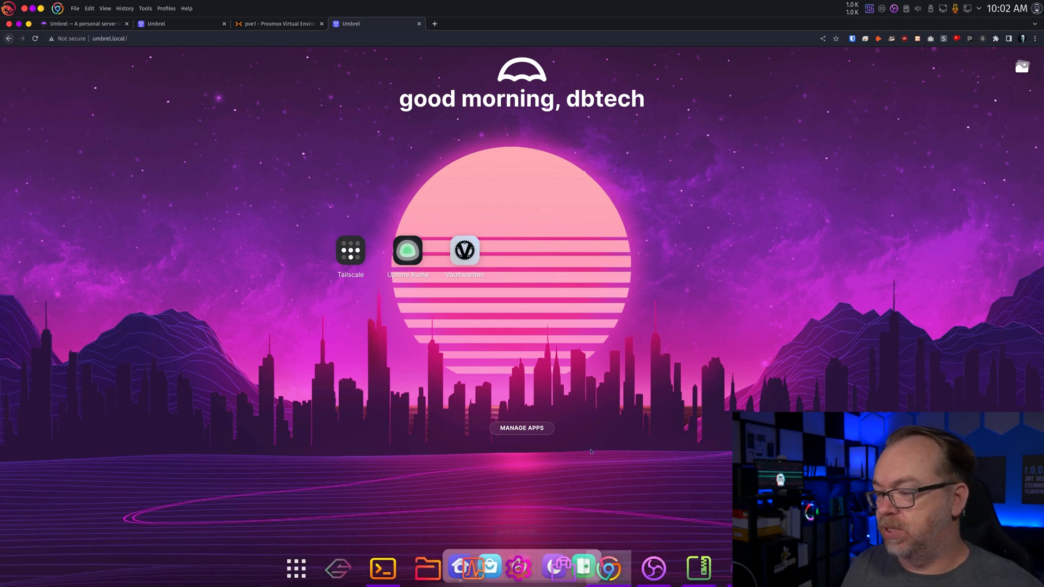
pyautogui.moveTo(518, 567)
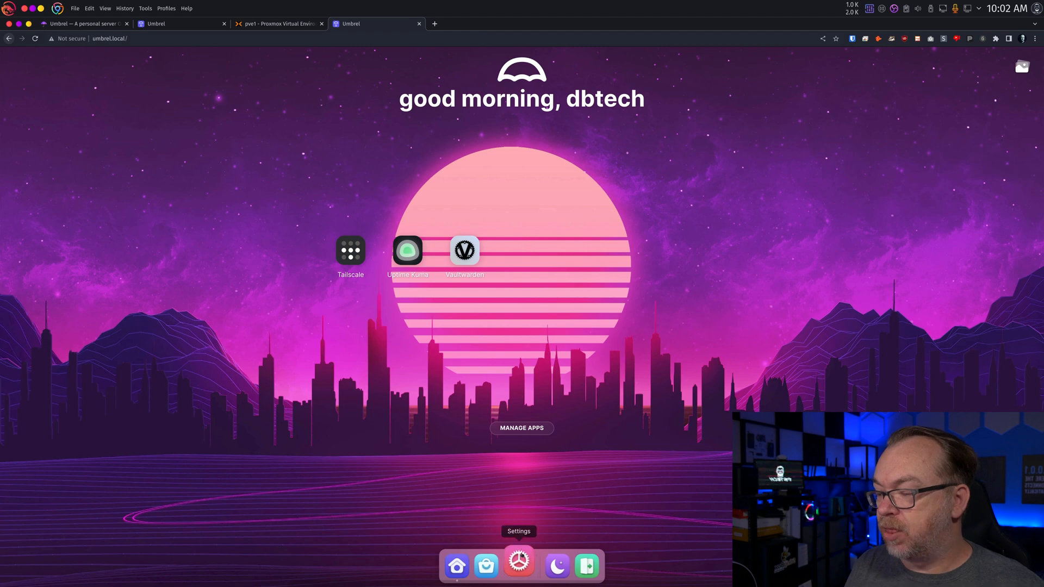
# Step: Open Umbrel's settings page from the dock
pyautogui.click(518, 564)
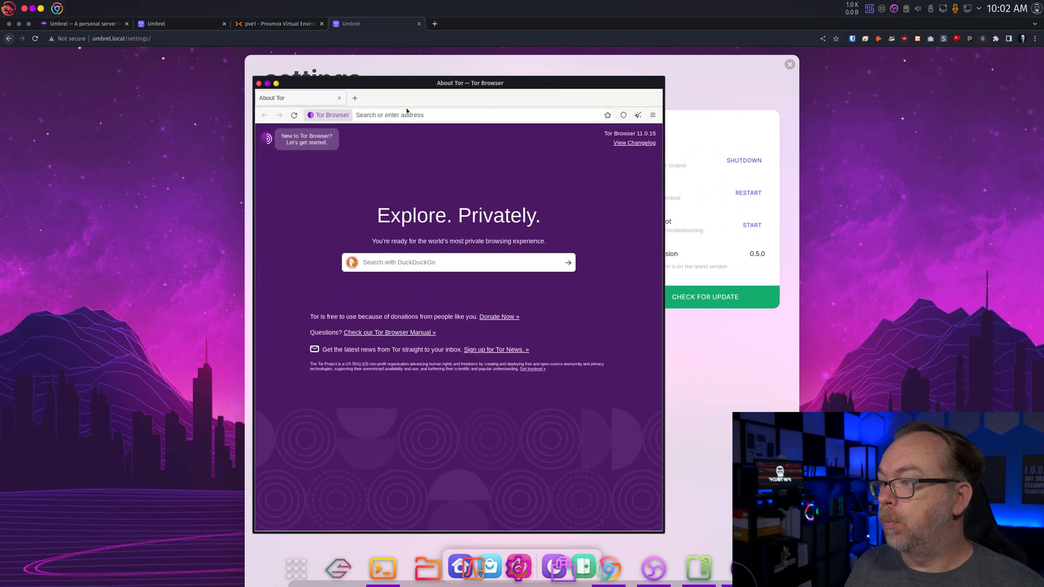
# Step: Load Umbrel's .onion address in Tor Browser to reach its login page
pyautogui.write('d66noh4xptvqosgtsqwwtmm7zrnow35fexx3tu3rqtkhicjxznbubhad.onion/login')
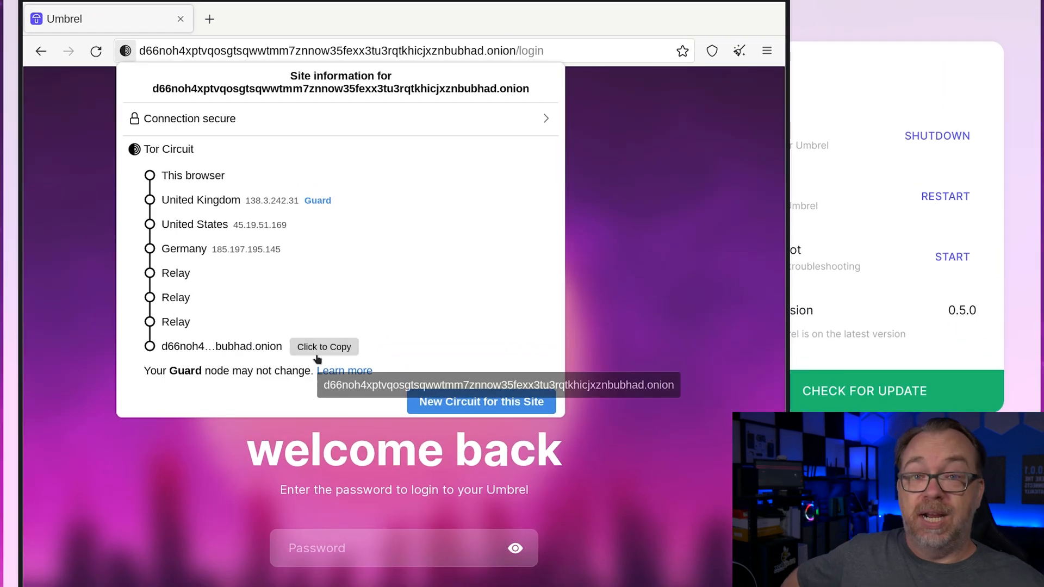
pyautogui.moveTo(190, 196)
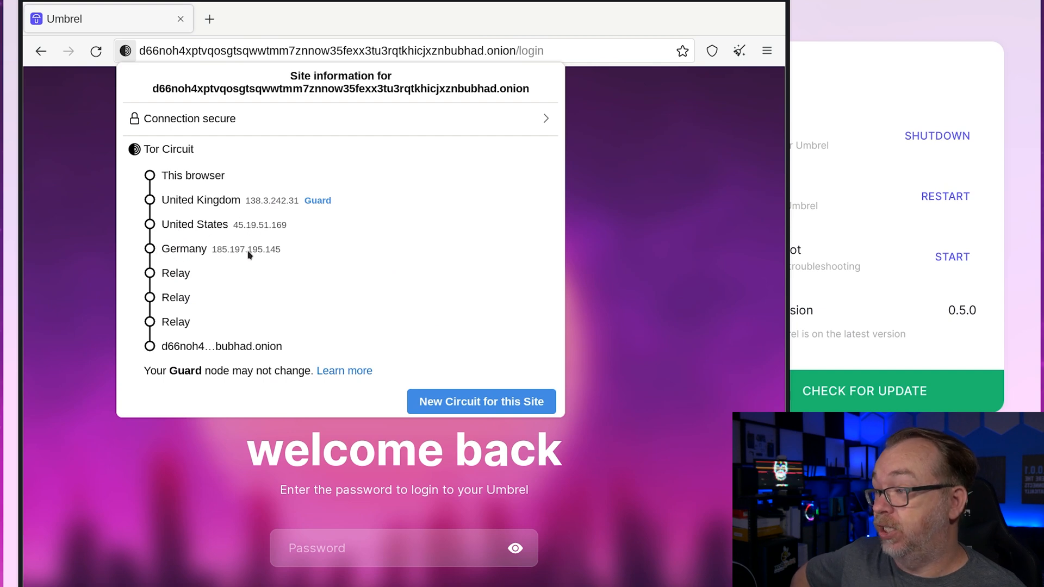
pyautogui.moveTo(171, 350)
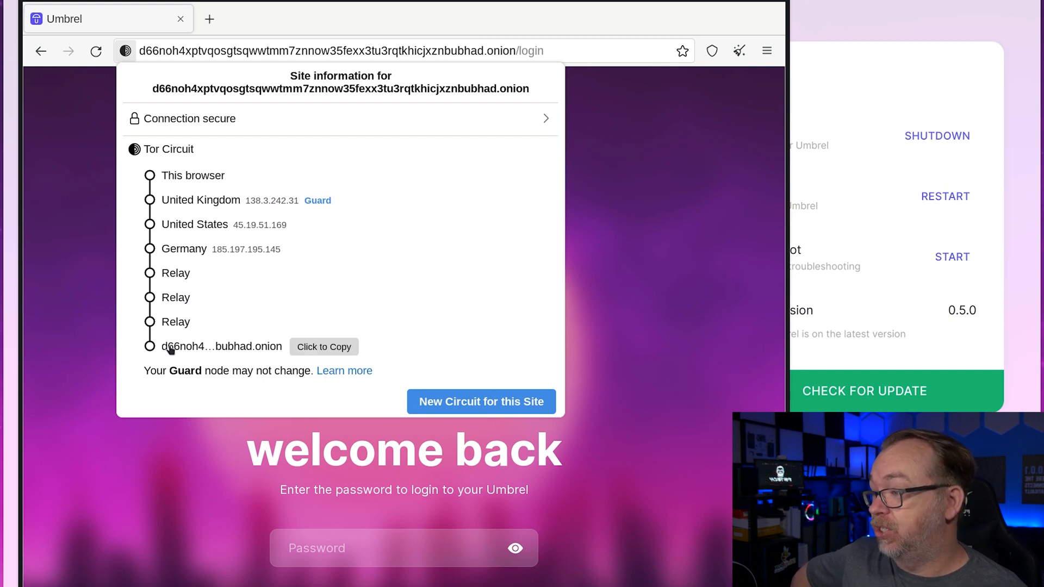
pyautogui.moveTo(467, 258)
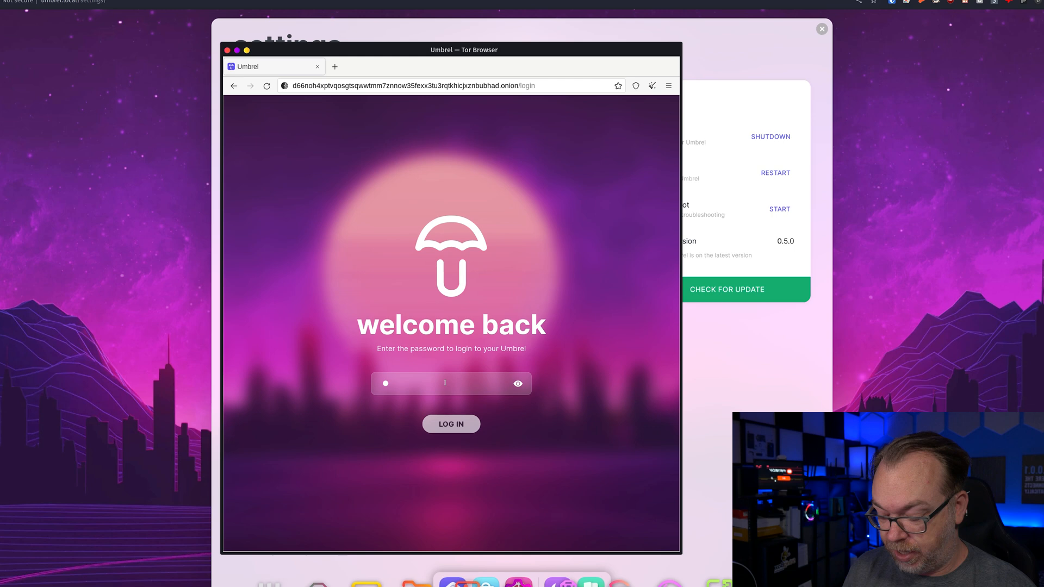
# Step: Log in to Umbrel over Tor with the password and launch Uptime Kuma from the home screen
pyautogui.write('password')
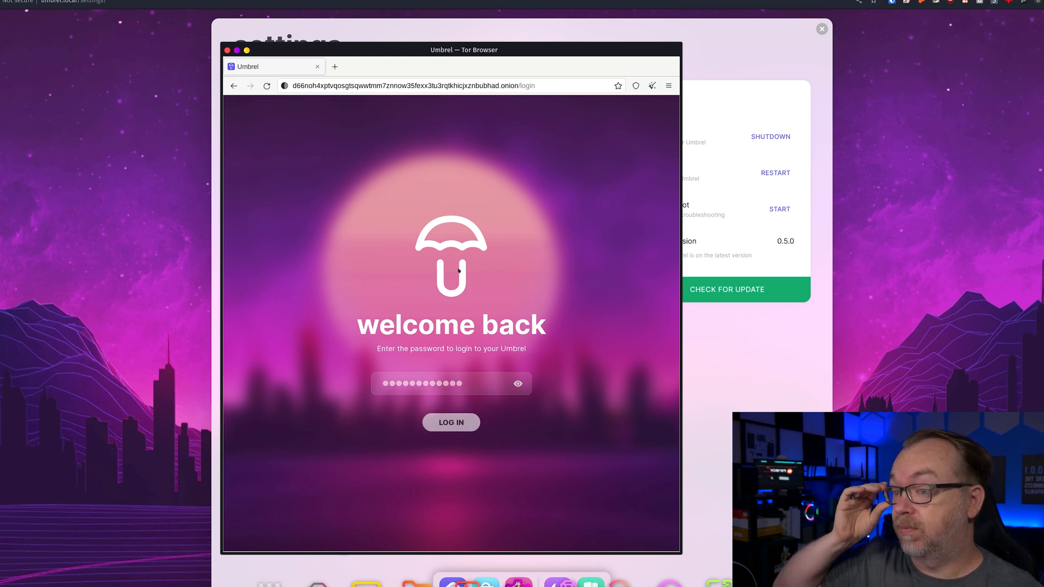
pyautogui.click(450, 422)
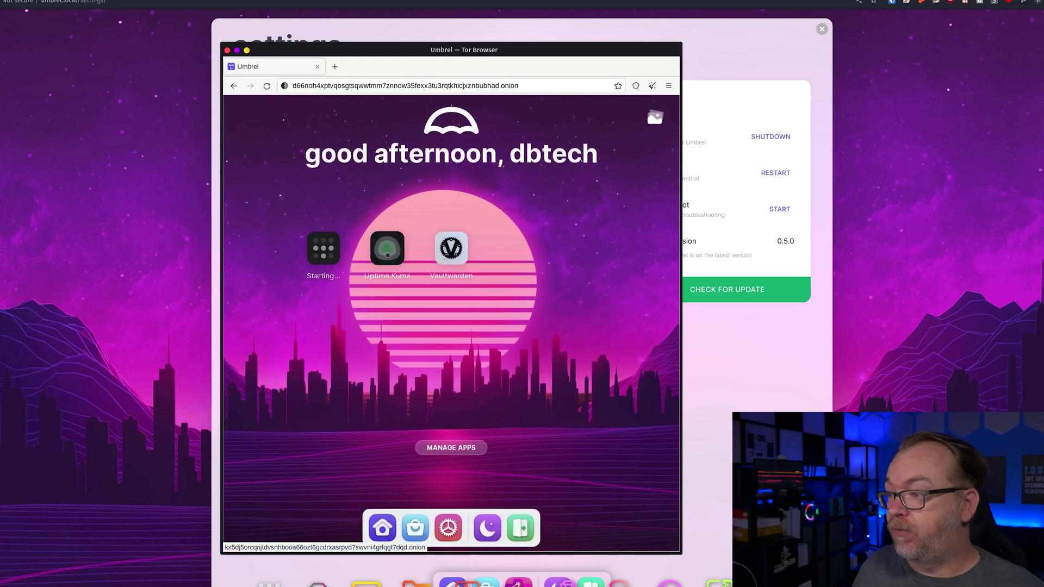
pyautogui.click(387, 248)
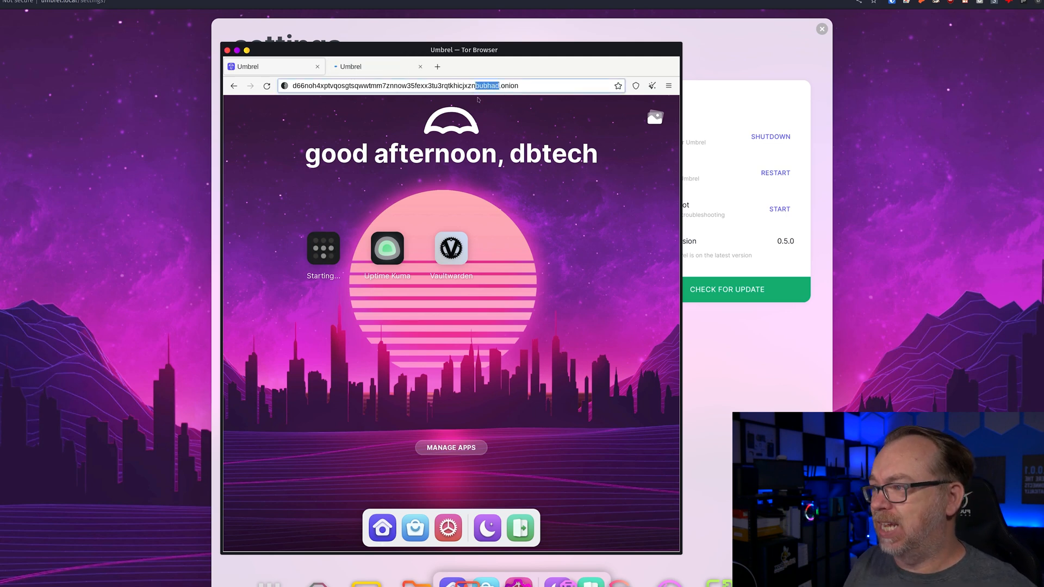
# Step: Authorise Uptime Kuma with the Umbrel password and view the site's Tor circuit
pyautogui.click(388, 248)
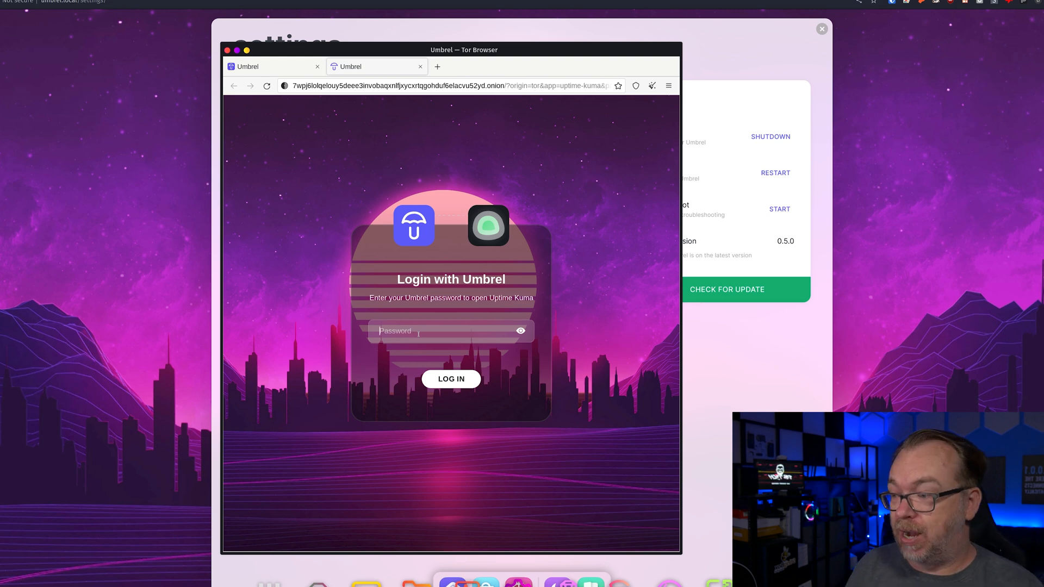
pyautogui.write('password')
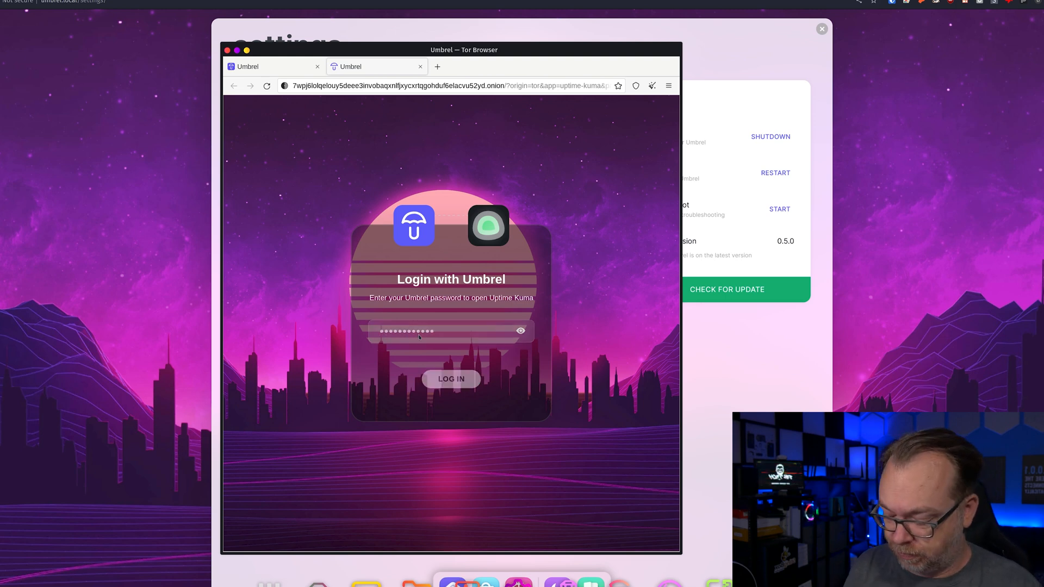
pyautogui.click(451, 379)
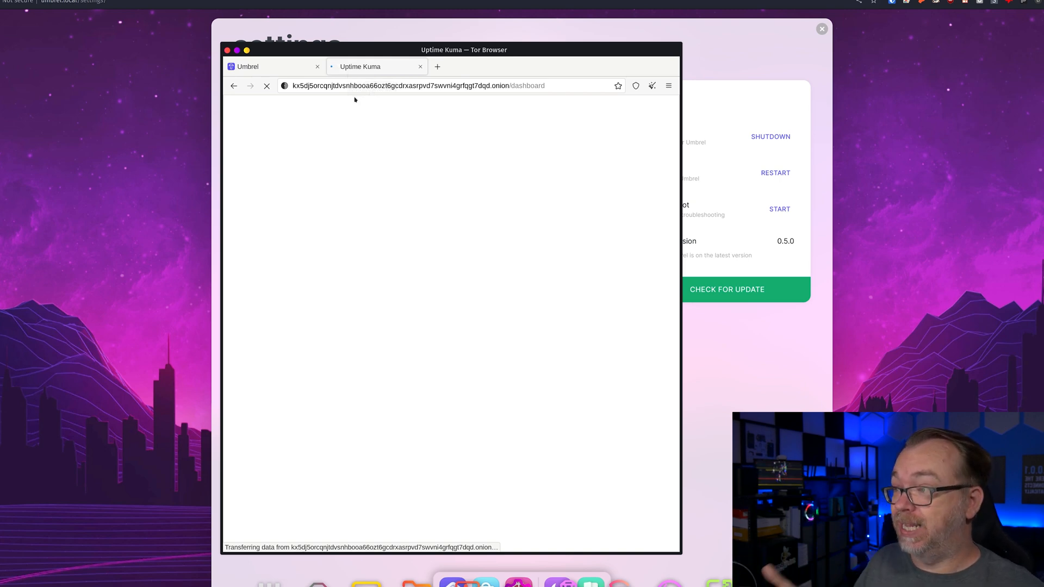
pyautogui.click(285, 86)
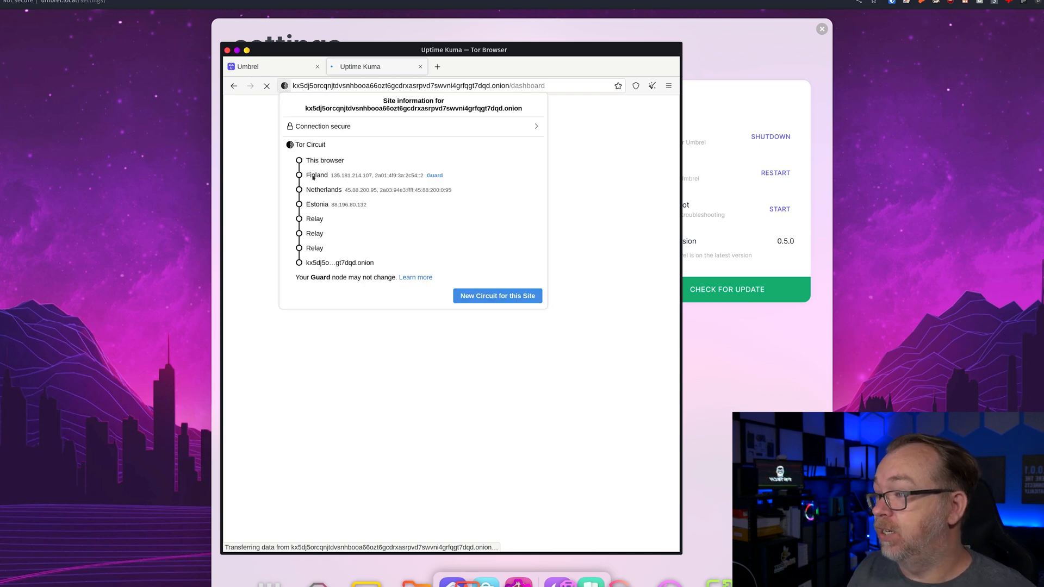
pyautogui.moveTo(323, 208)
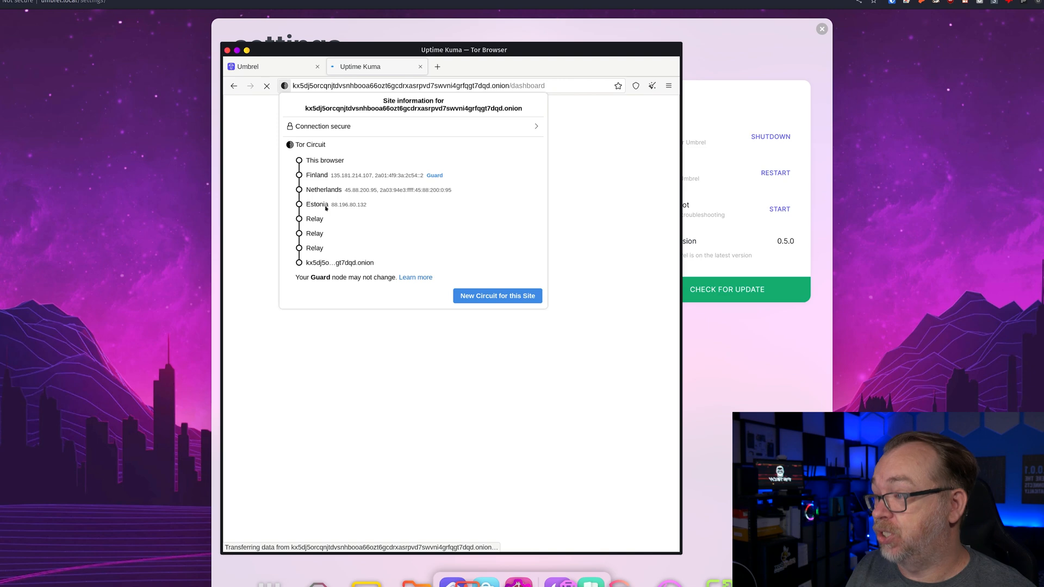
pyautogui.moveTo(332, 266)
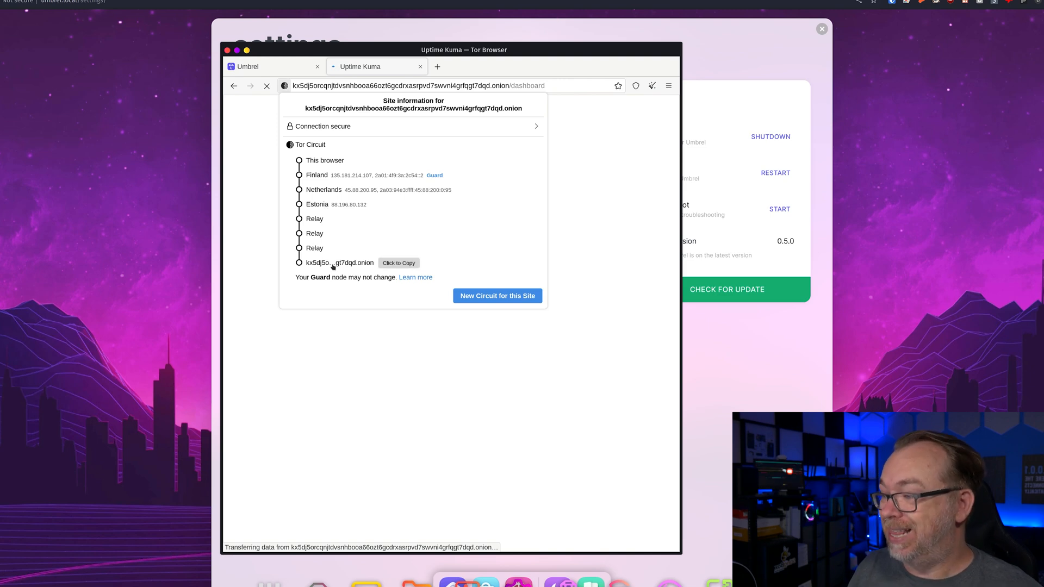
pyautogui.moveTo(494, 344)
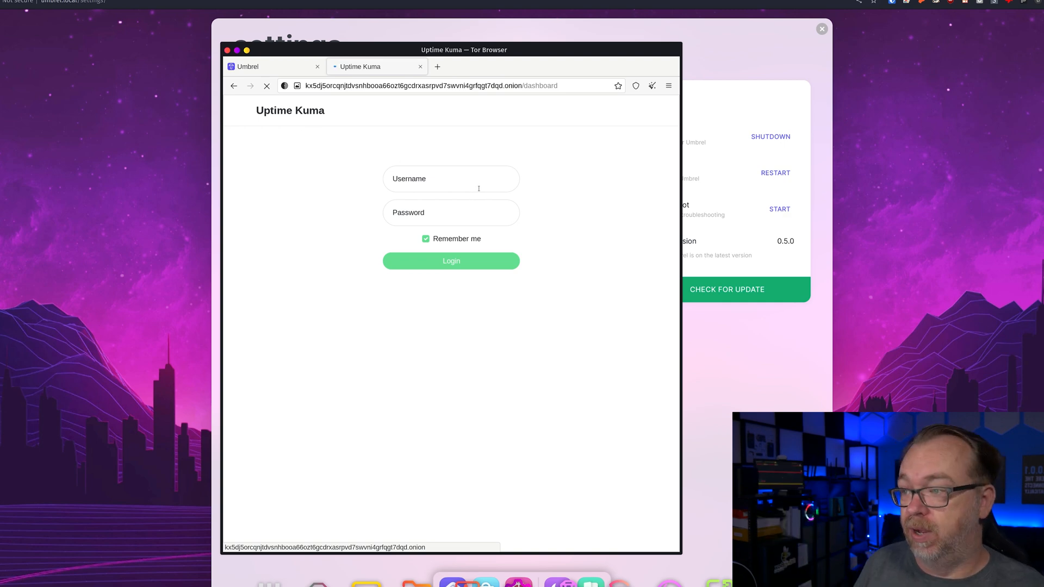
# Step: Sign in to Uptime Kuma over its onion address as user dbtech
pyautogui.click(451, 180)
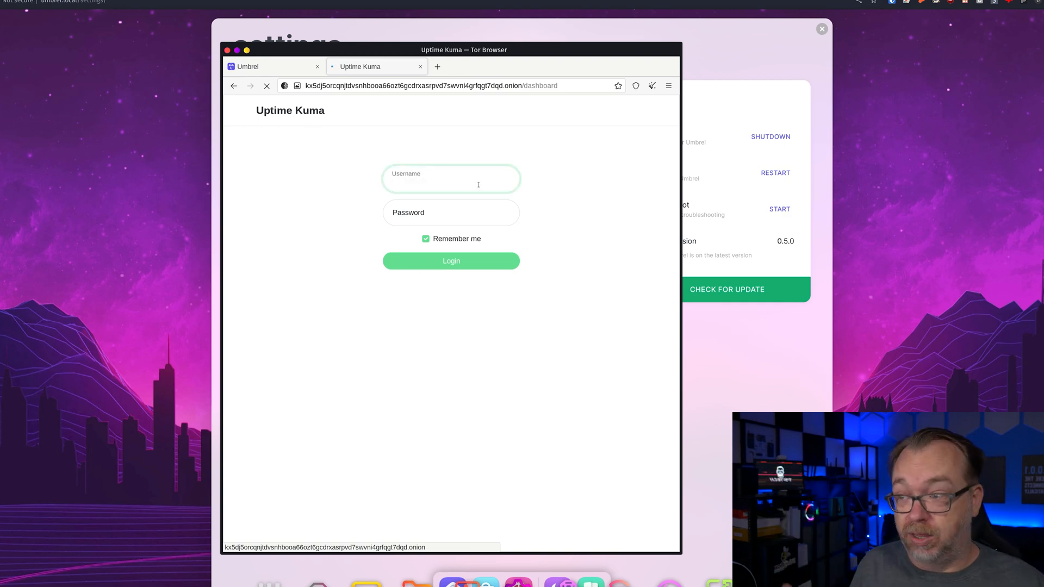
pyautogui.write('dbtech')
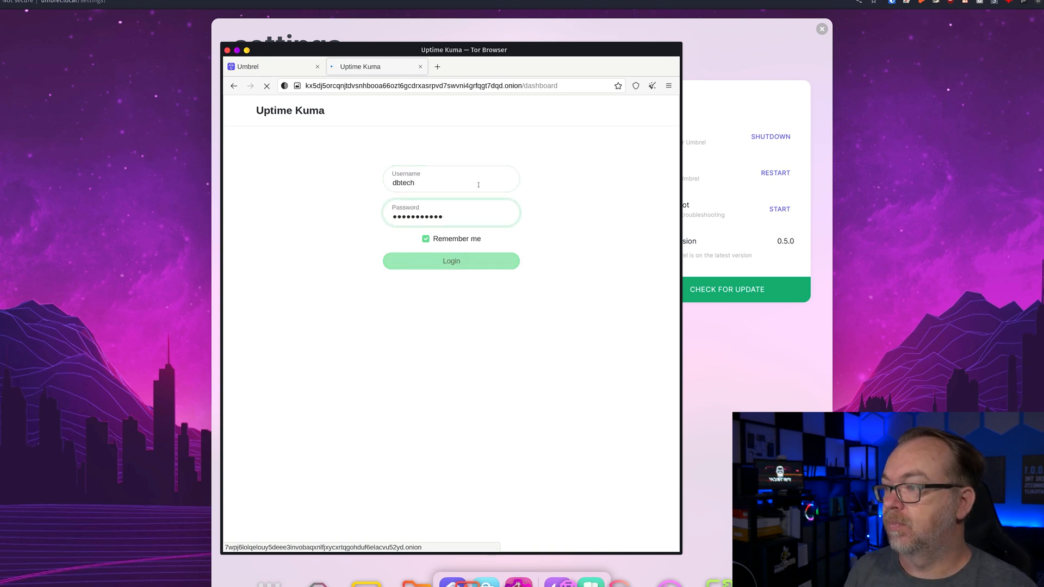
pyautogui.click(452, 262)
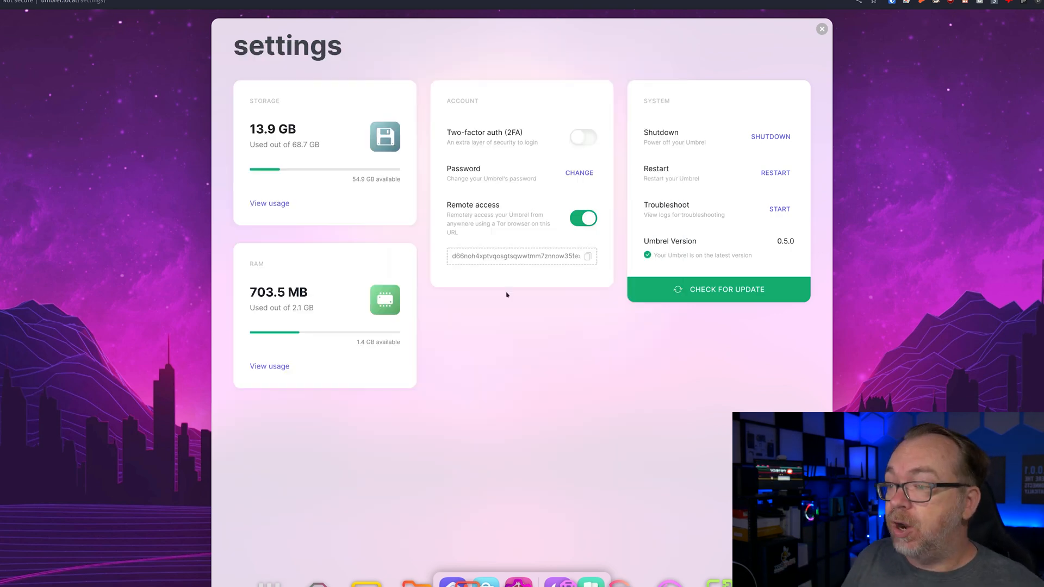
pyautogui.moveTo(516, 380)
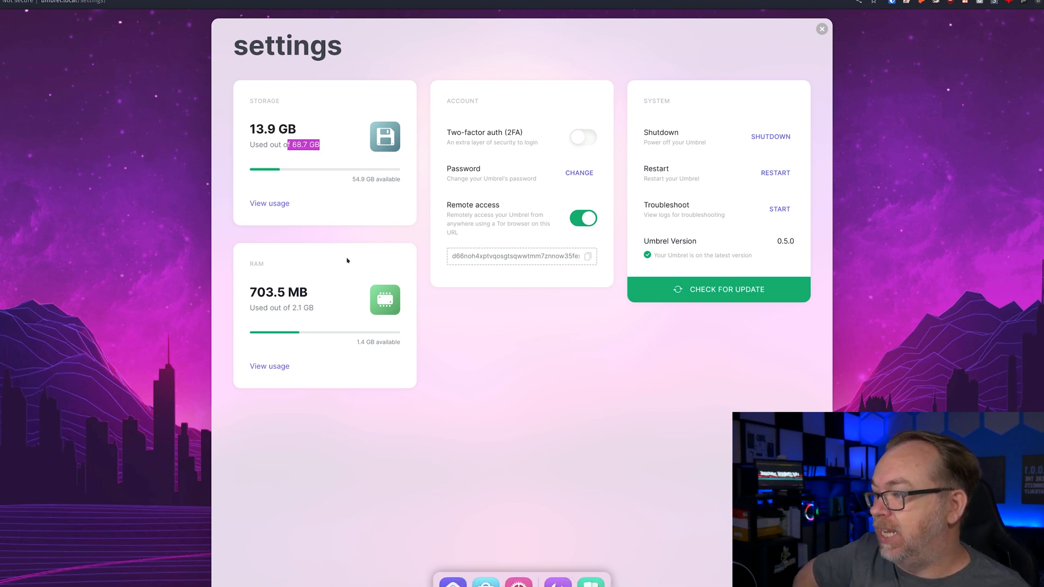
# Step: Show the per-app usage breakdowns for storage and for RAM in Umbrel settings
pyautogui.click(270, 203)
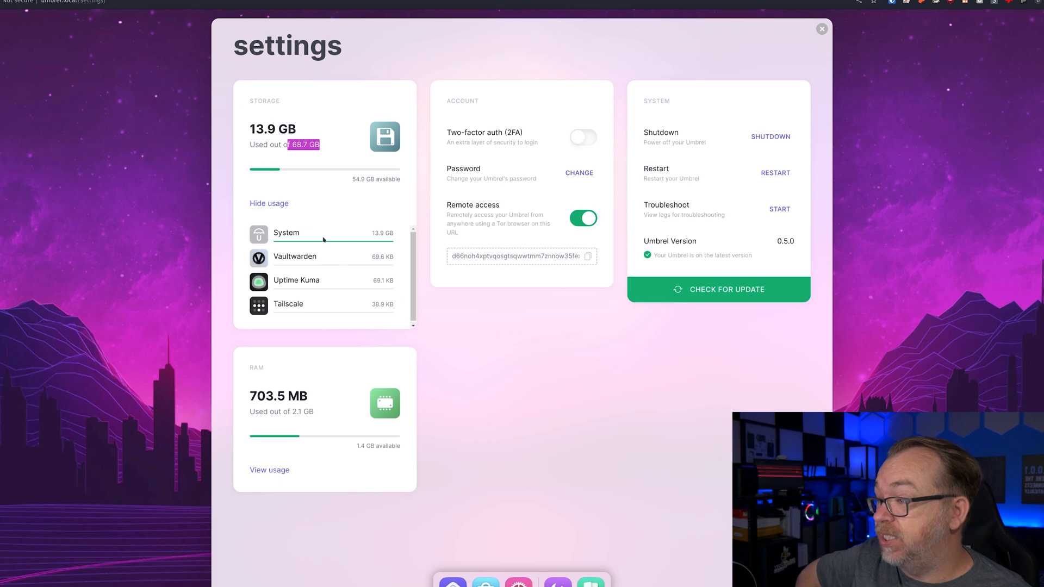
pyautogui.moveTo(327, 297)
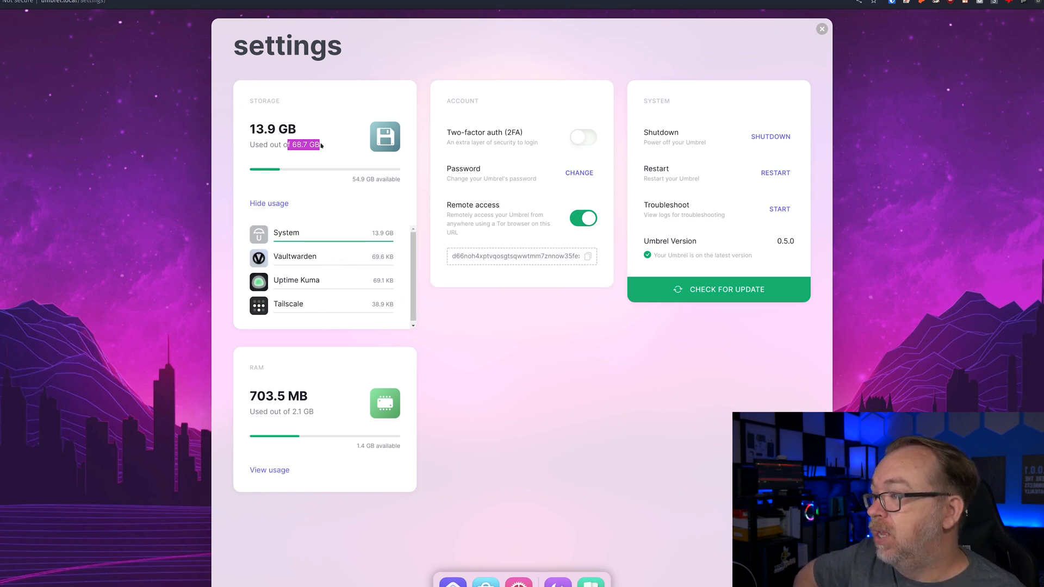
pyautogui.moveTo(294, 498)
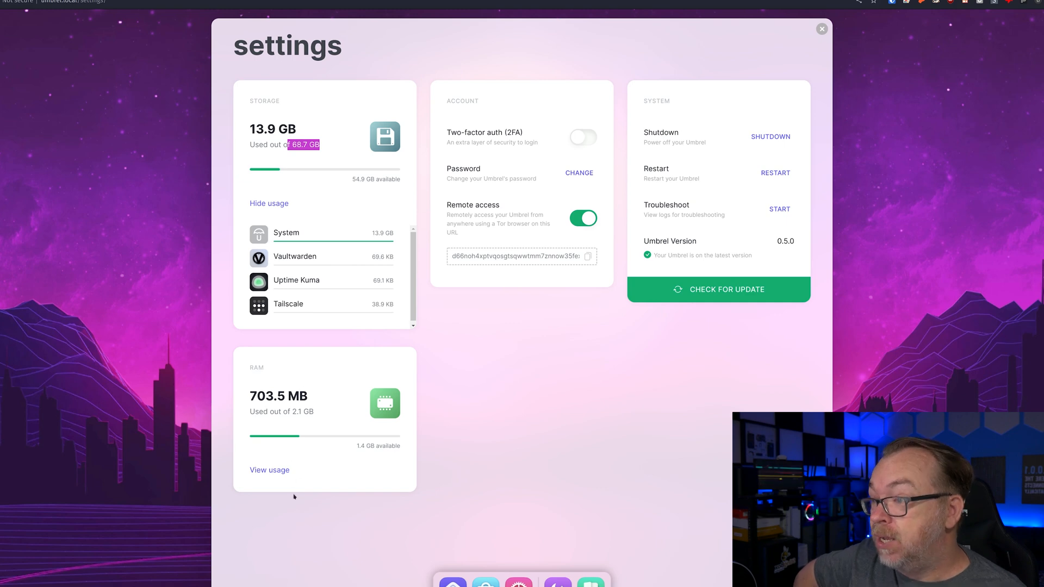
pyautogui.click(269, 470)
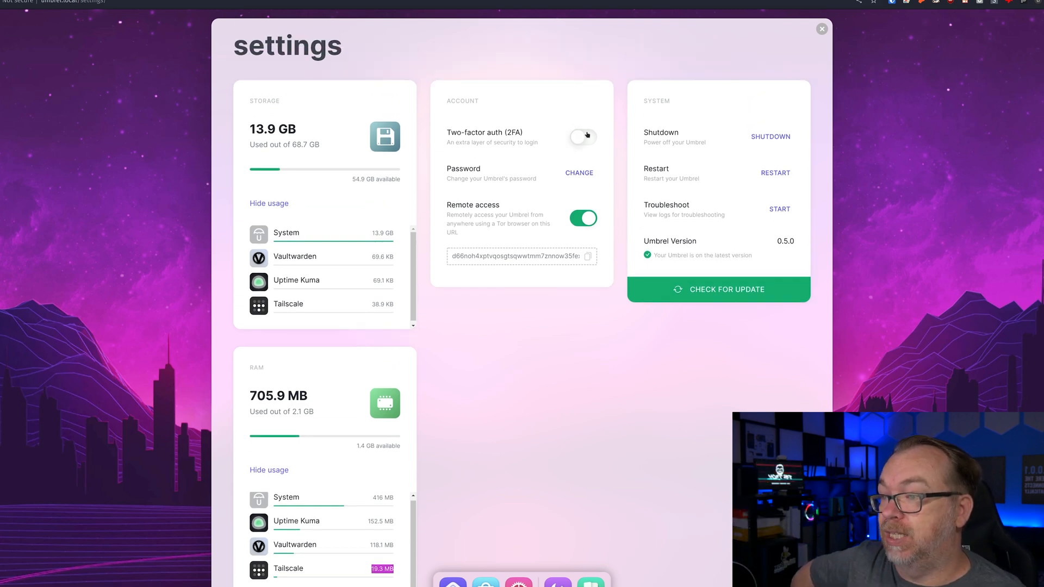
pyautogui.click(583, 137)
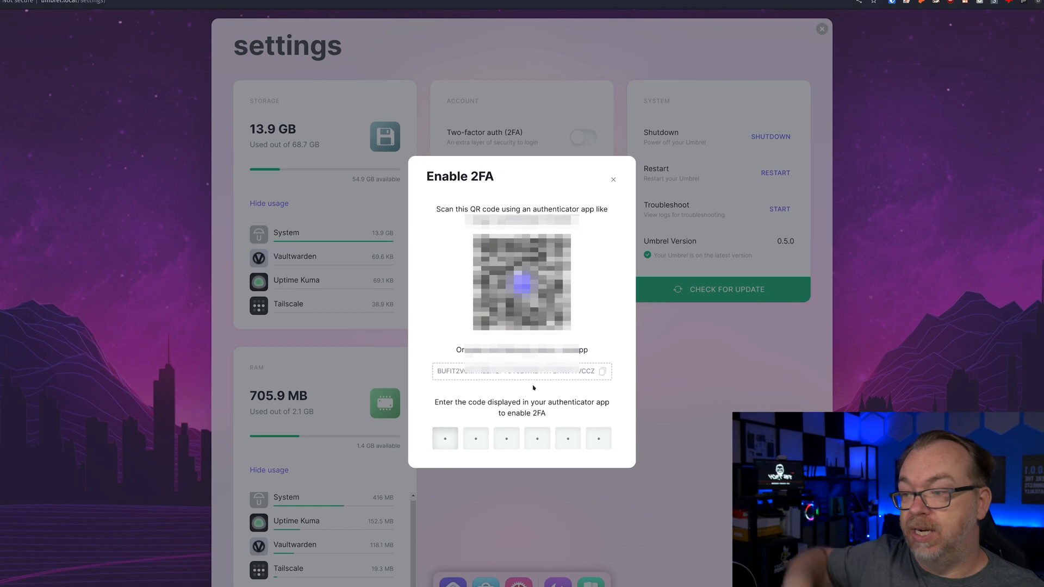
pyautogui.click(445, 438)
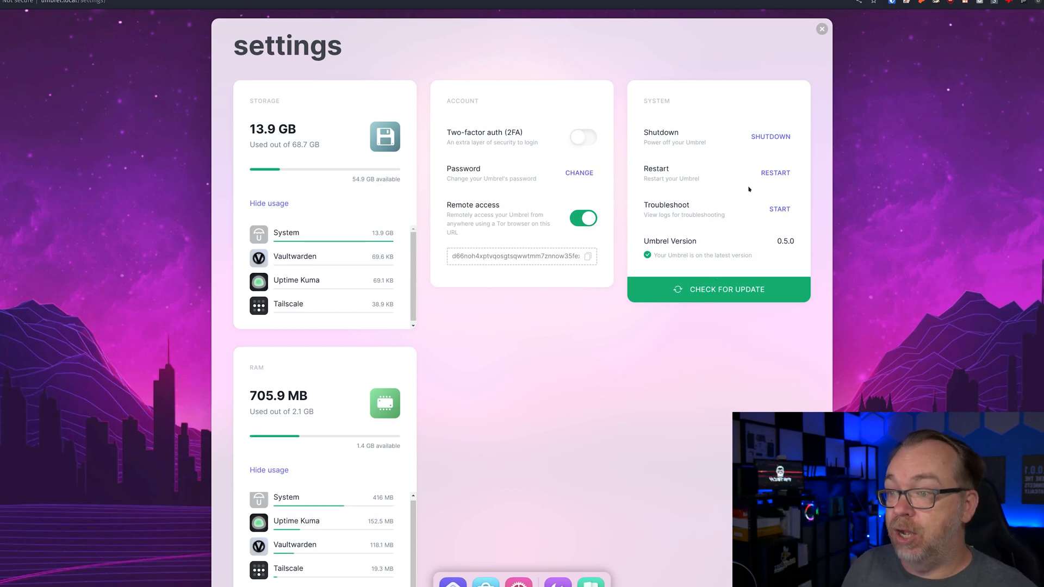
pyautogui.moveTo(777, 254)
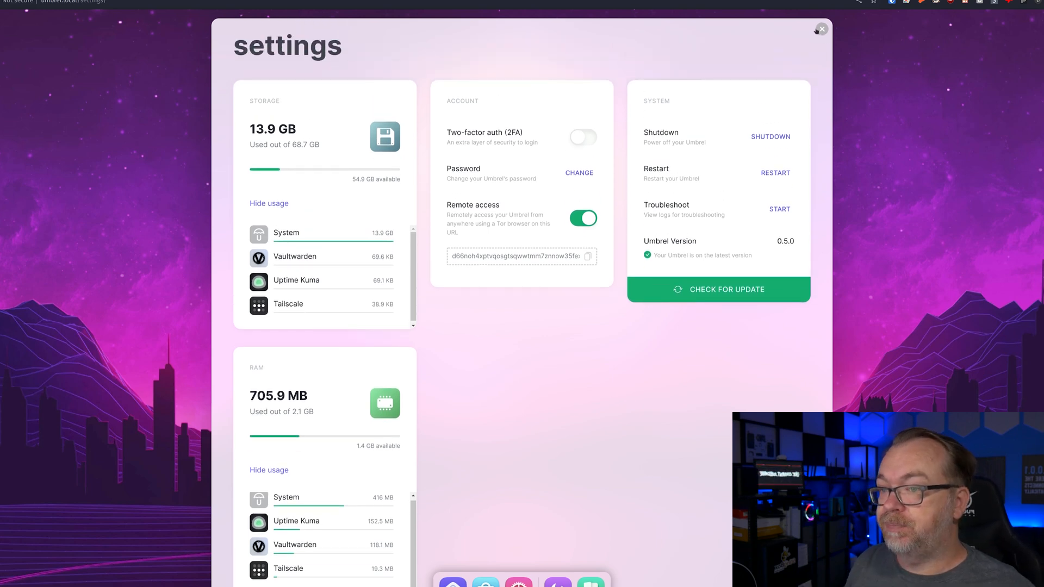
# Step: Leave Umbrel settings and start Gitea installing from the App Store
pyautogui.click(821, 29)
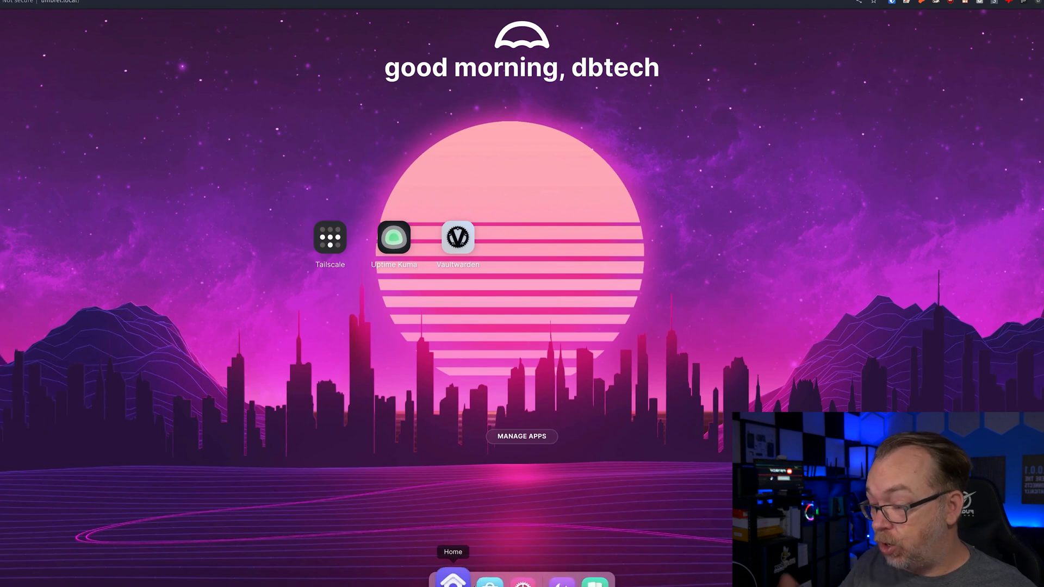
pyautogui.moveTo(518, 583)
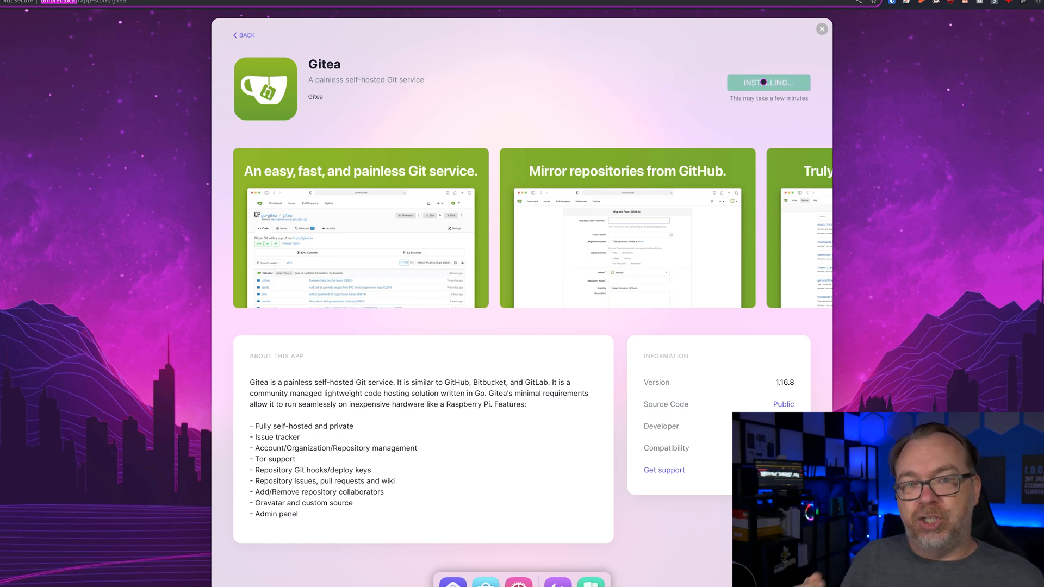
pyautogui.rightClick(788, 80)
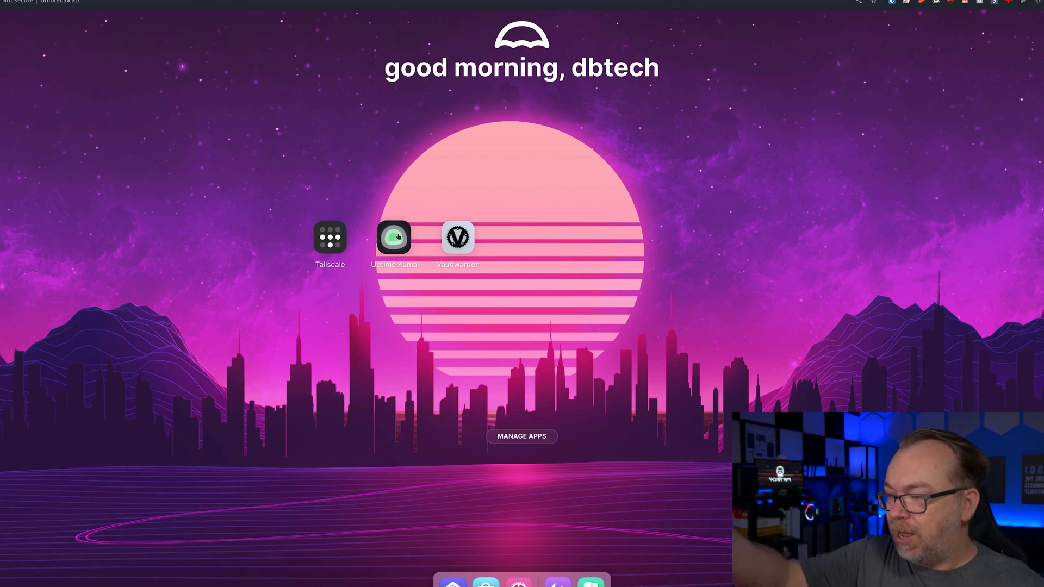
pyautogui.click(522, 436)
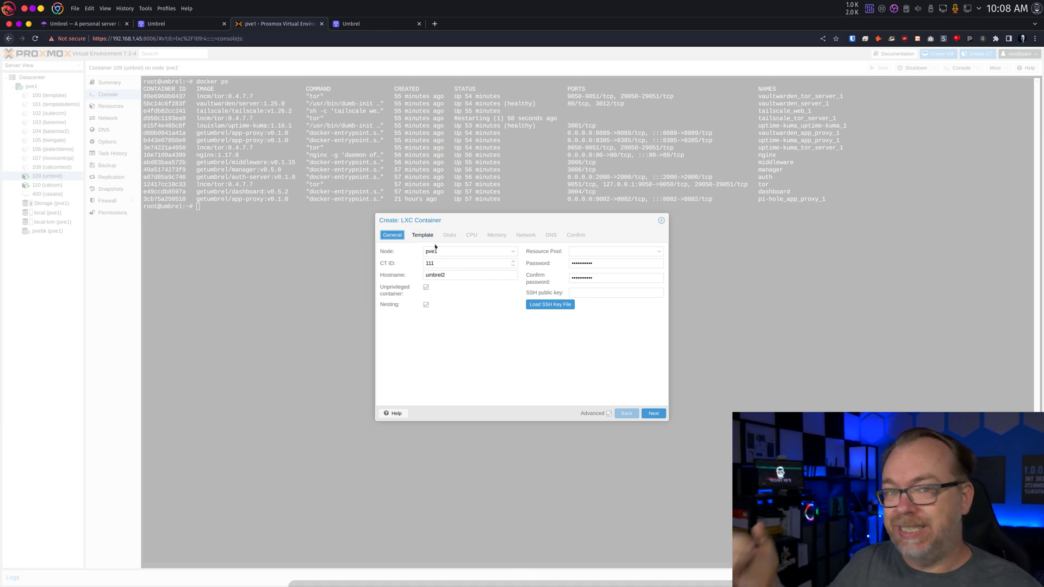
# Step: Choose the Ubuntu 22.04 template with a 64 GB disk and 2 cores for the new container
pyautogui.click(422, 235)
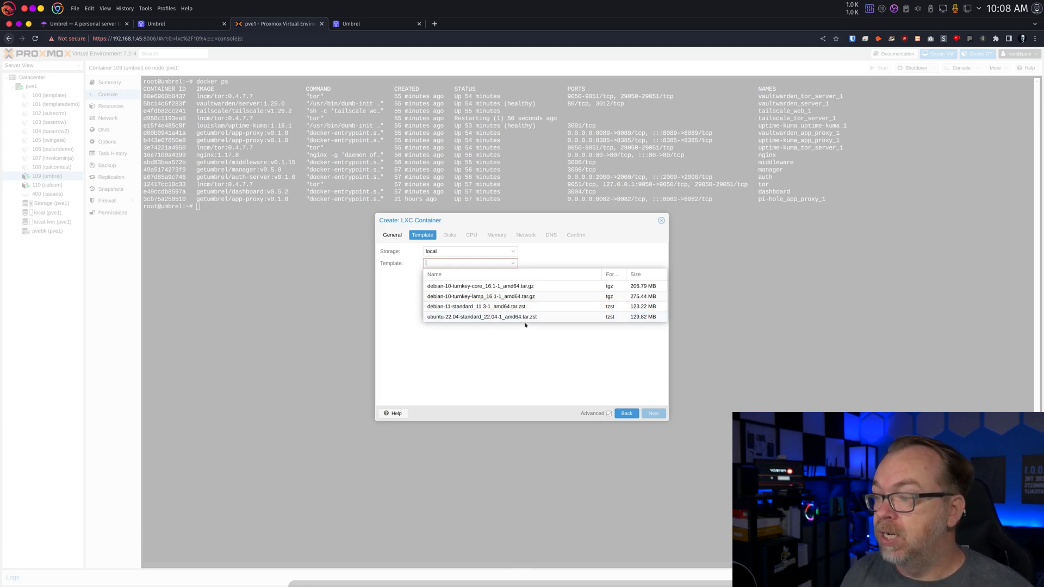
pyautogui.click(481, 316)
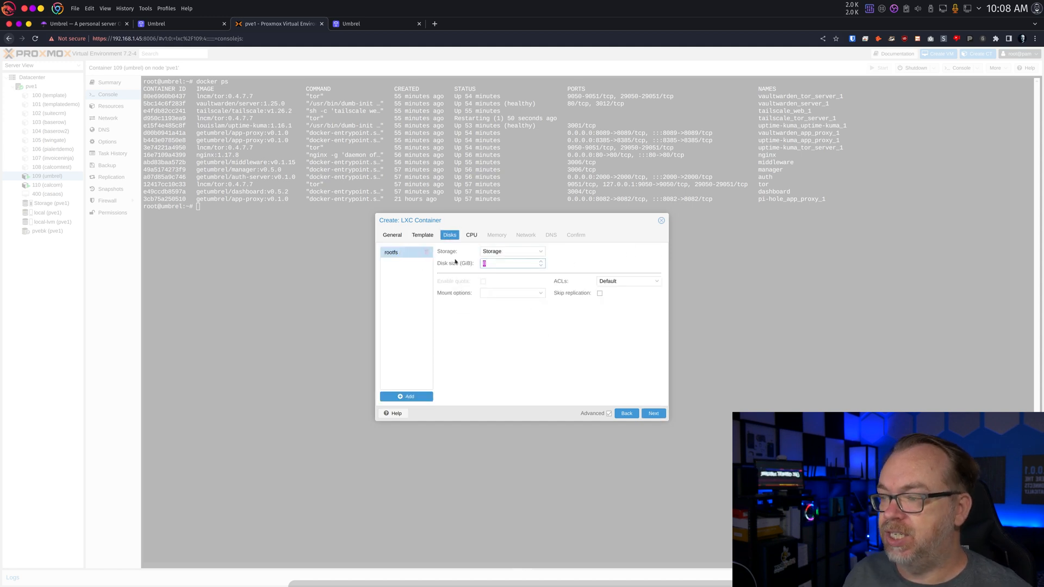
pyautogui.write('64')
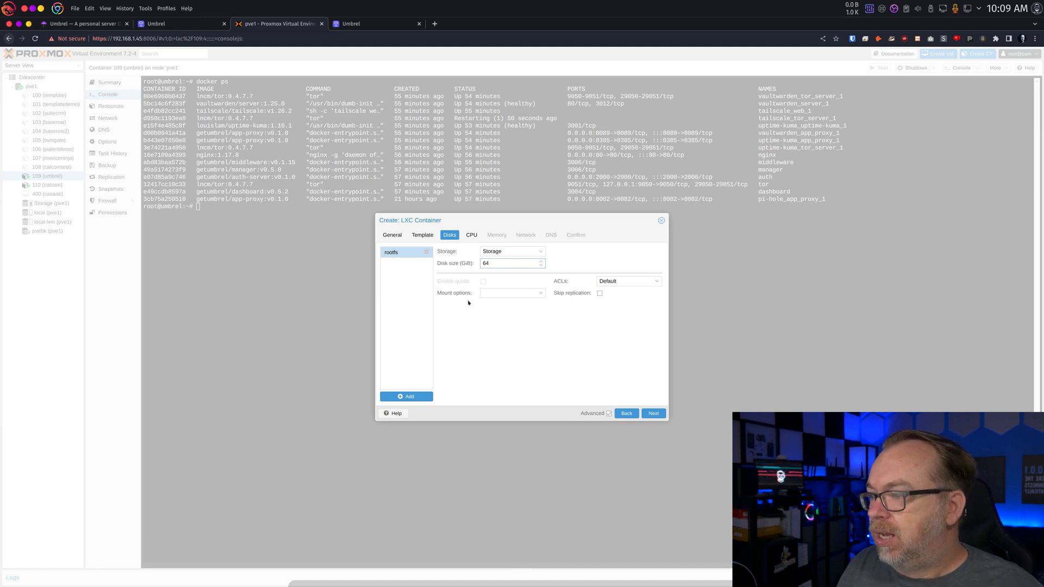
pyautogui.click(471, 235)
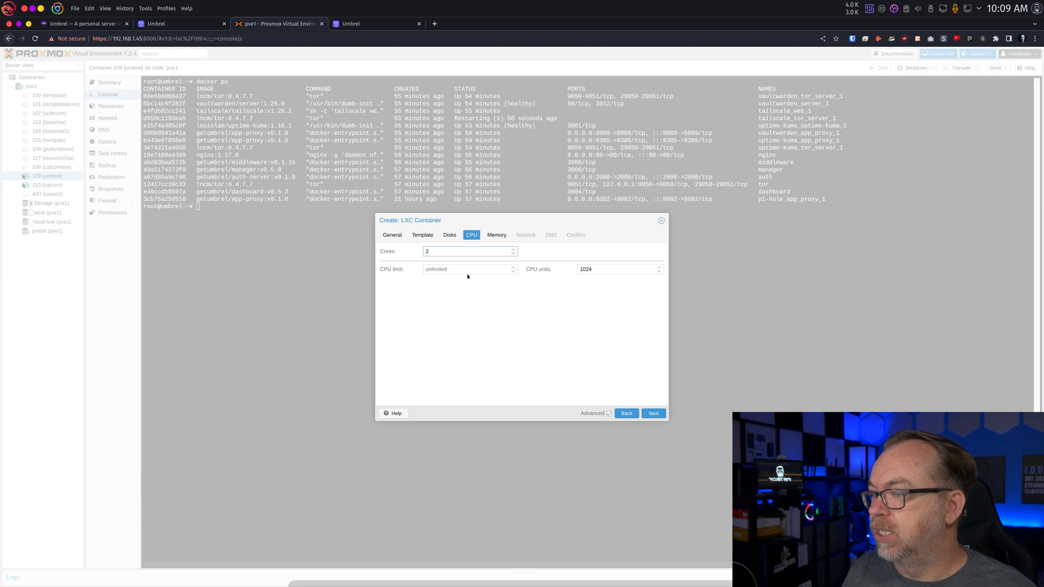
pyautogui.click(496, 235)
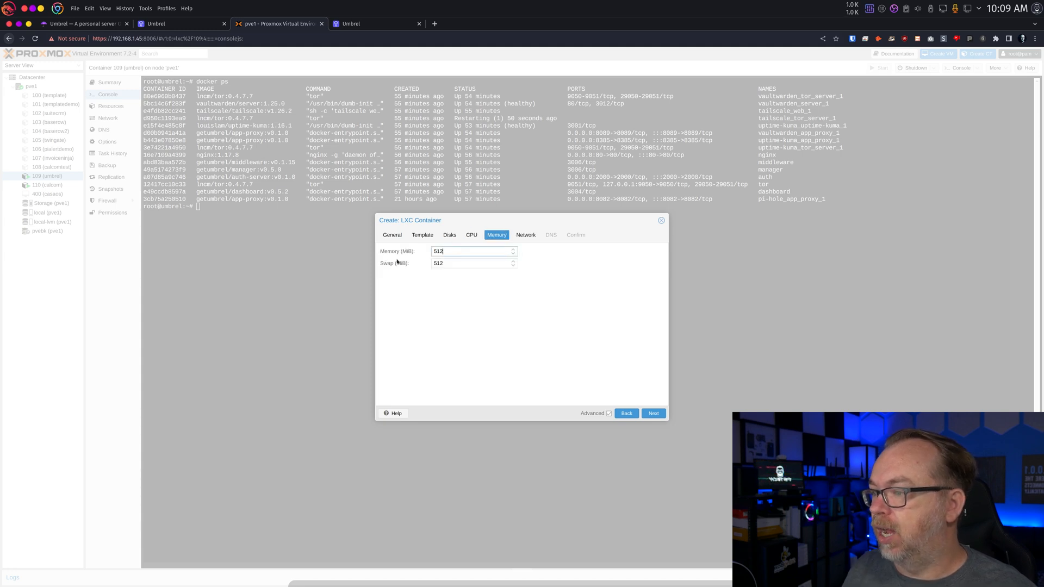
# Step: Set memory and swap to 2048 MB, DNS to 1.1.1.1 and 1.0.0.1, reaching the confirm summary
pyautogui.write('2048')
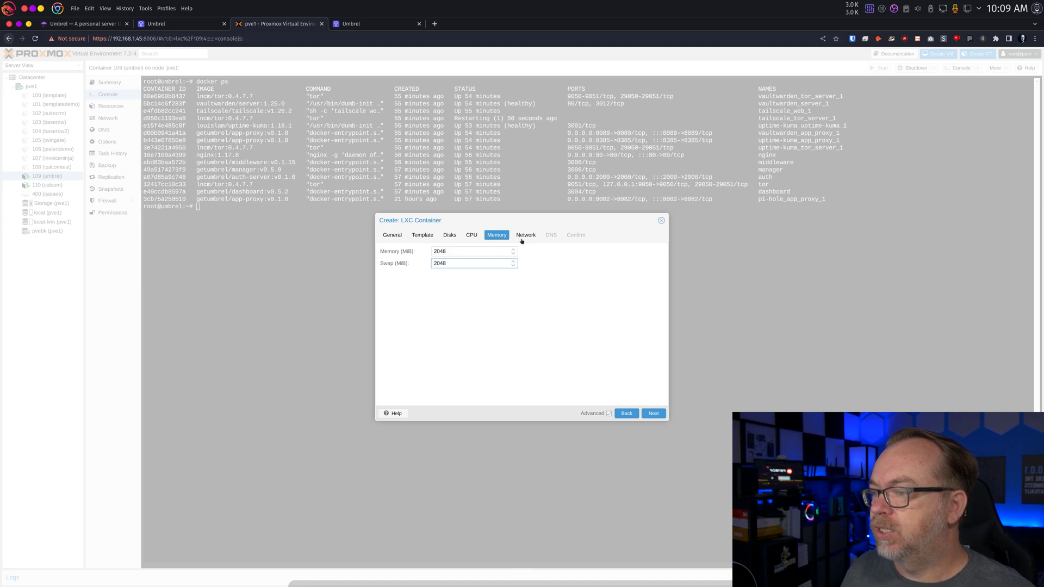
pyautogui.click(527, 235)
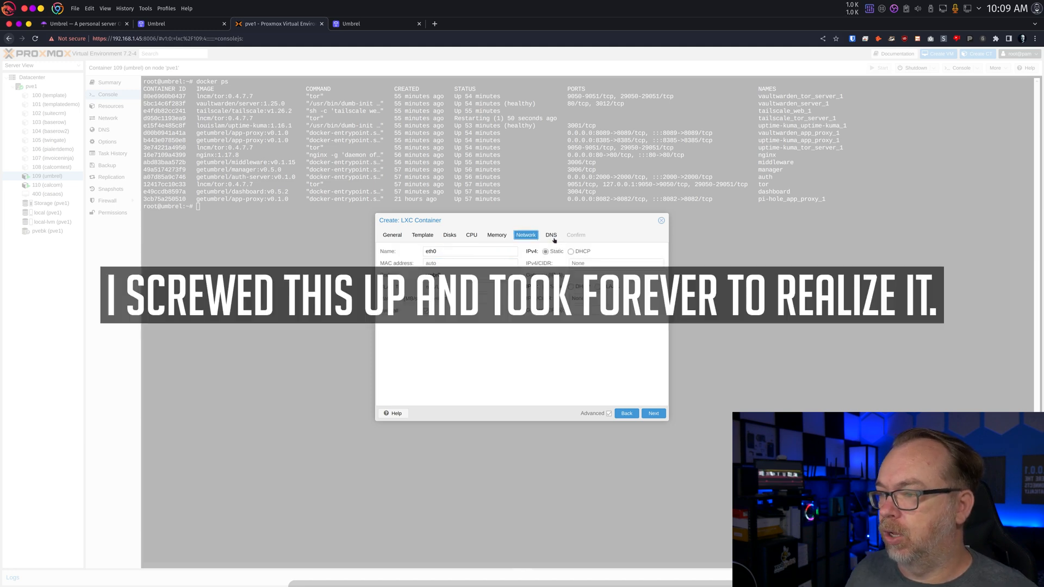
pyautogui.click(550, 235)
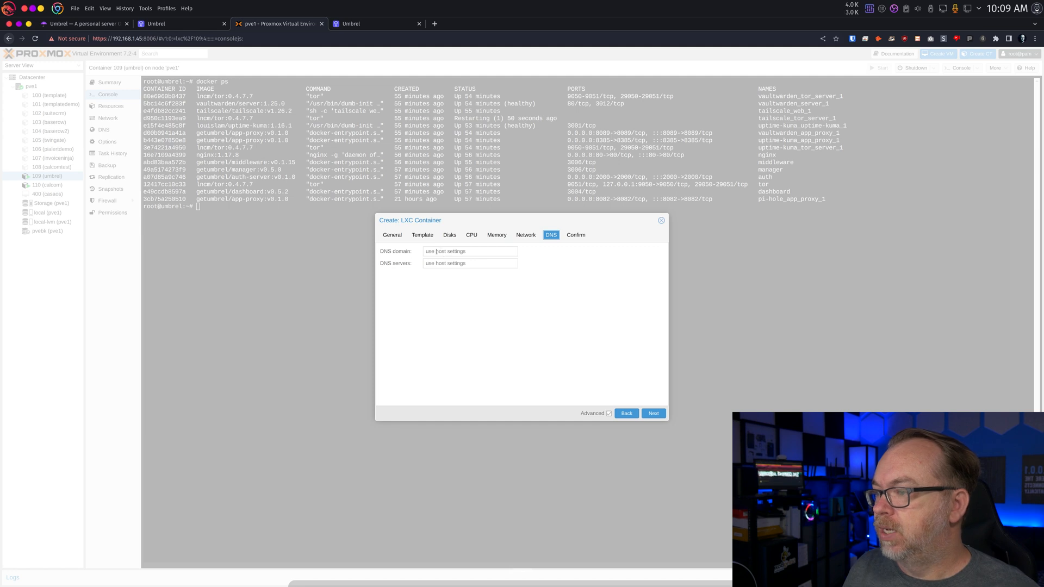
pyautogui.write('1.1.1.1')
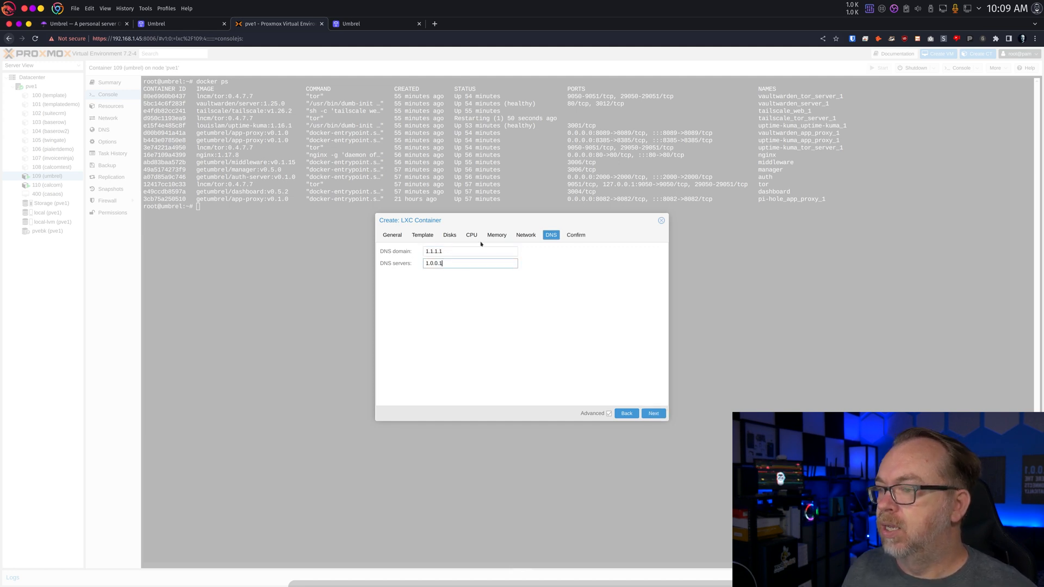
pyautogui.click(652, 413)
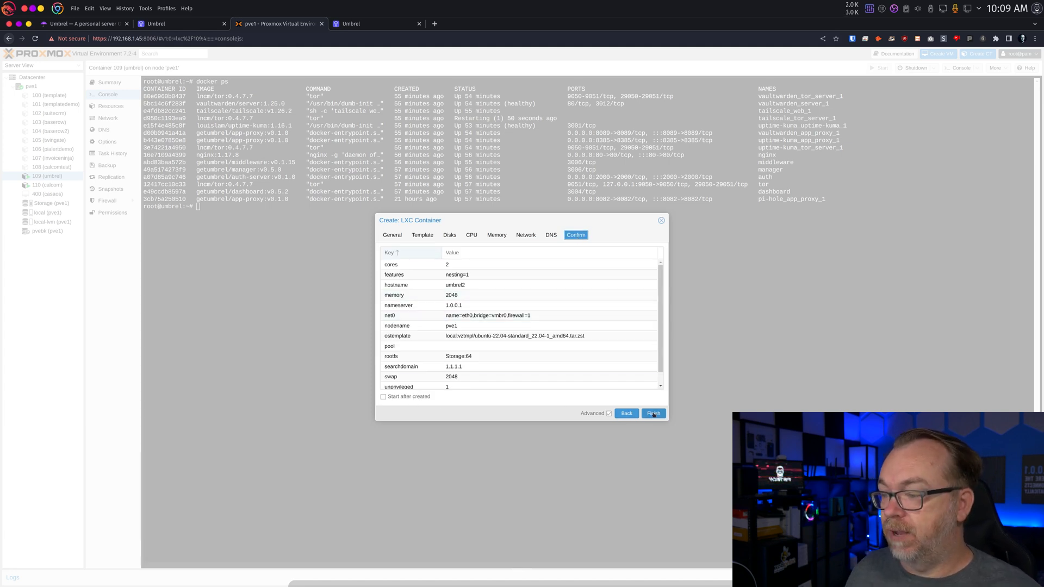
# Step: Create container 111 (umbrel2) and log into its console as root
pyautogui.click(653, 413)
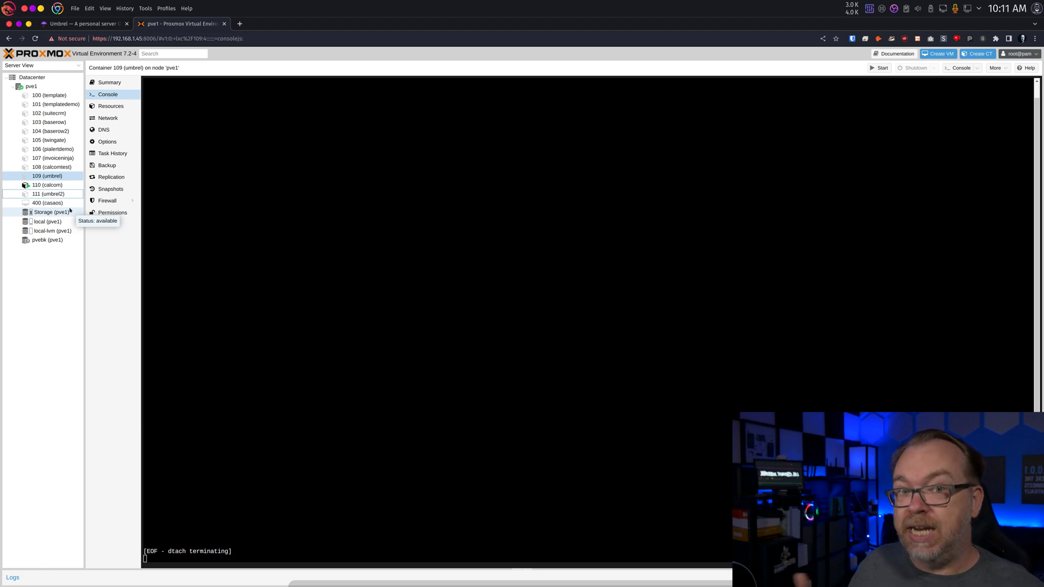
pyautogui.click(48, 193)
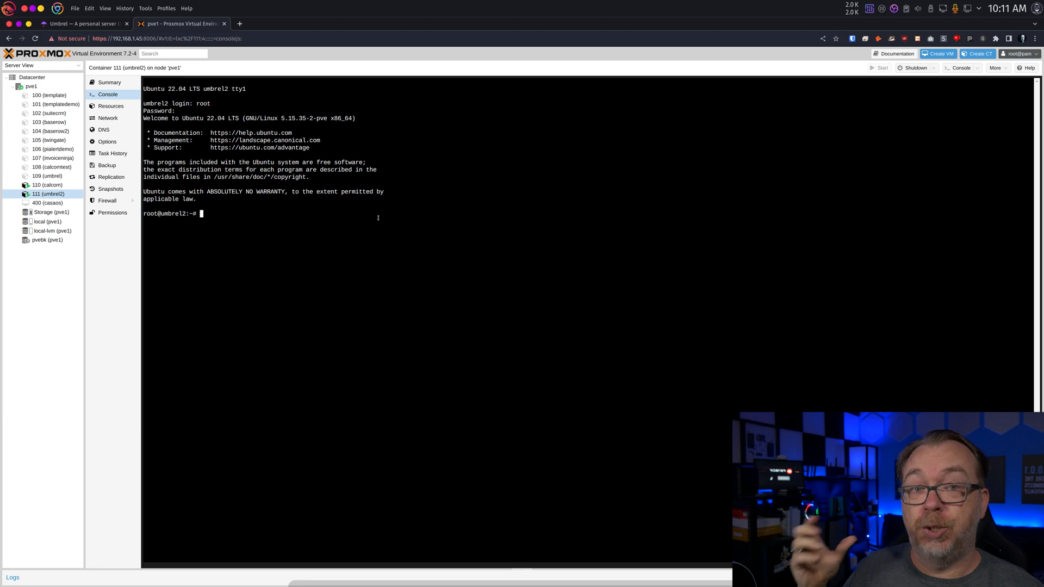
pyautogui.click(71, 24)
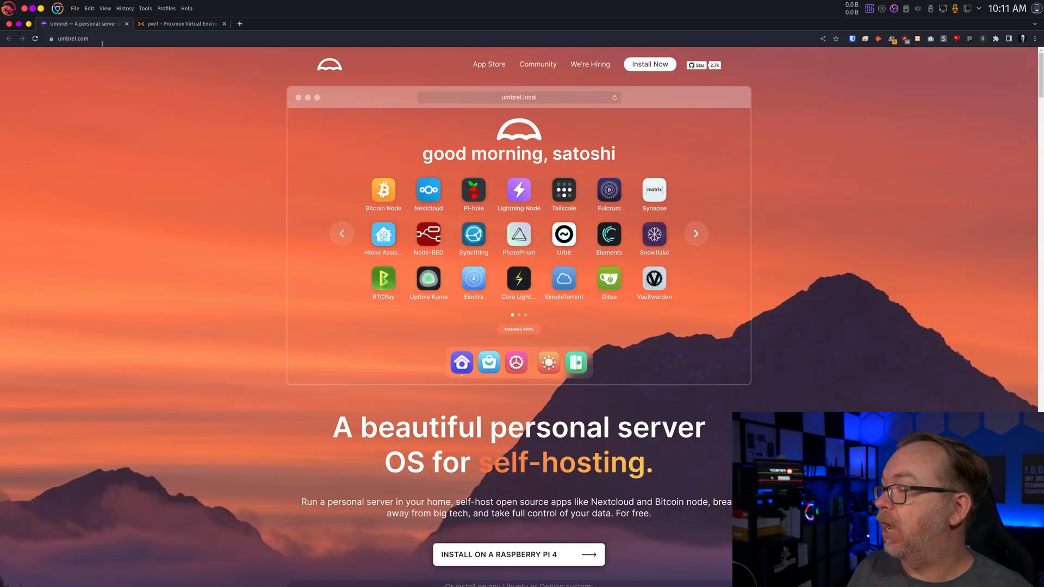
pyautogui.scroll(-3)
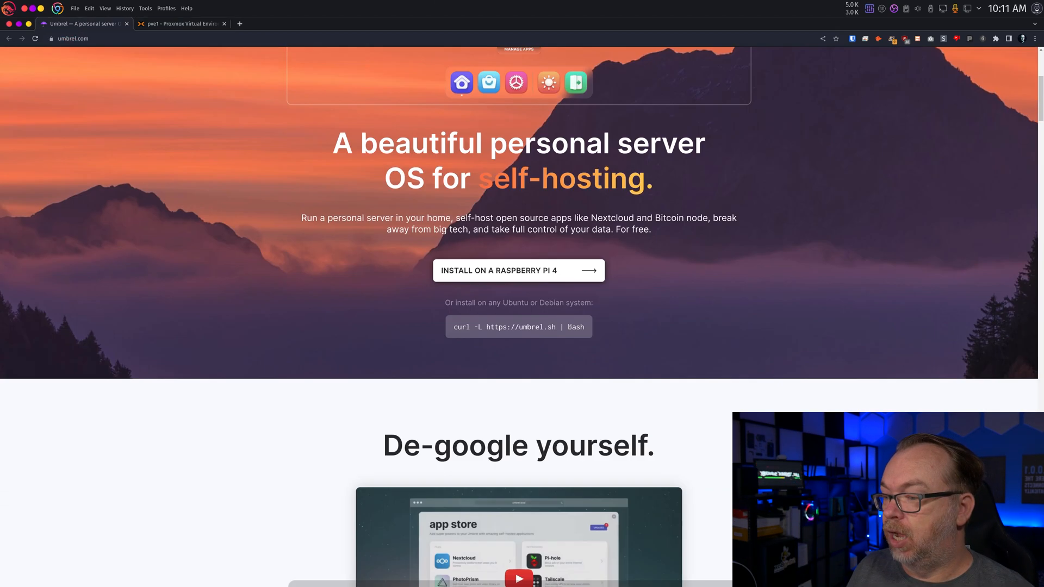
pyautogui.rightClick(518, 288)
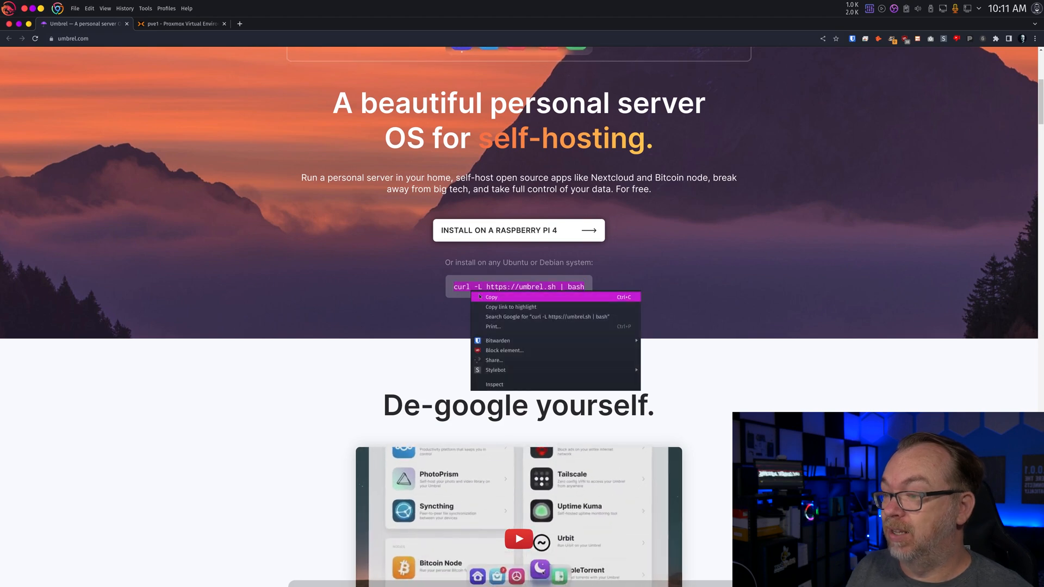
pyautogui.click(183, 24)
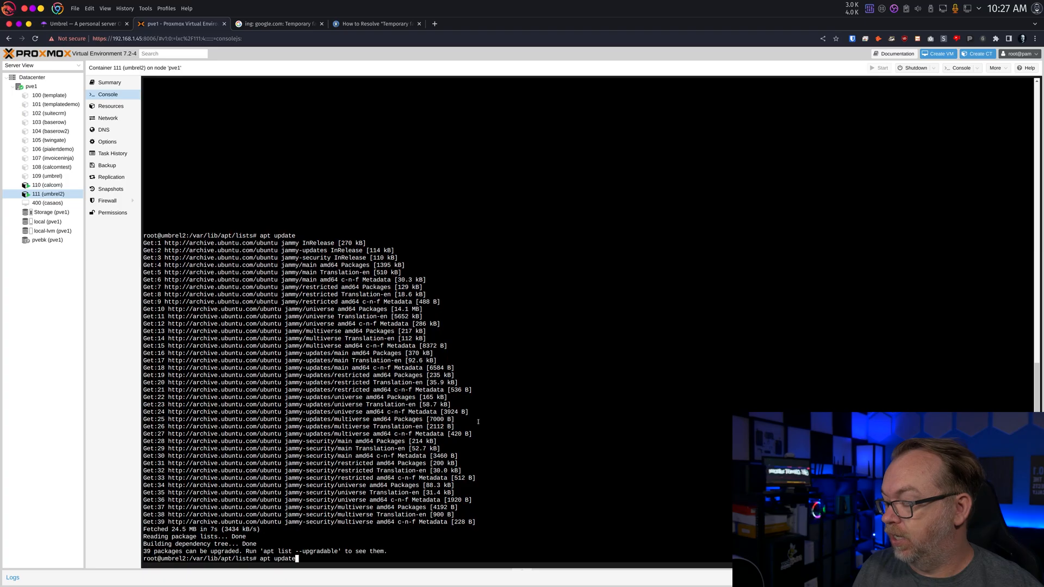
# Step: Install curl in the umbrel2 container and run the Umbrel install script to completion
pyautogui.write('apt install curl')
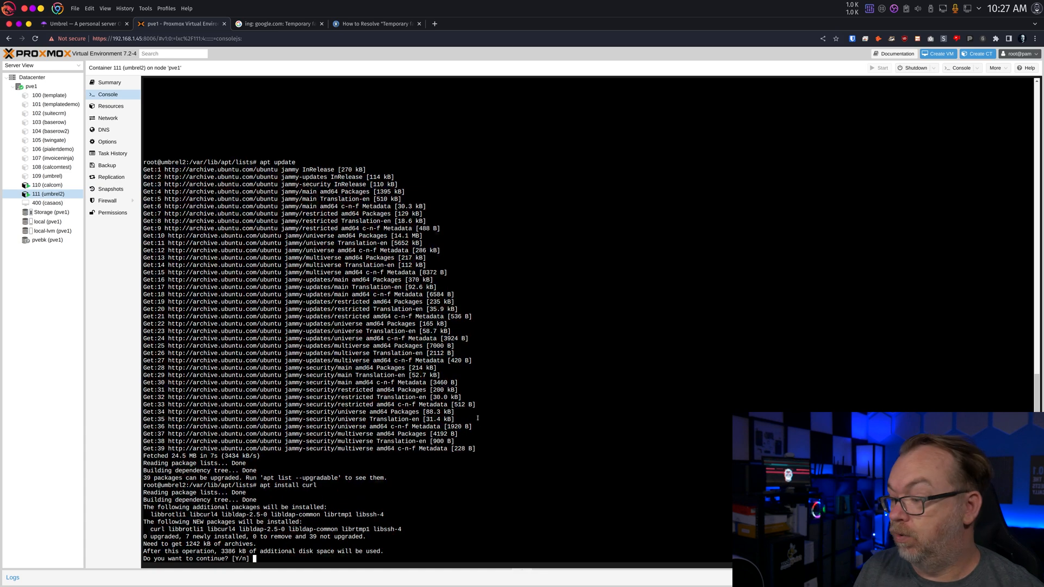
pyautogui.write('Y')
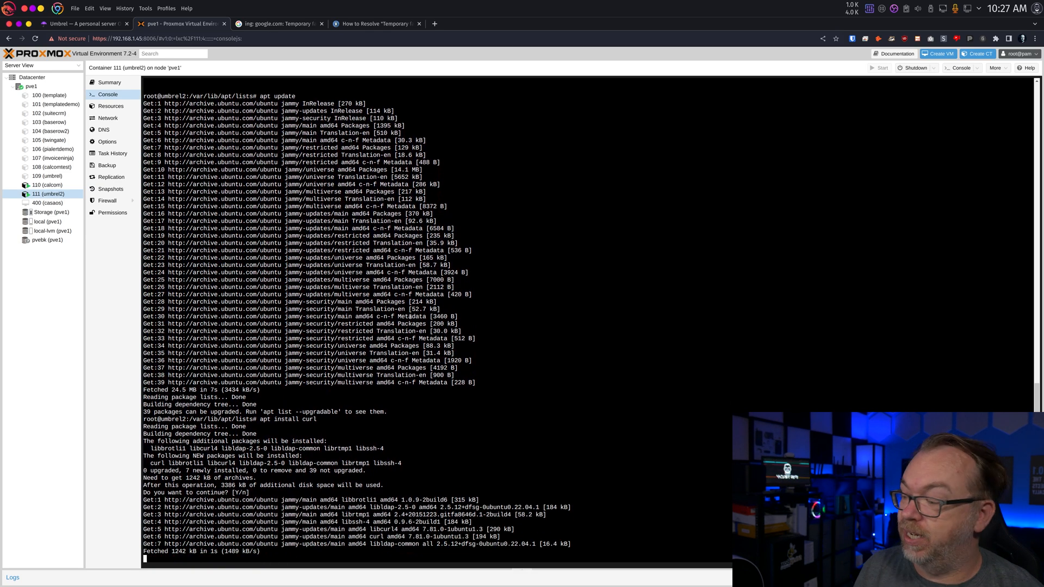
pyautogui.click(70, 24)
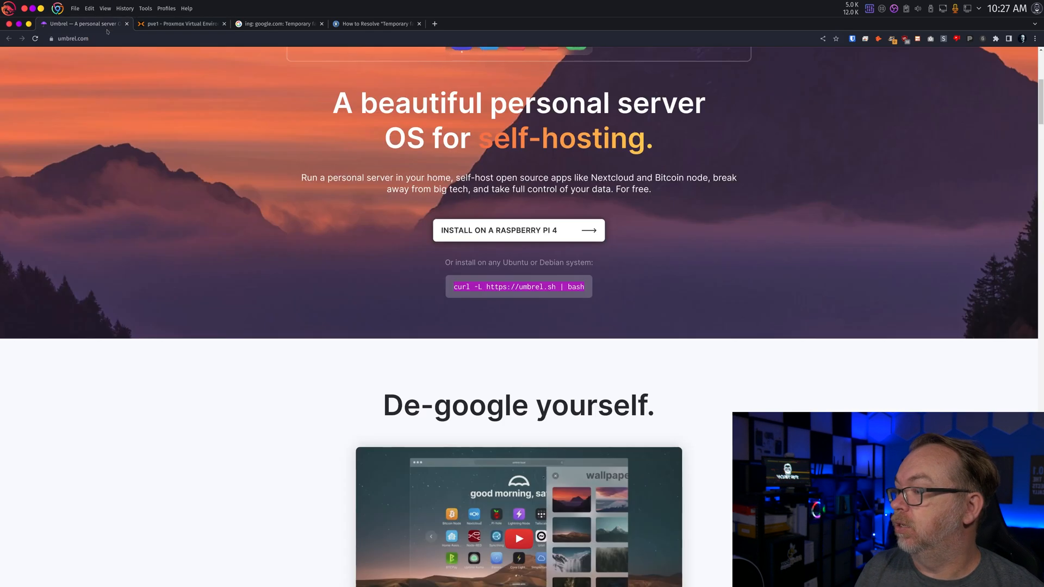
pyautogui.click(179, 24)
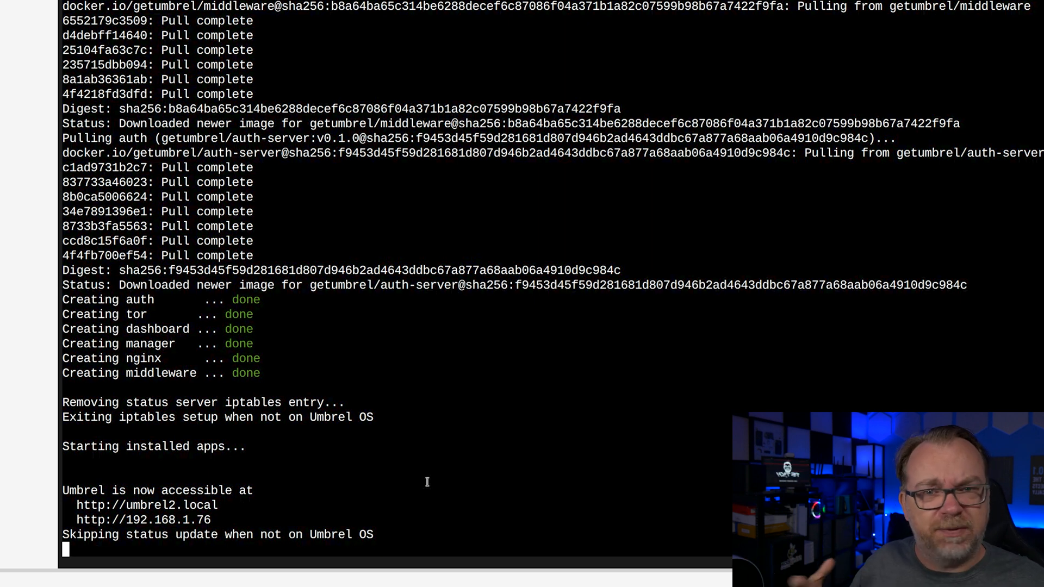
pyautogui.moveTo(299, 472)
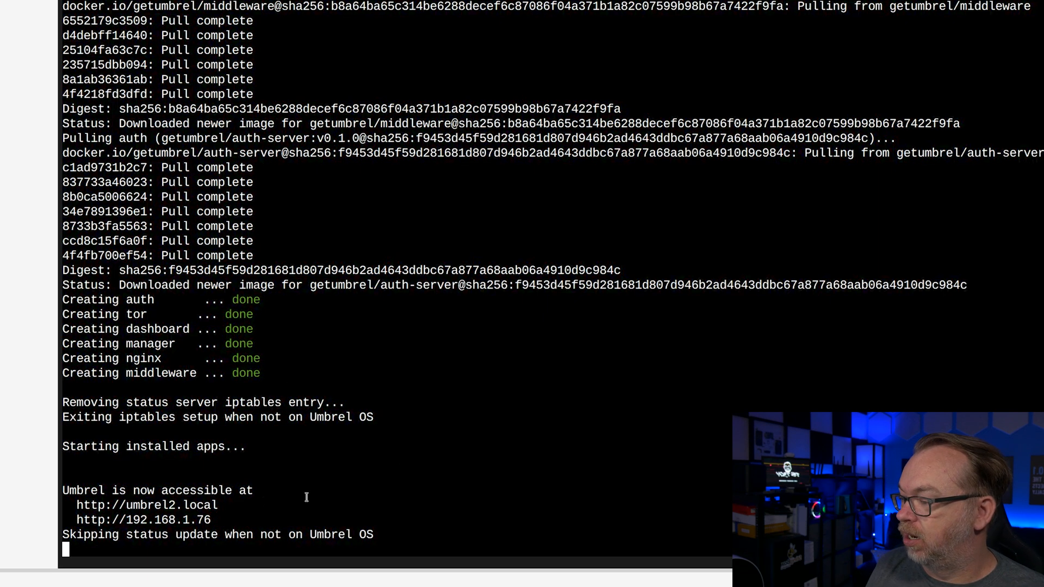
pyautogui.moveTo(349, 357)
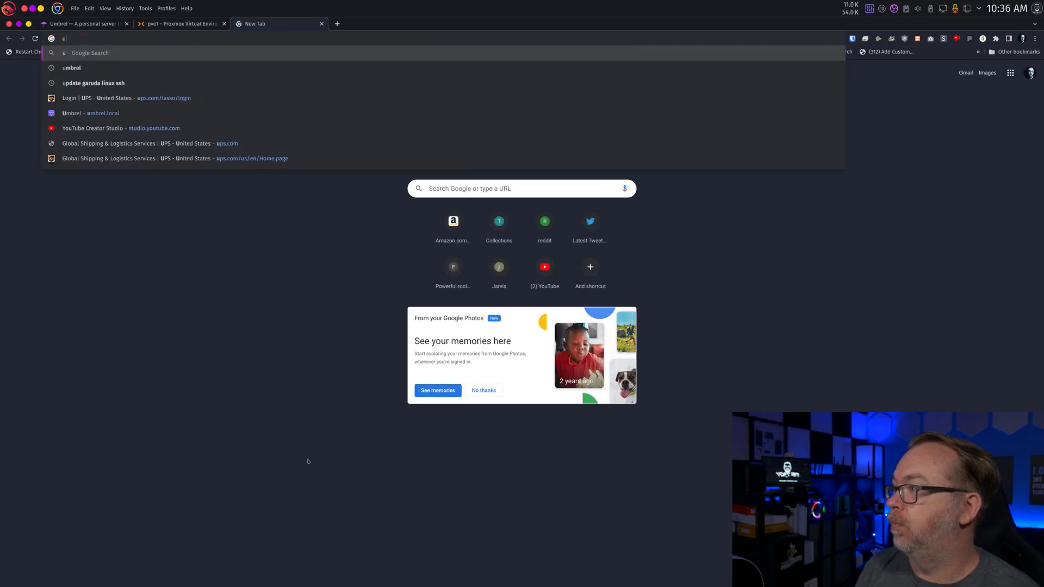
pyautogui.write('mbrel2.local')
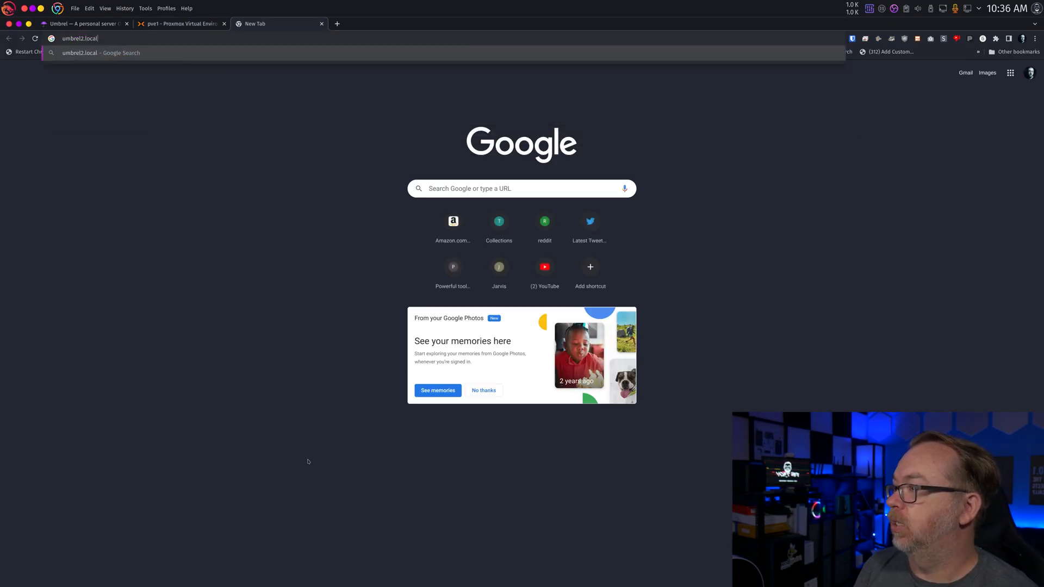
pyautogui.write('http')
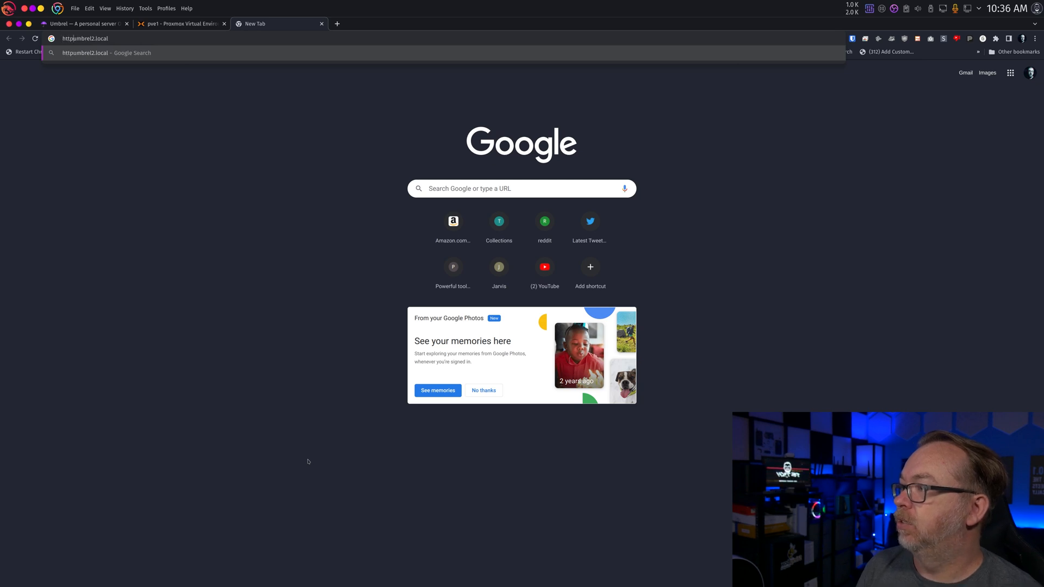
pyautogui.press('Enter')
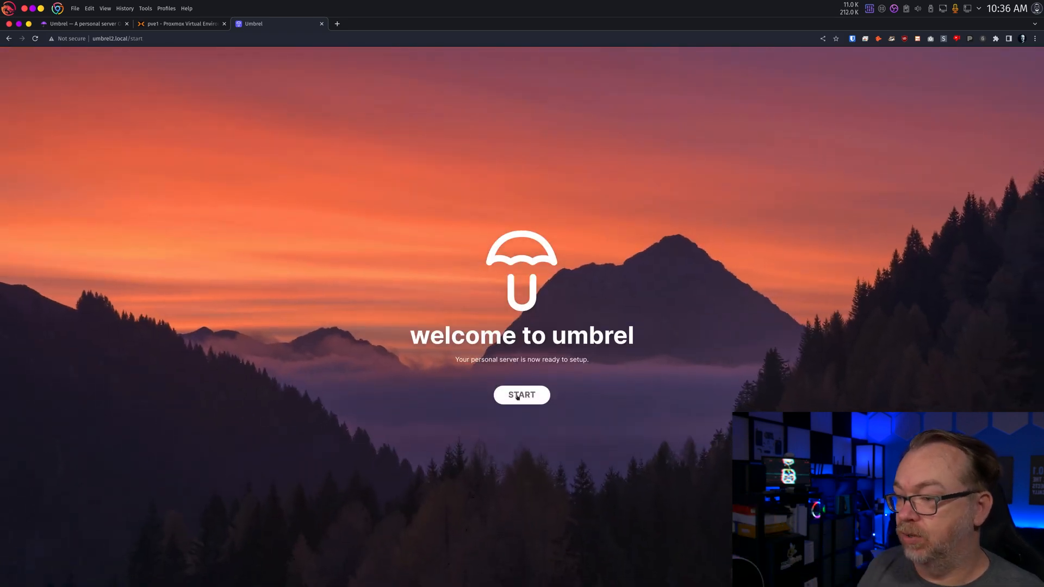
# Step: Create the Umbrel account 'dbtech' with its password and continue to the home dashboard
pyautogui.click(522, 395)
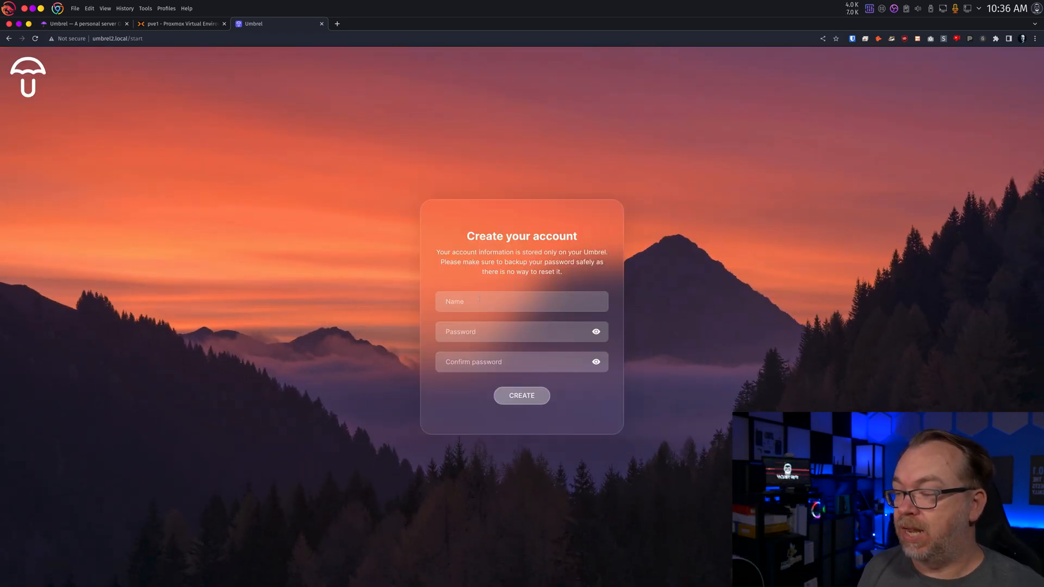
pyautogui.write('dbtech')
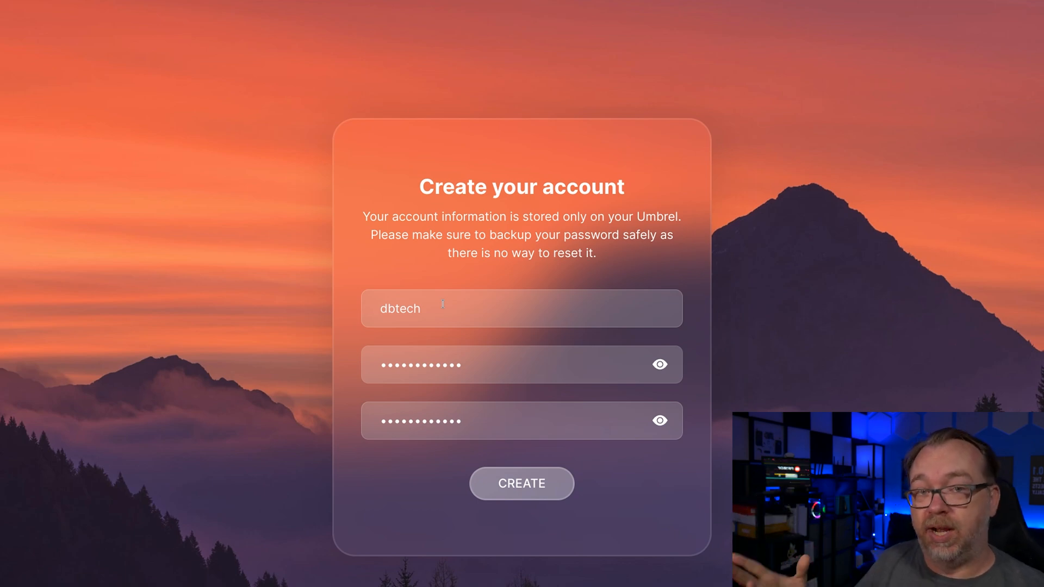
pyautogui.click(489, 420)
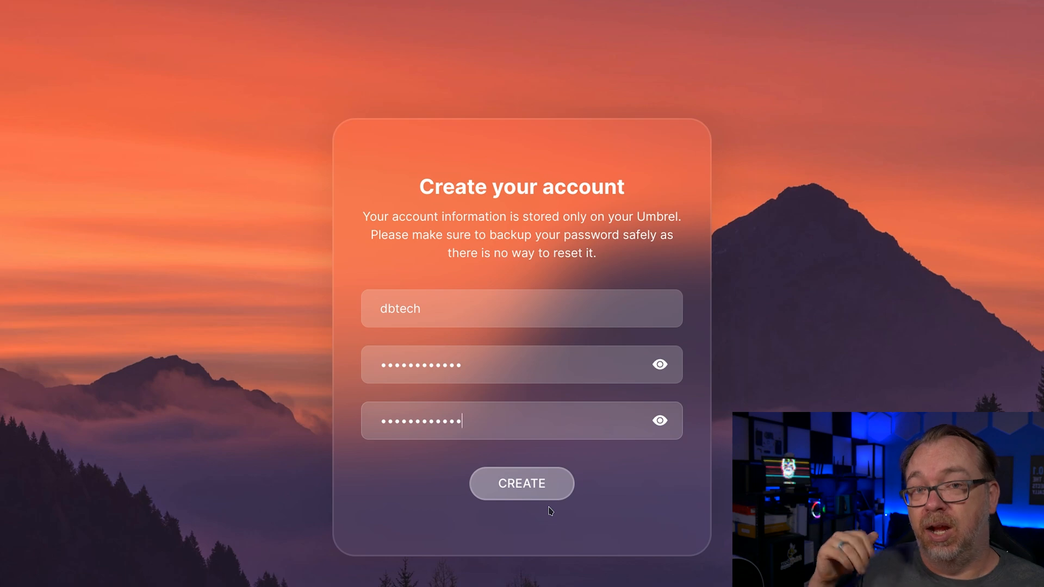
pyautogui.click(522, 483)
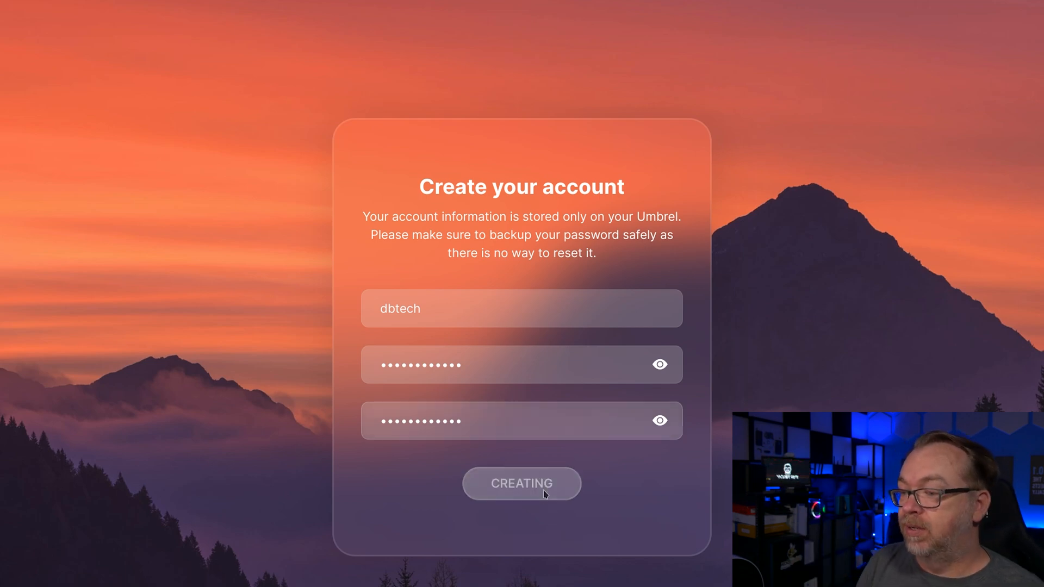
pyautogui.click(522, 483)
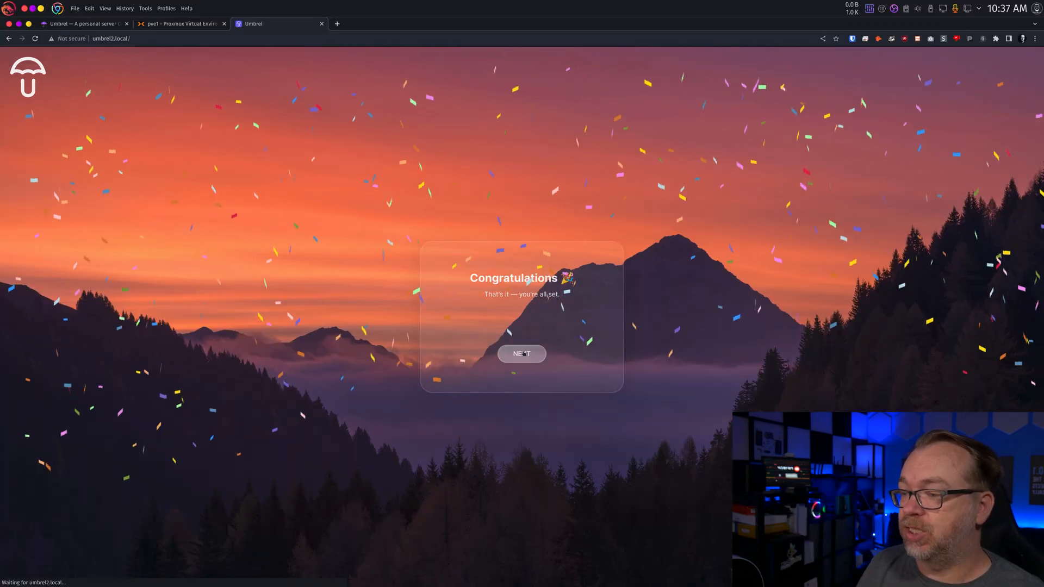
pyautogui.click(522, 353)
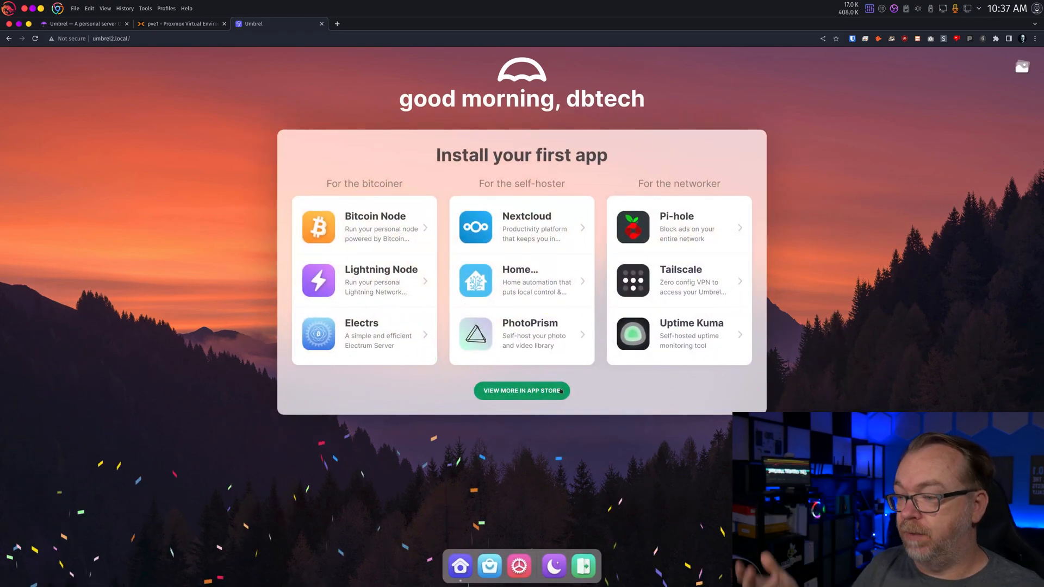
# Step: View the full Umbrel app store and scroll through the available apps
pyautogui.click(522, 390)
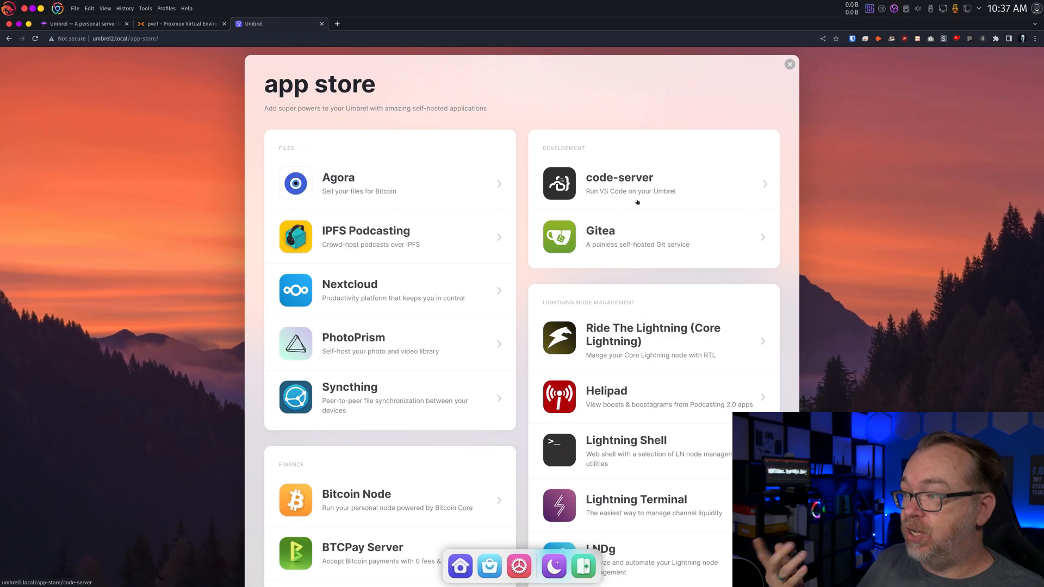
pyautogui.scroll(-3)
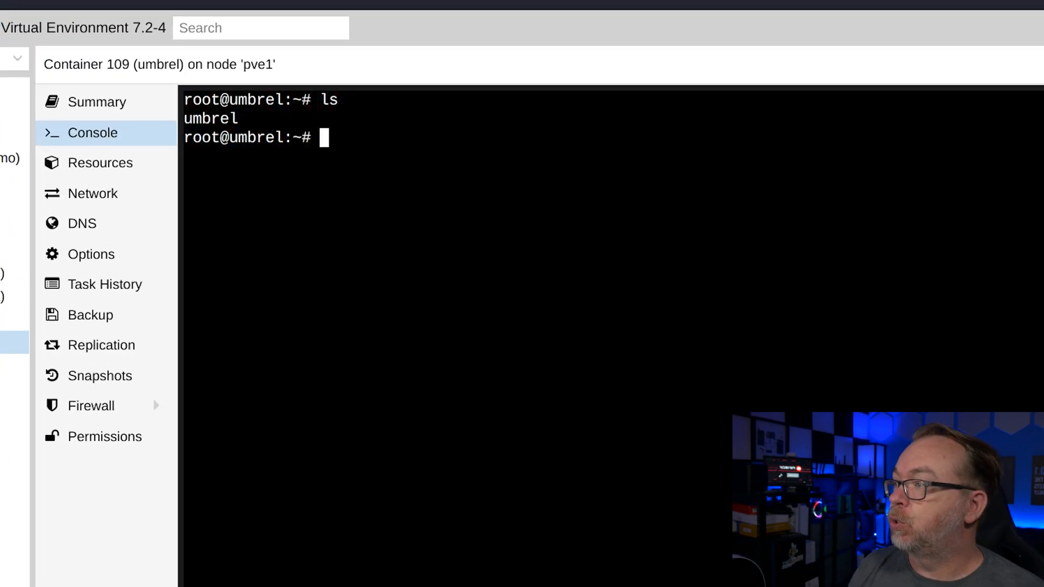
# Step: In the umbrel directory run 'sudo ./scripts/app install pi-hole', which fails with address-in-use errors
pyautogui.write('cd umbrel/')
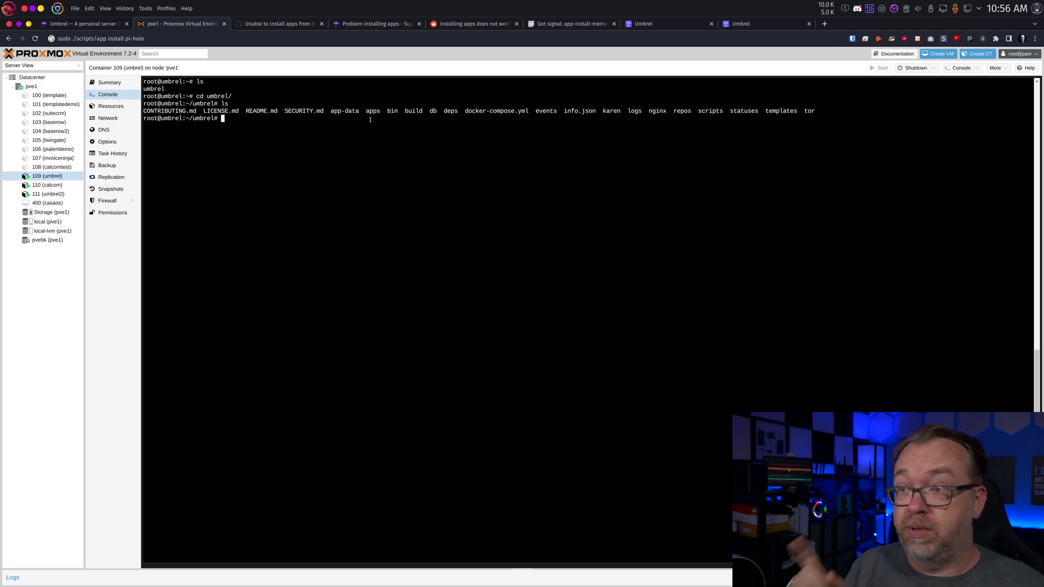
pyautogui.write('sudo ./scripts/app install gitea')
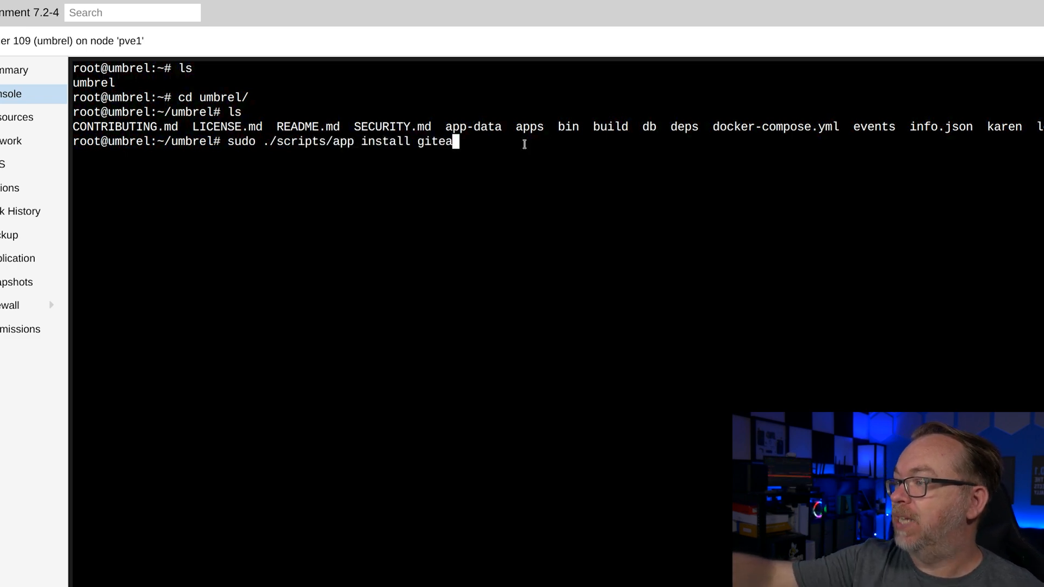
pyautogui.write('pi-hole')
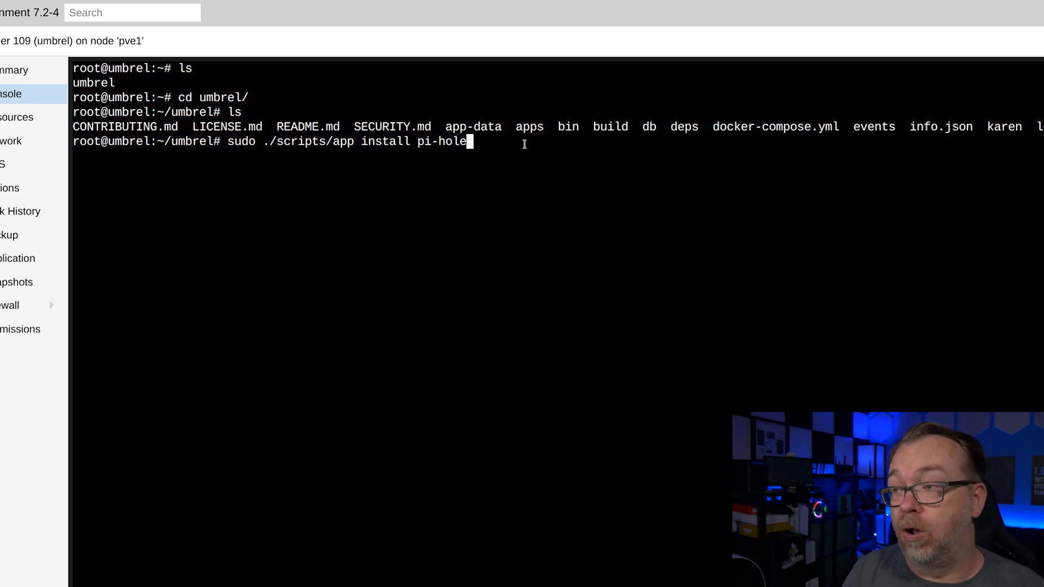
pyautogui.press('Enter')
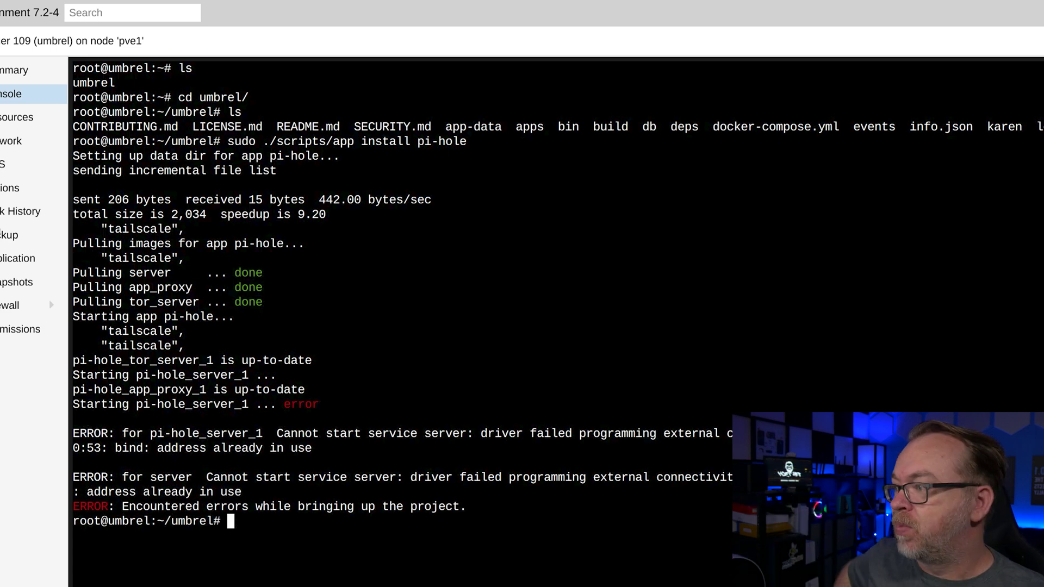
pyautogui.scroll(-3)
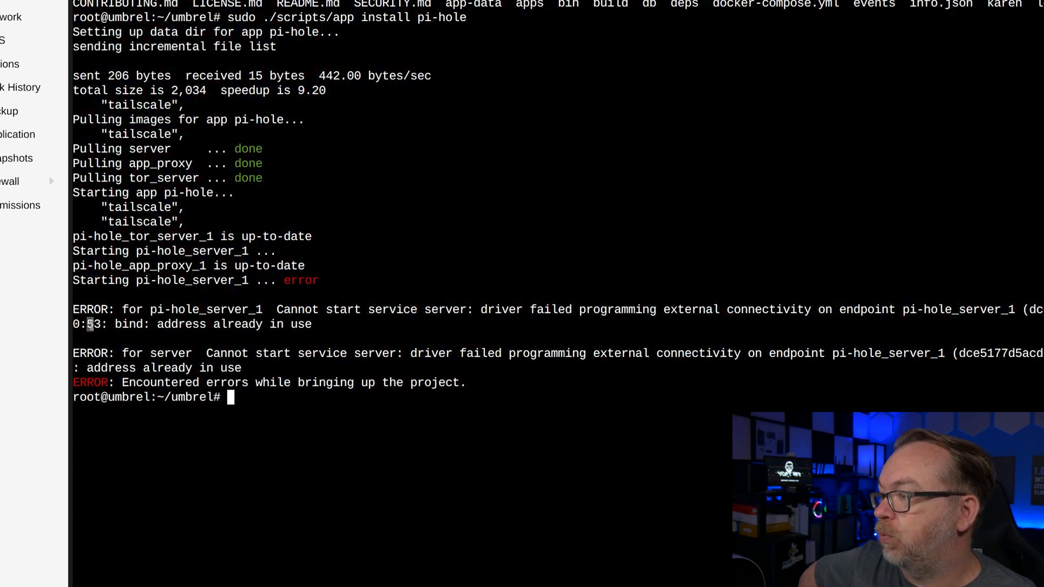